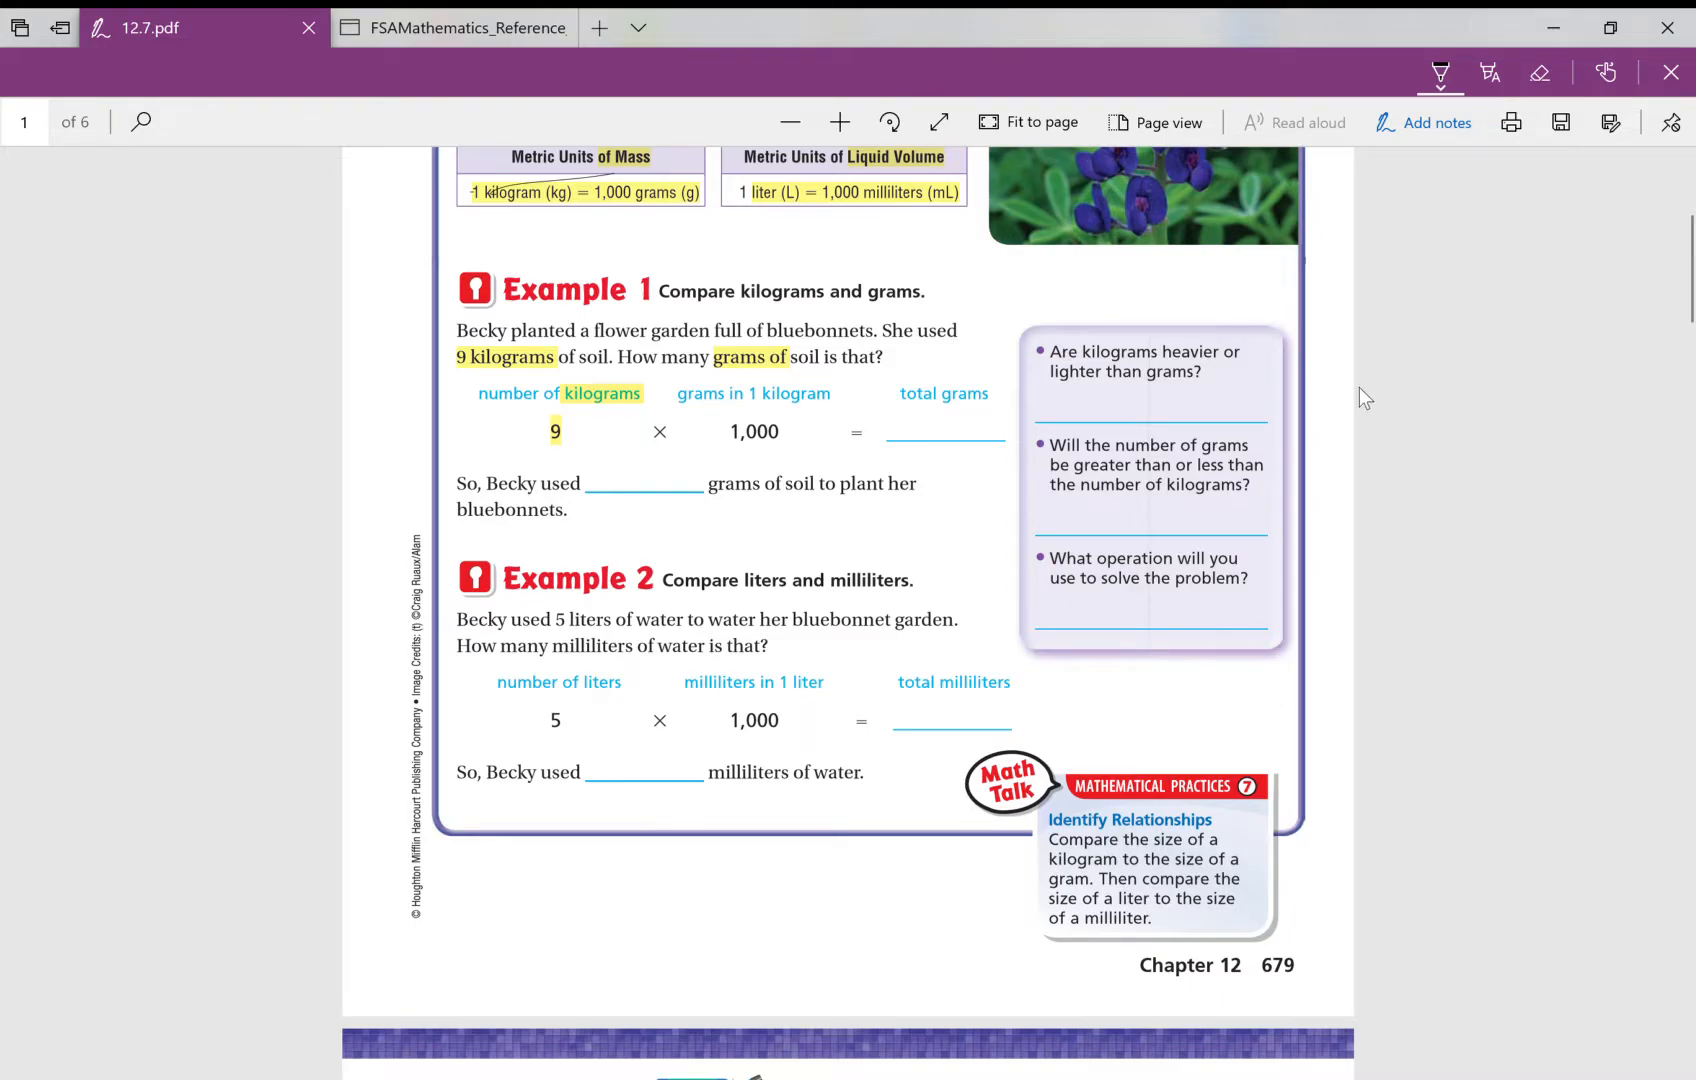
mouse_move(9, 497)
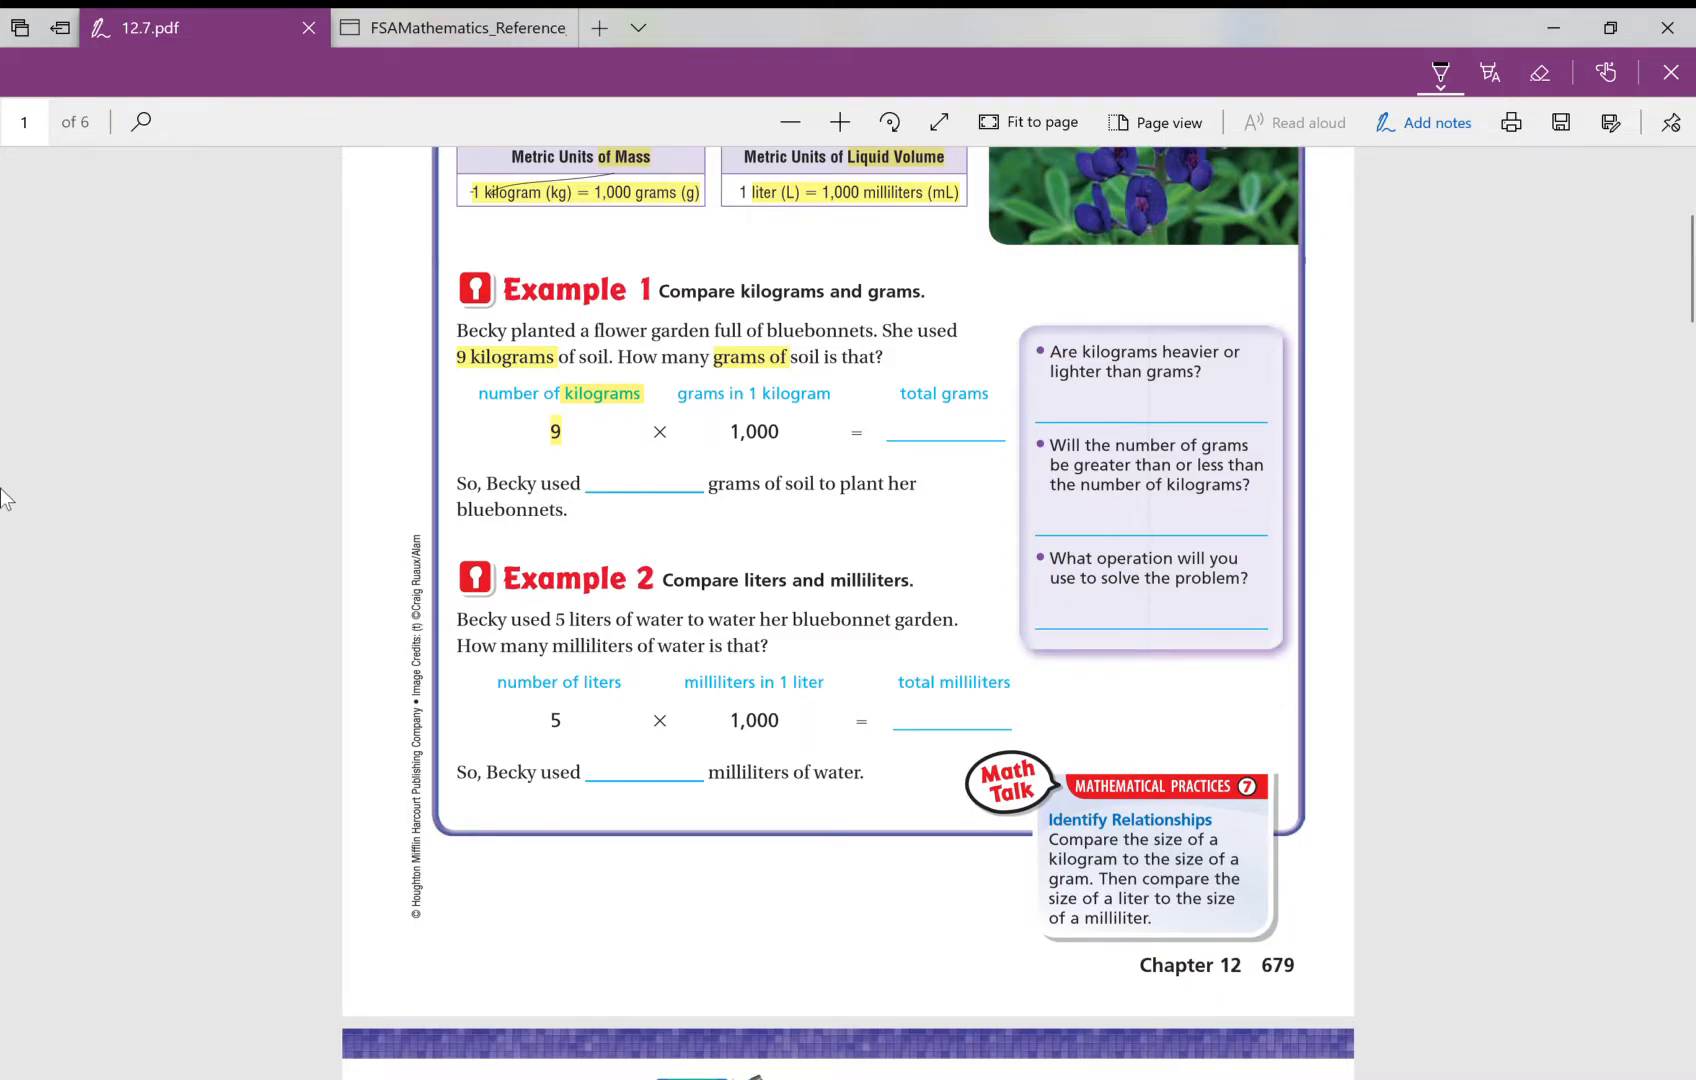
mouse_move(512, 439)
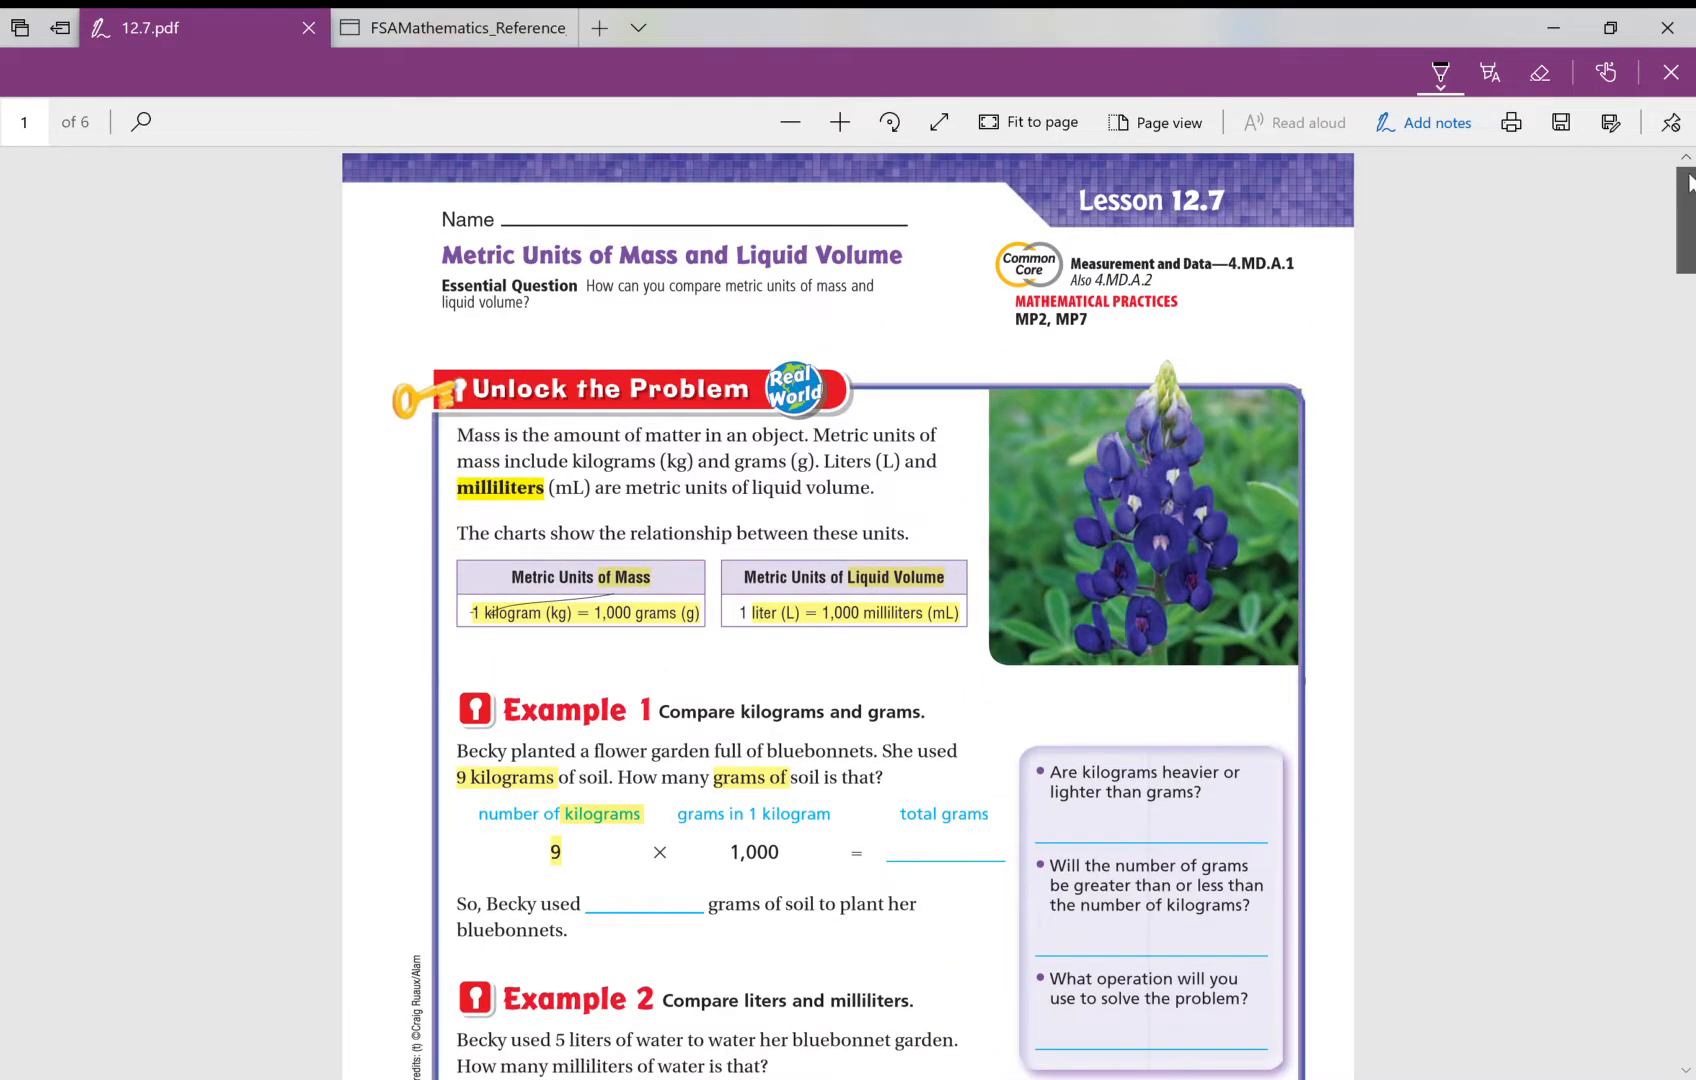
Step: Scroll to Example 1 and check the conversion reference sheet before returning to the worksheet
scroll("down", 3)
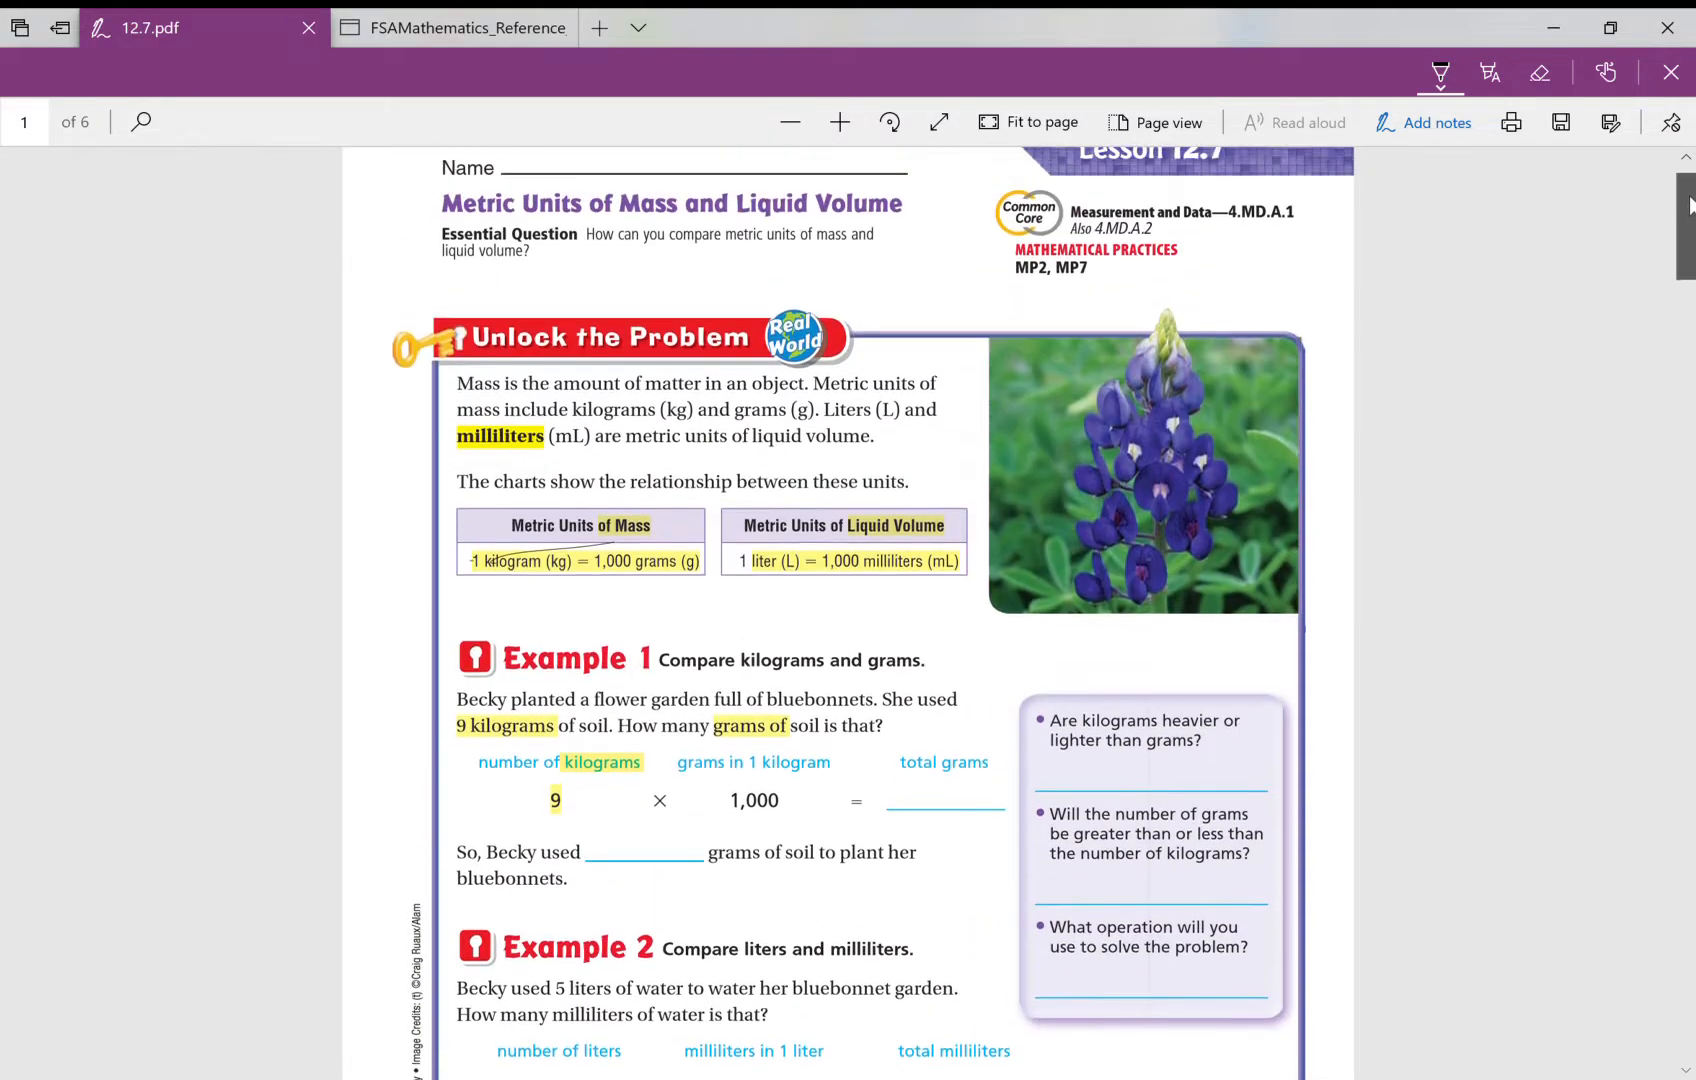
scroll("down", 3)
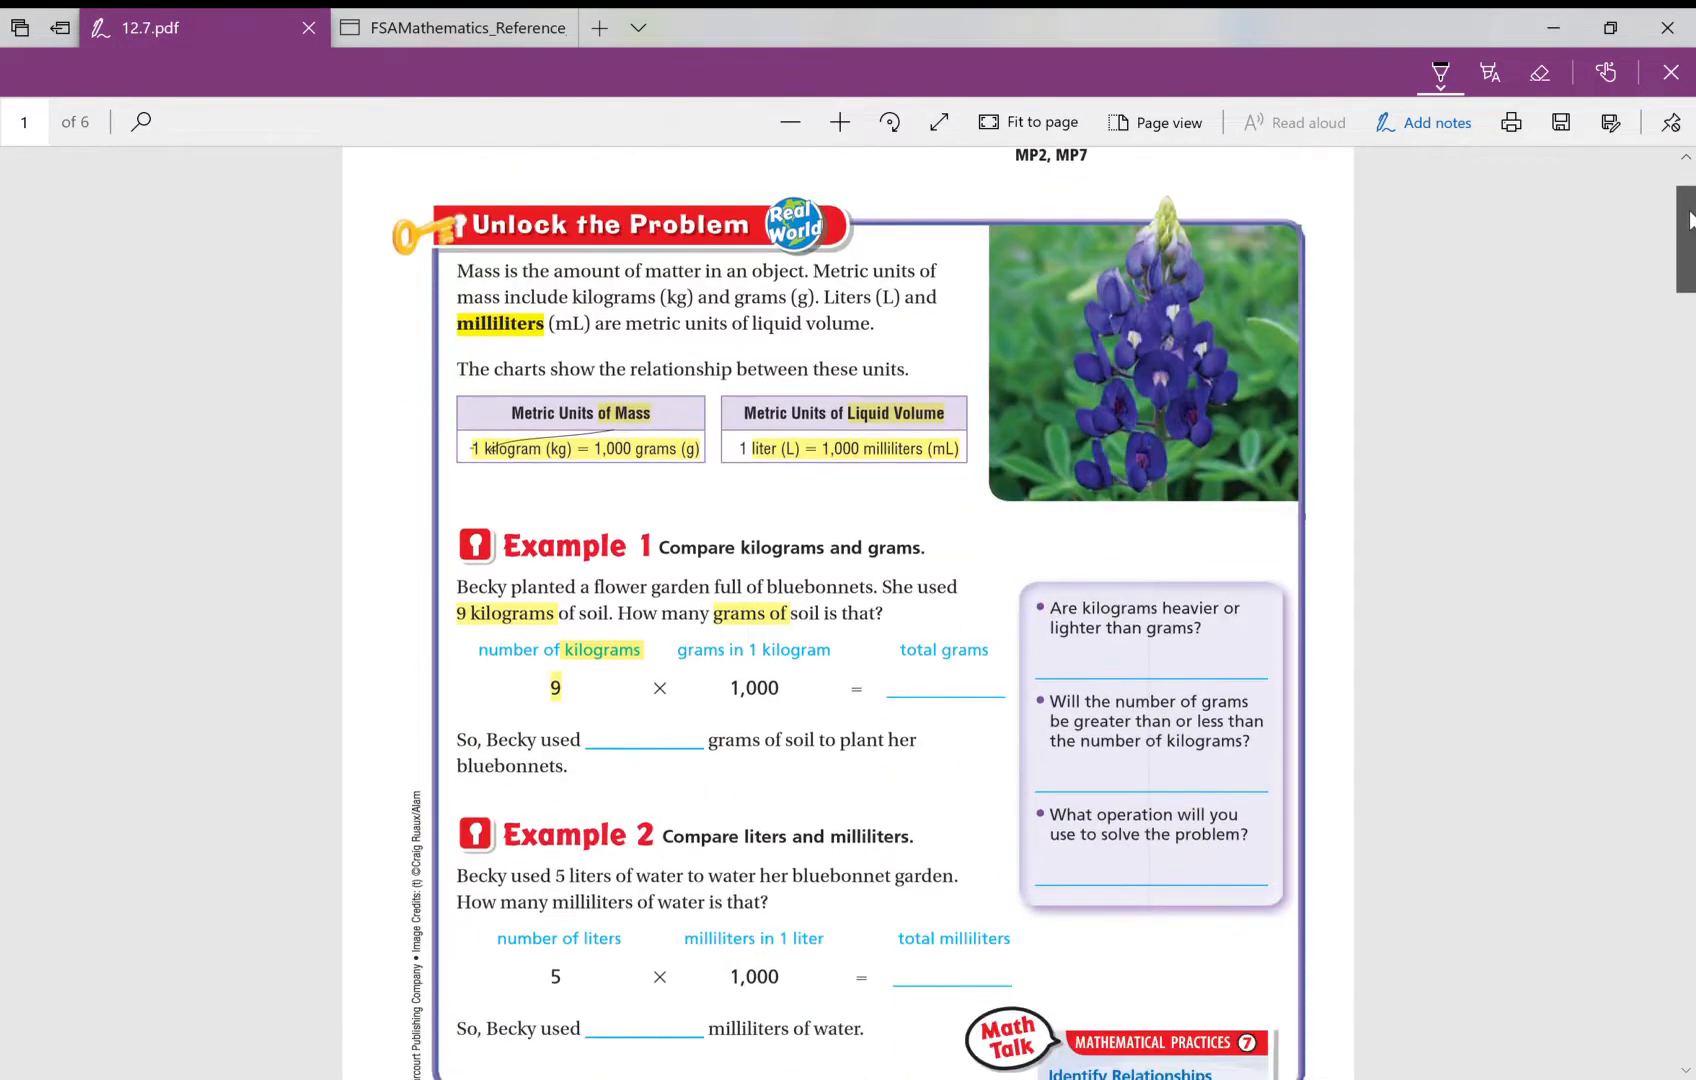
scroll("down", 3)
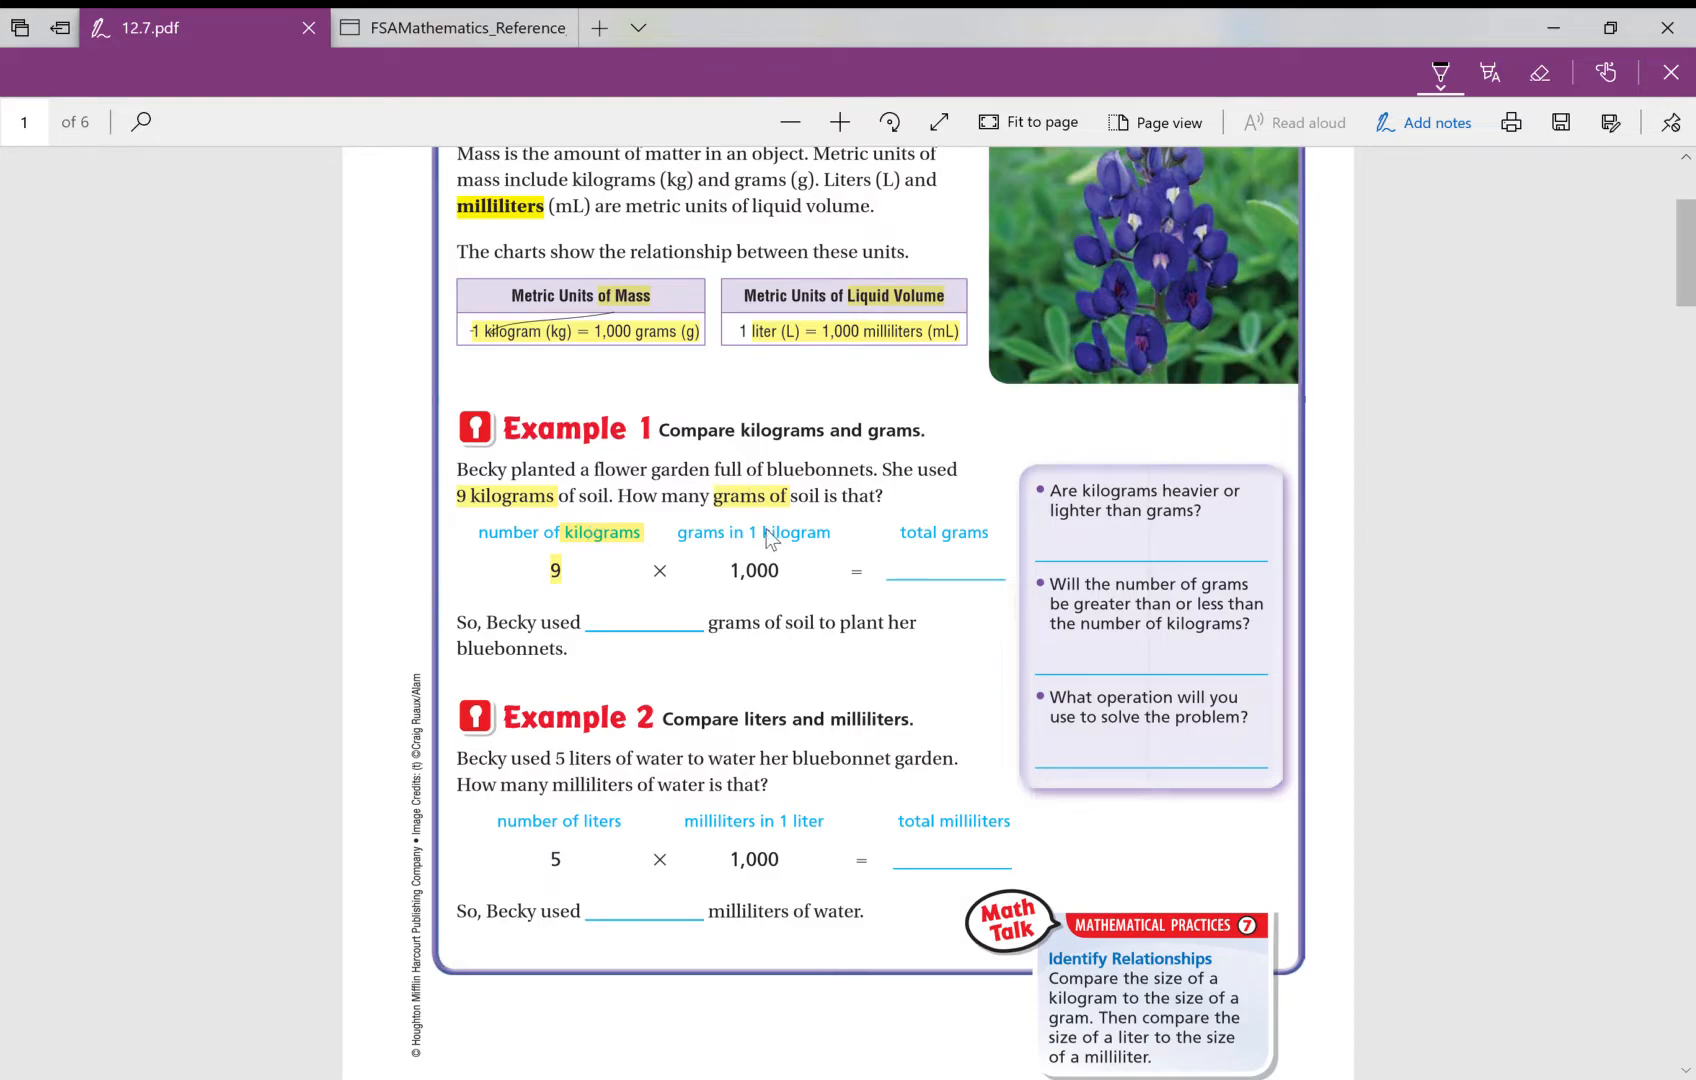
mouse_move(602, 618)
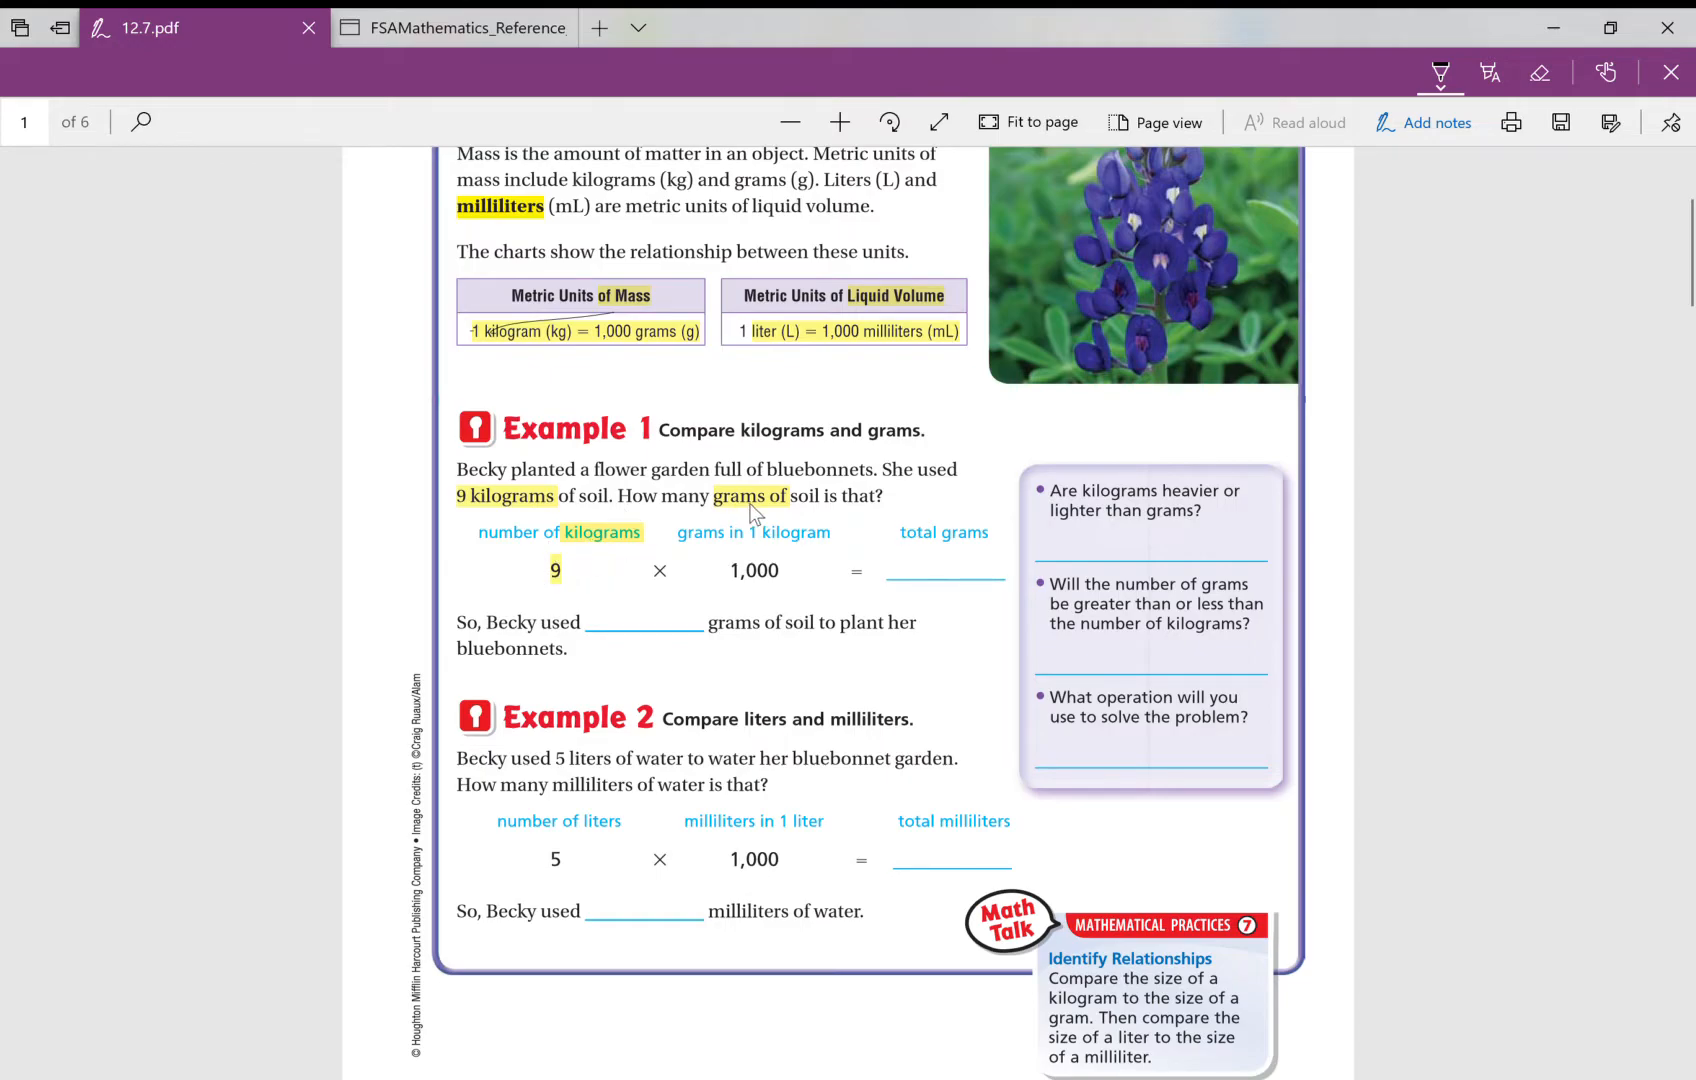
mouse_move(472, 538)
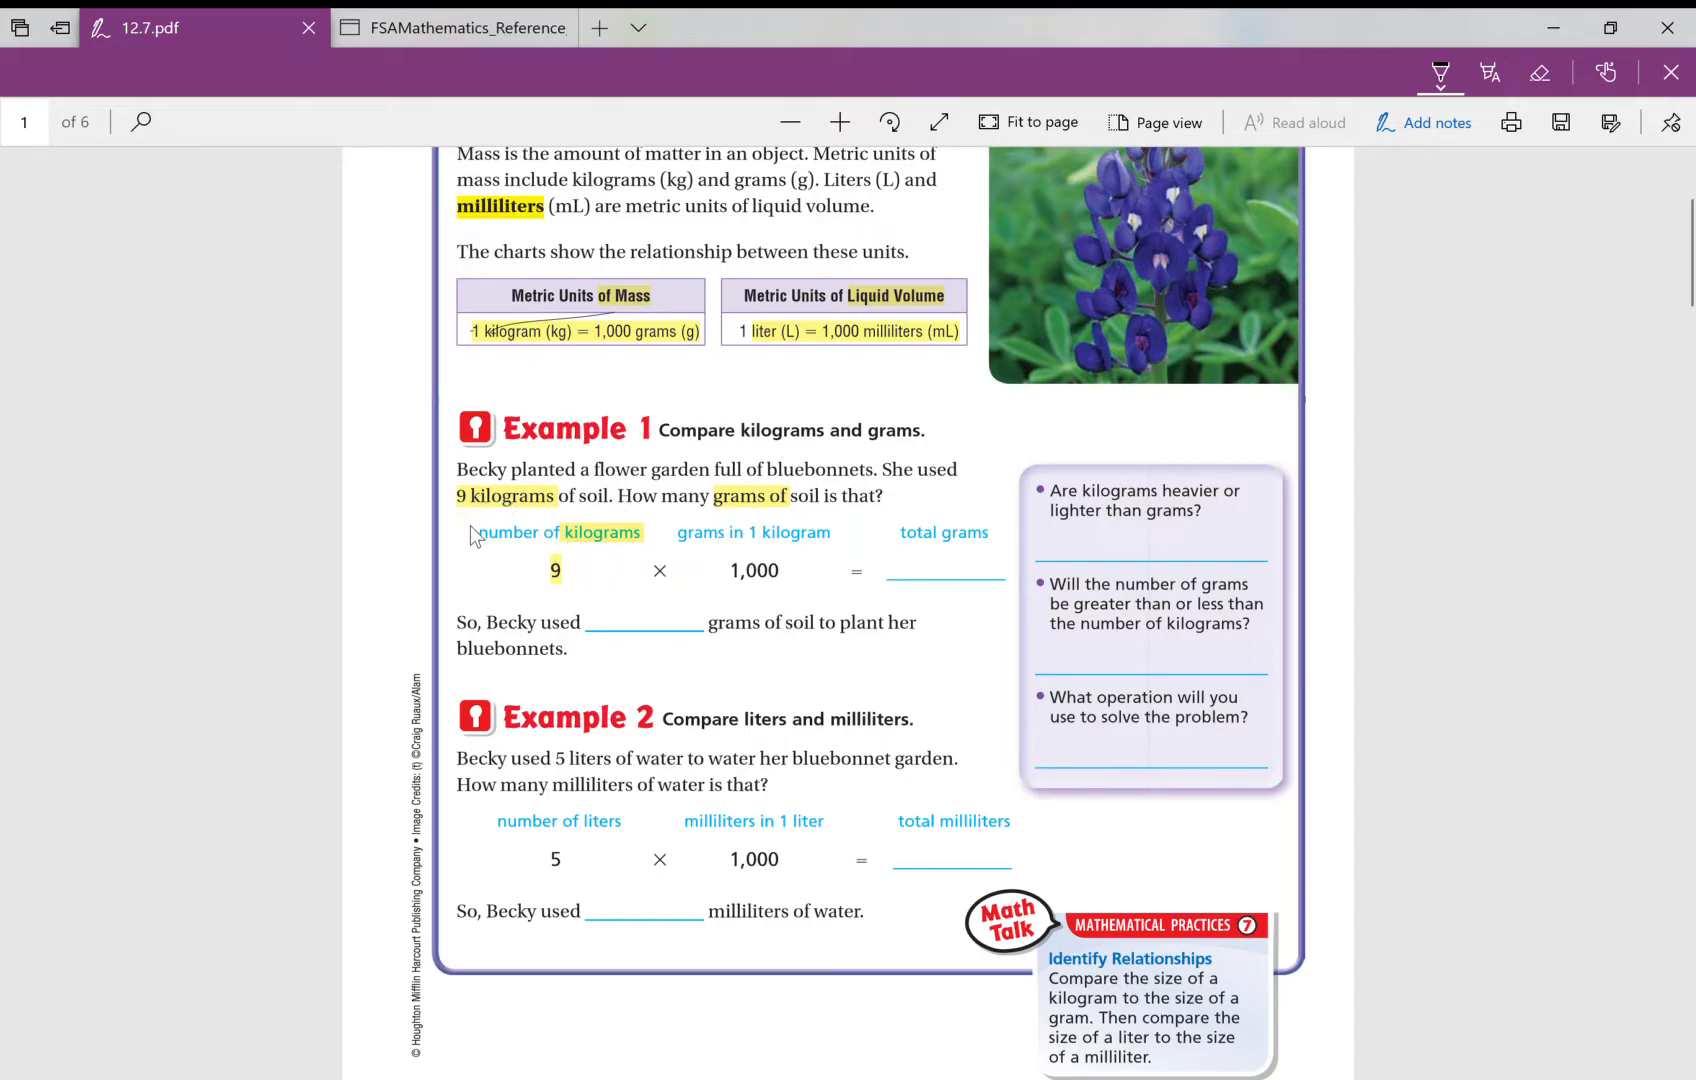
left_click(452, 27)
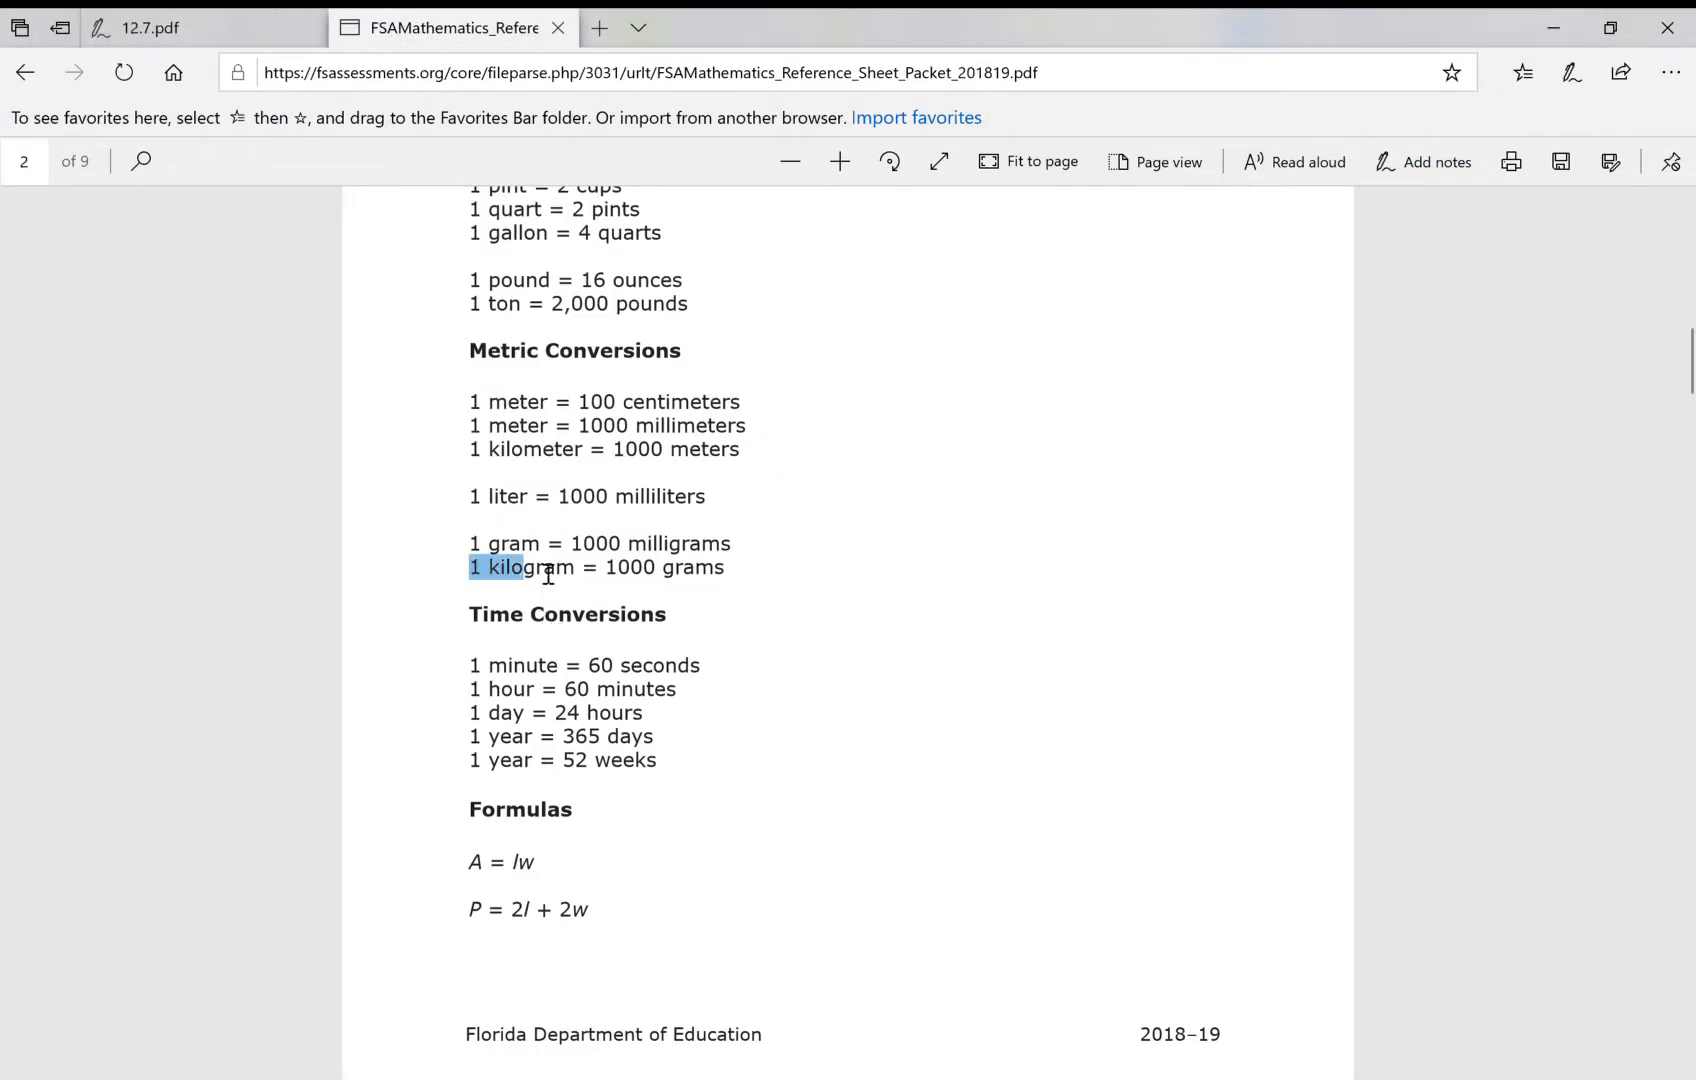
left_click(162, 27)
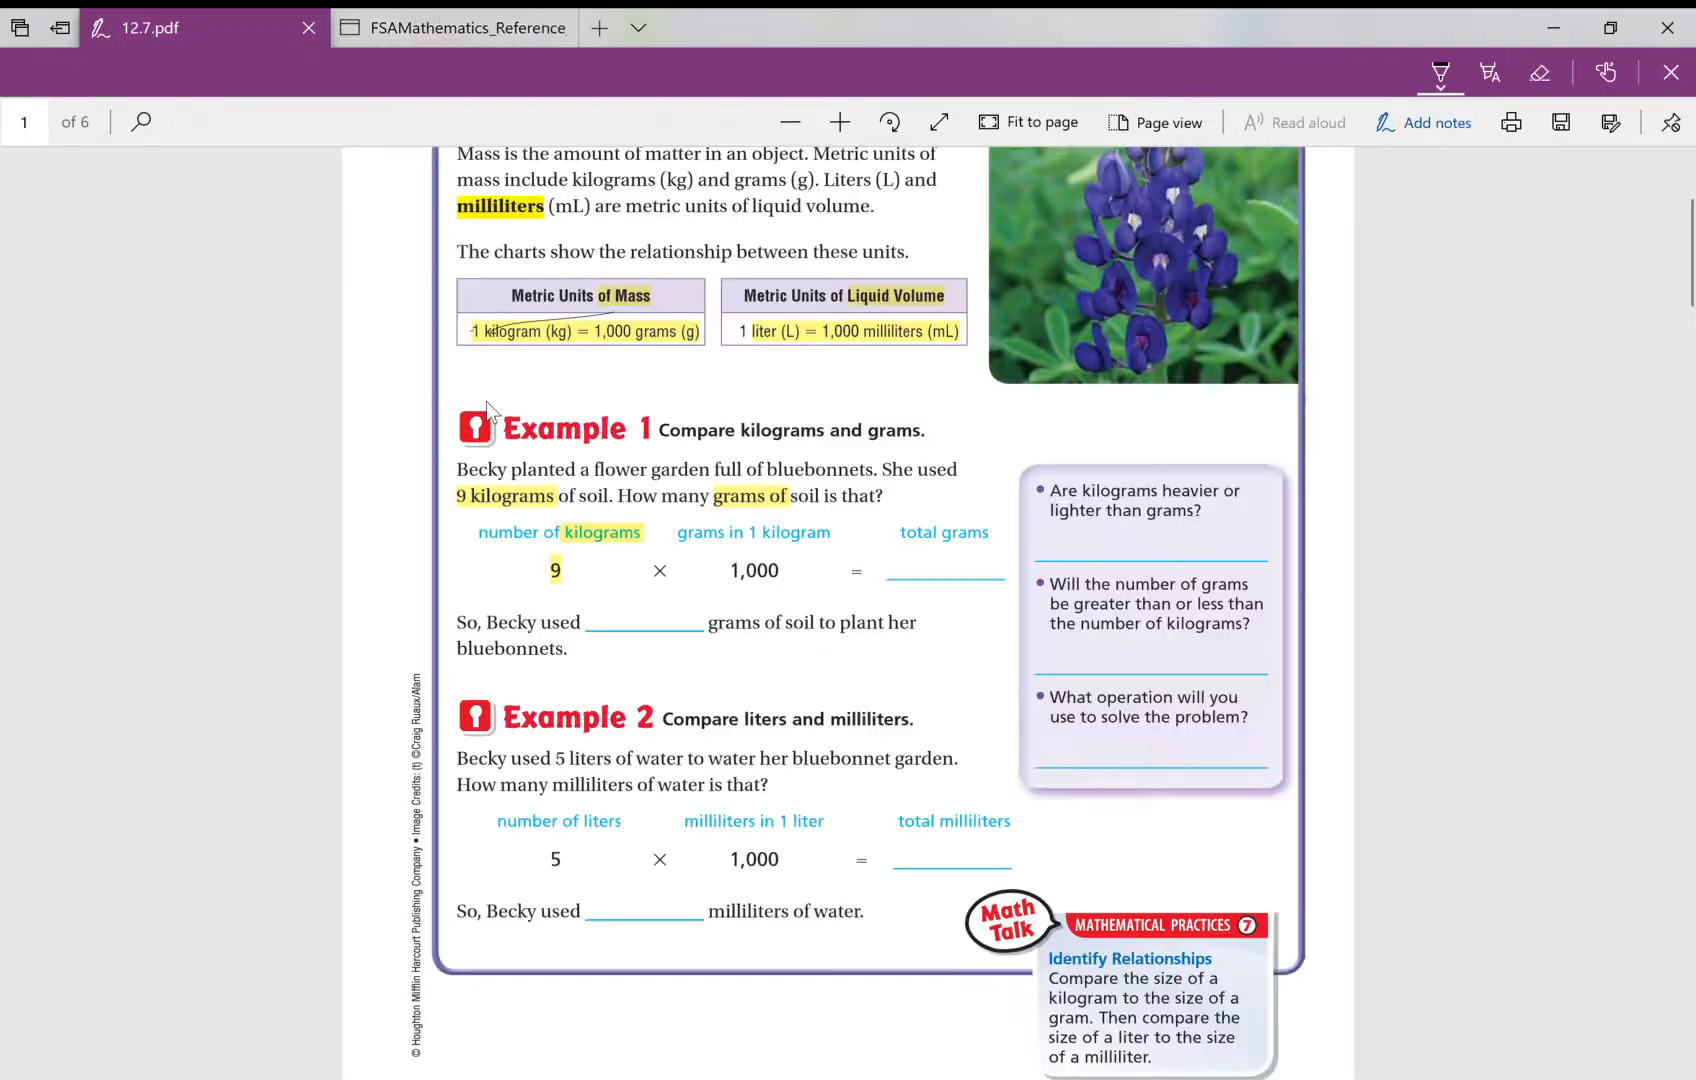
mouse_move(593, 539)
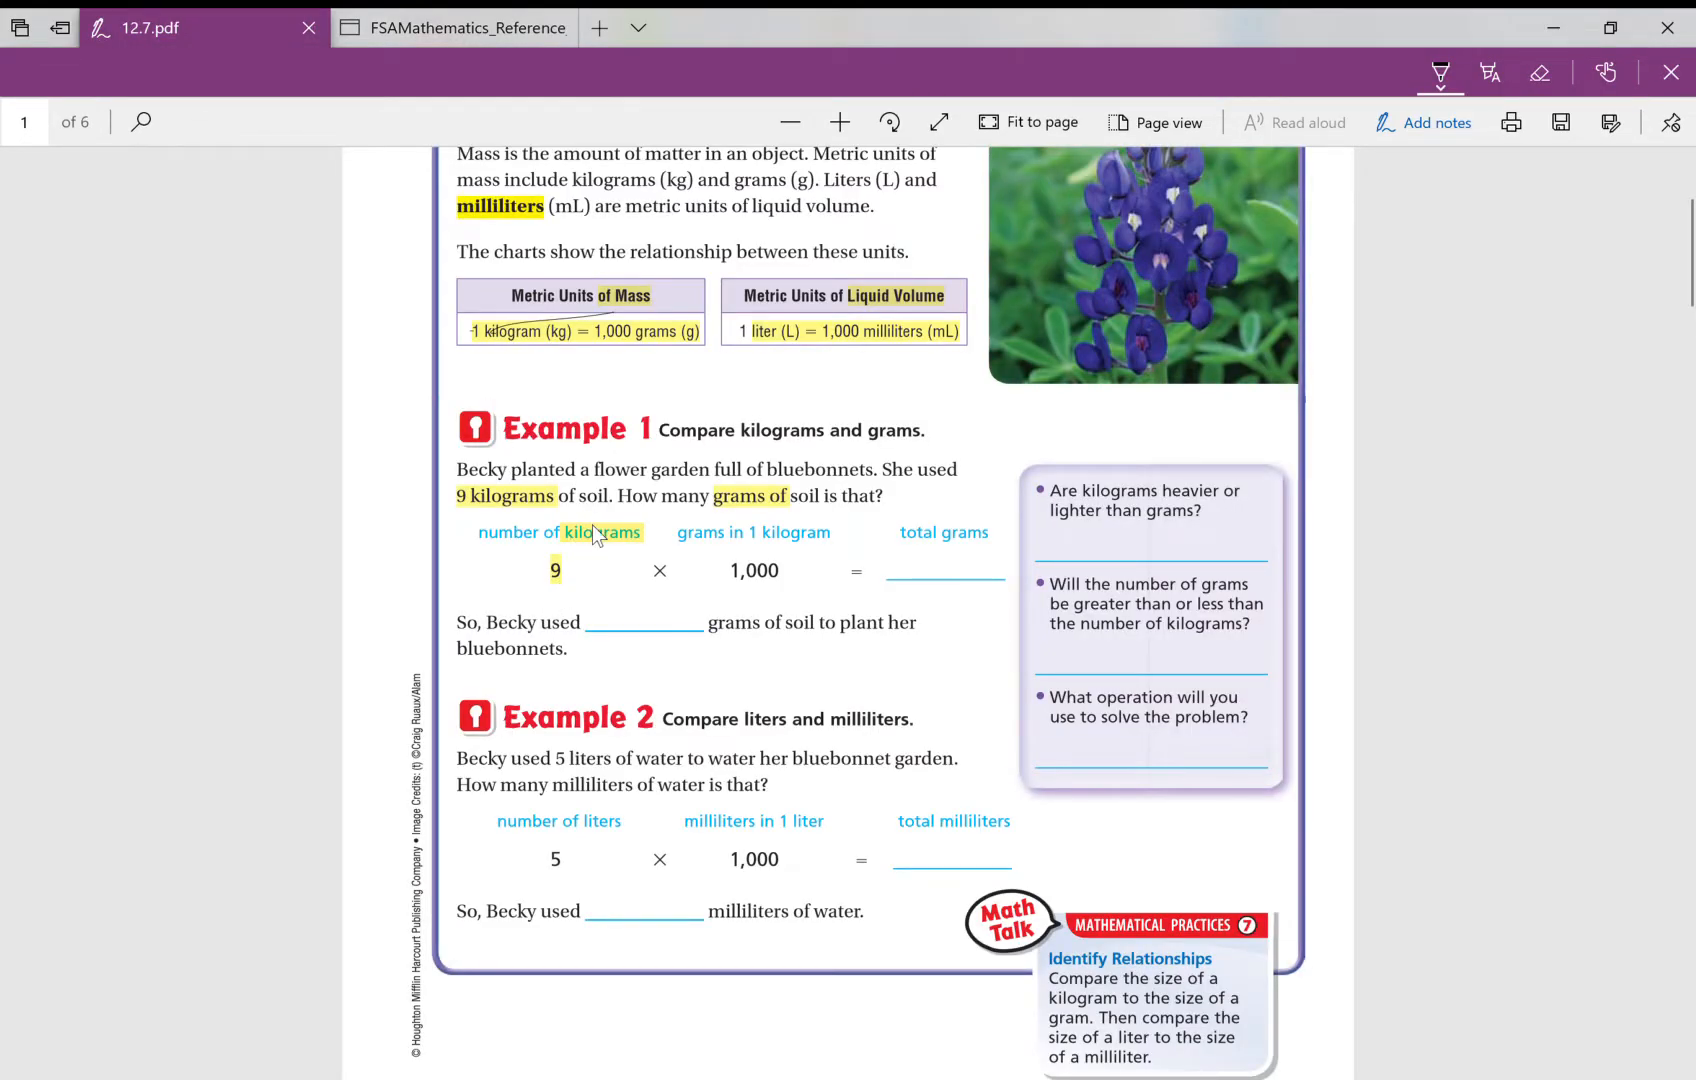
mouse_move(622, 539)
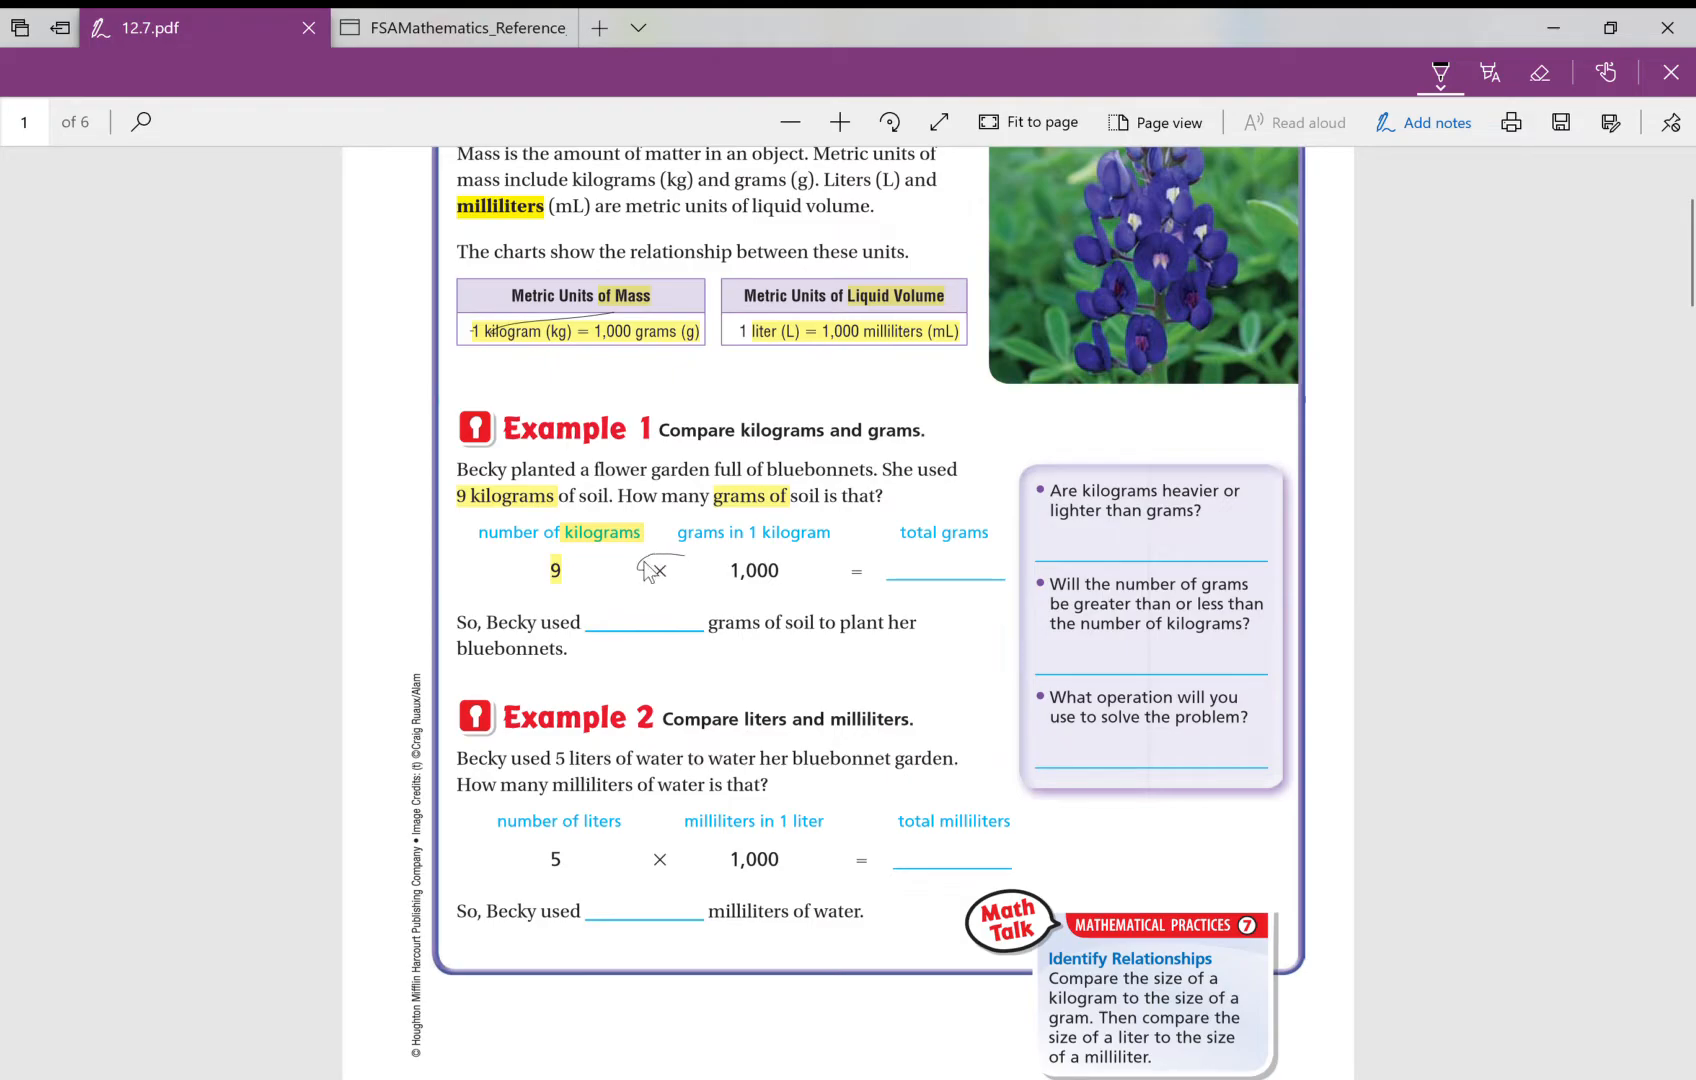
Step: Circle the × in Example 1 and handwrite 9,000 as the total grams
left_click_drag(649, 574, 665, 584)
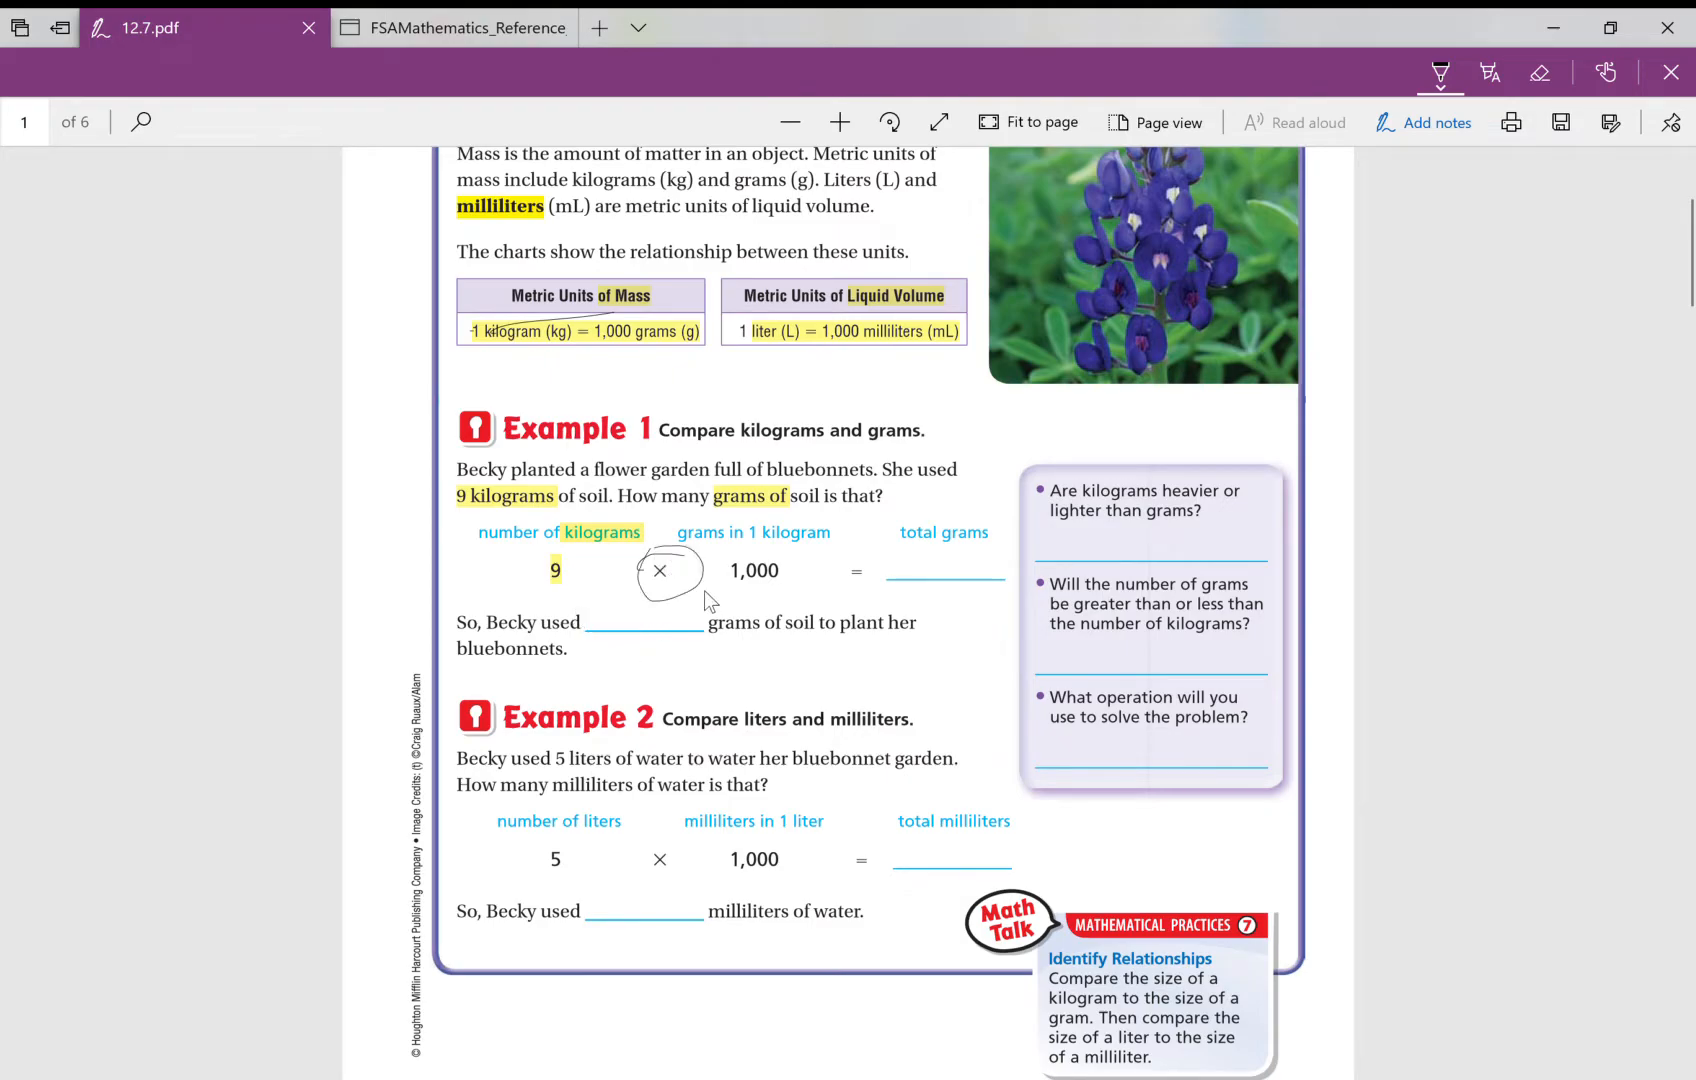
left_click(452, 27)
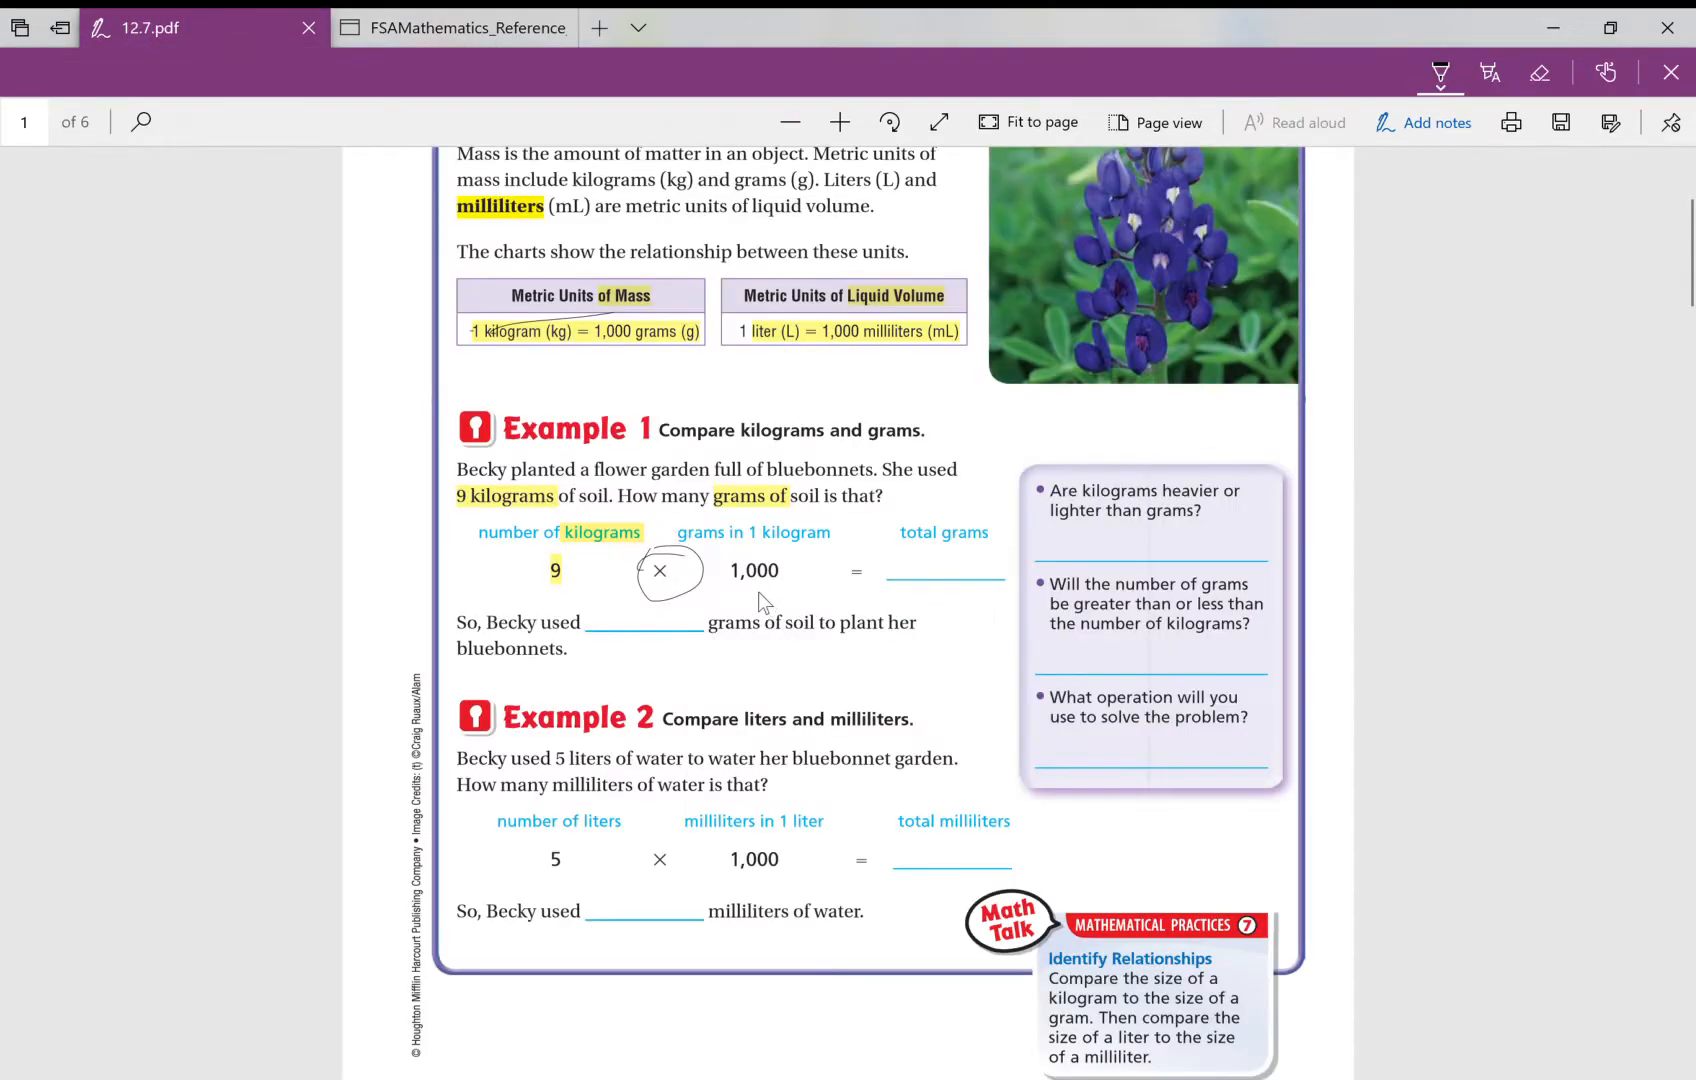
mouse_move(759, 570)
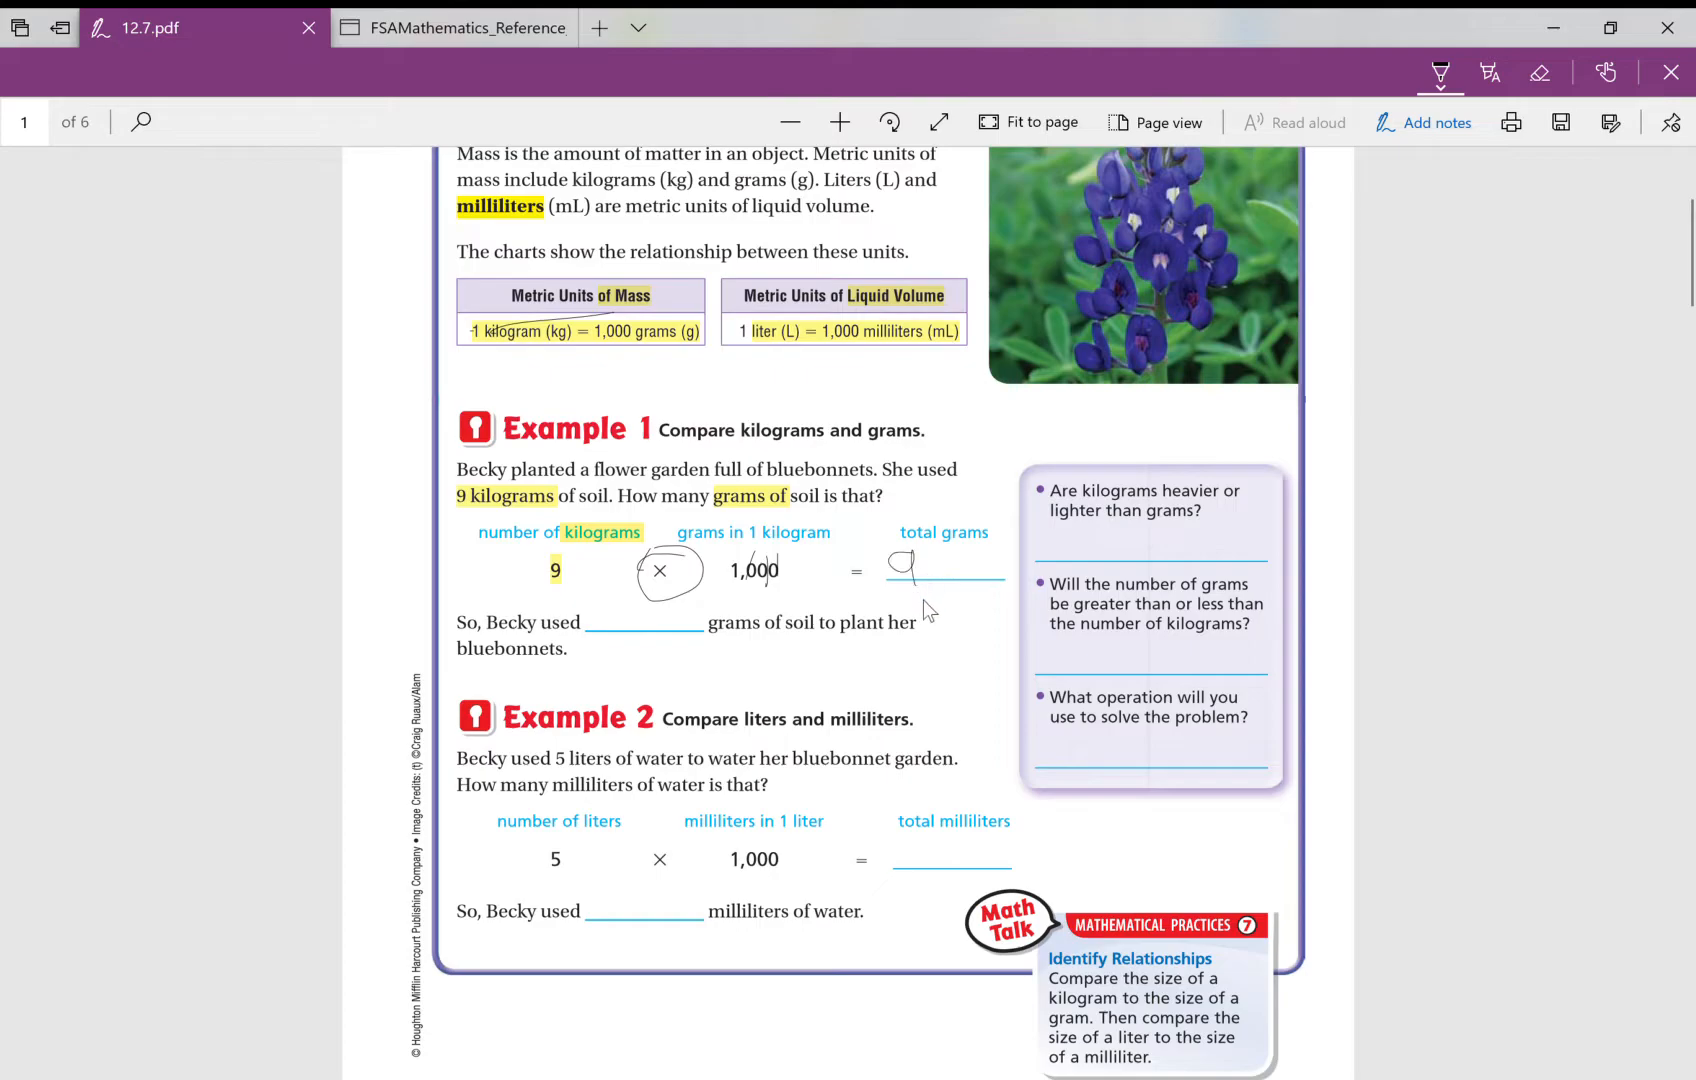
left_click_drag(925, 563, 984, 568)
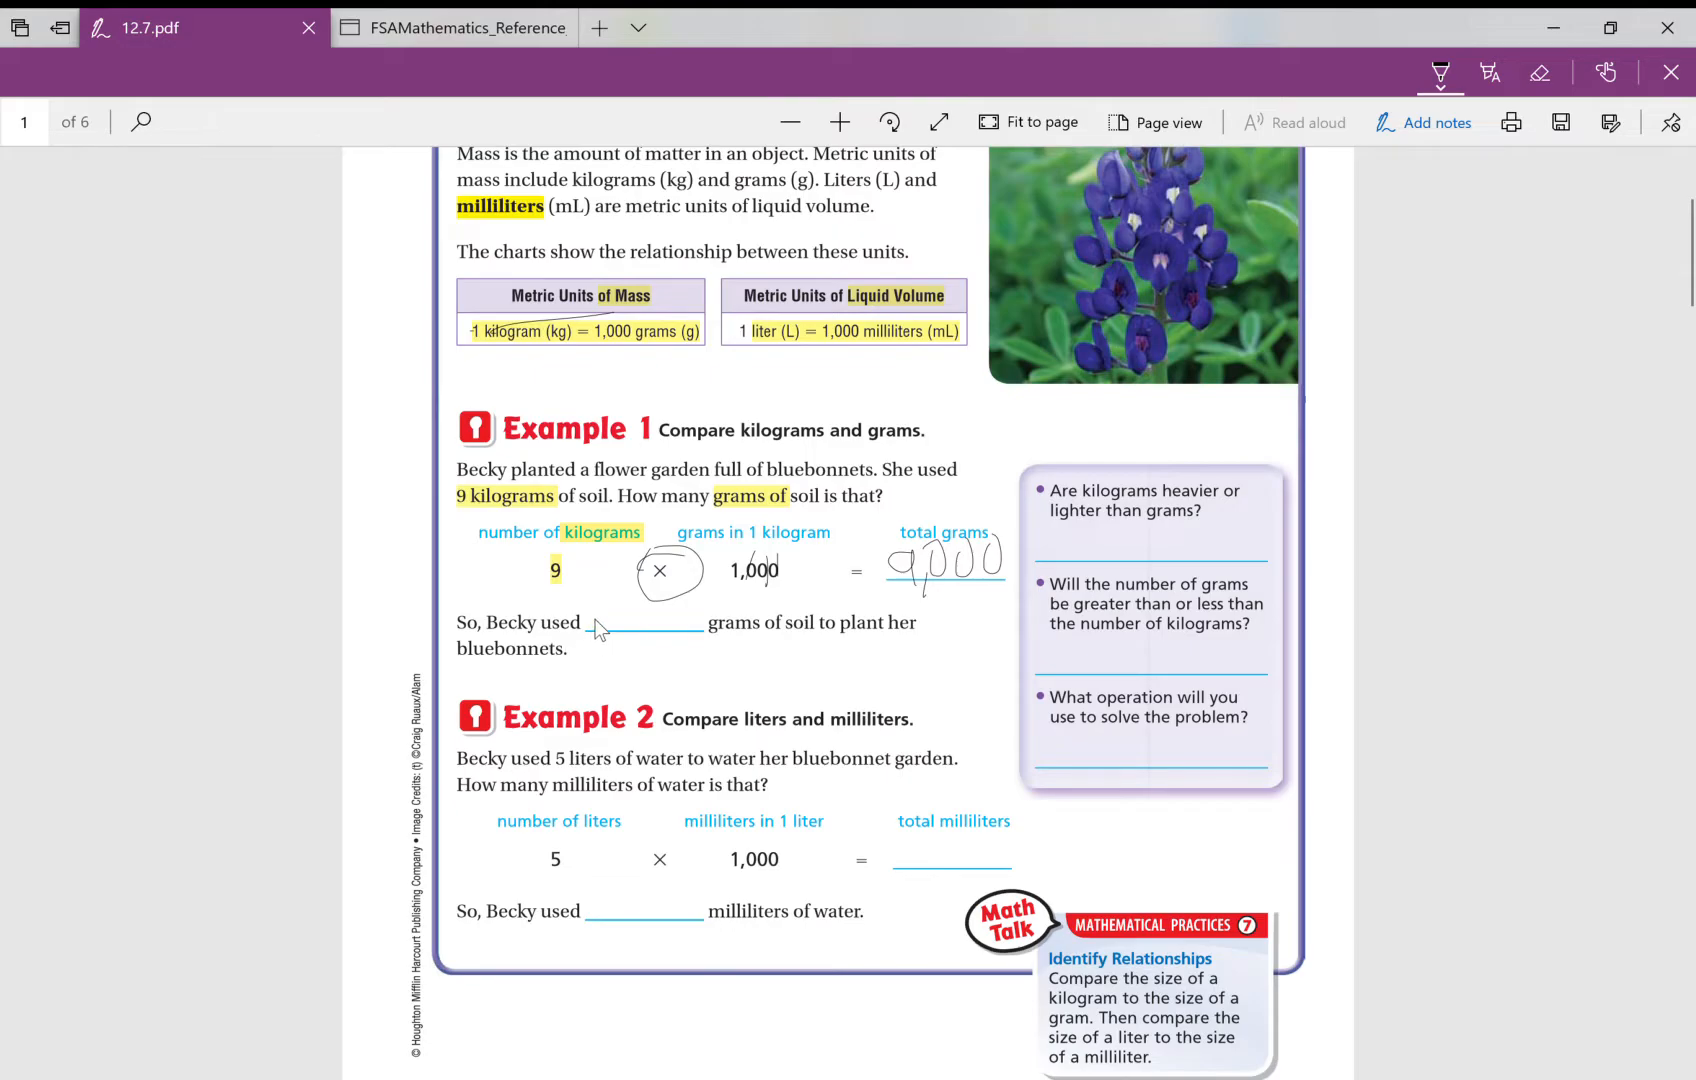
mouse_move(612, 657)
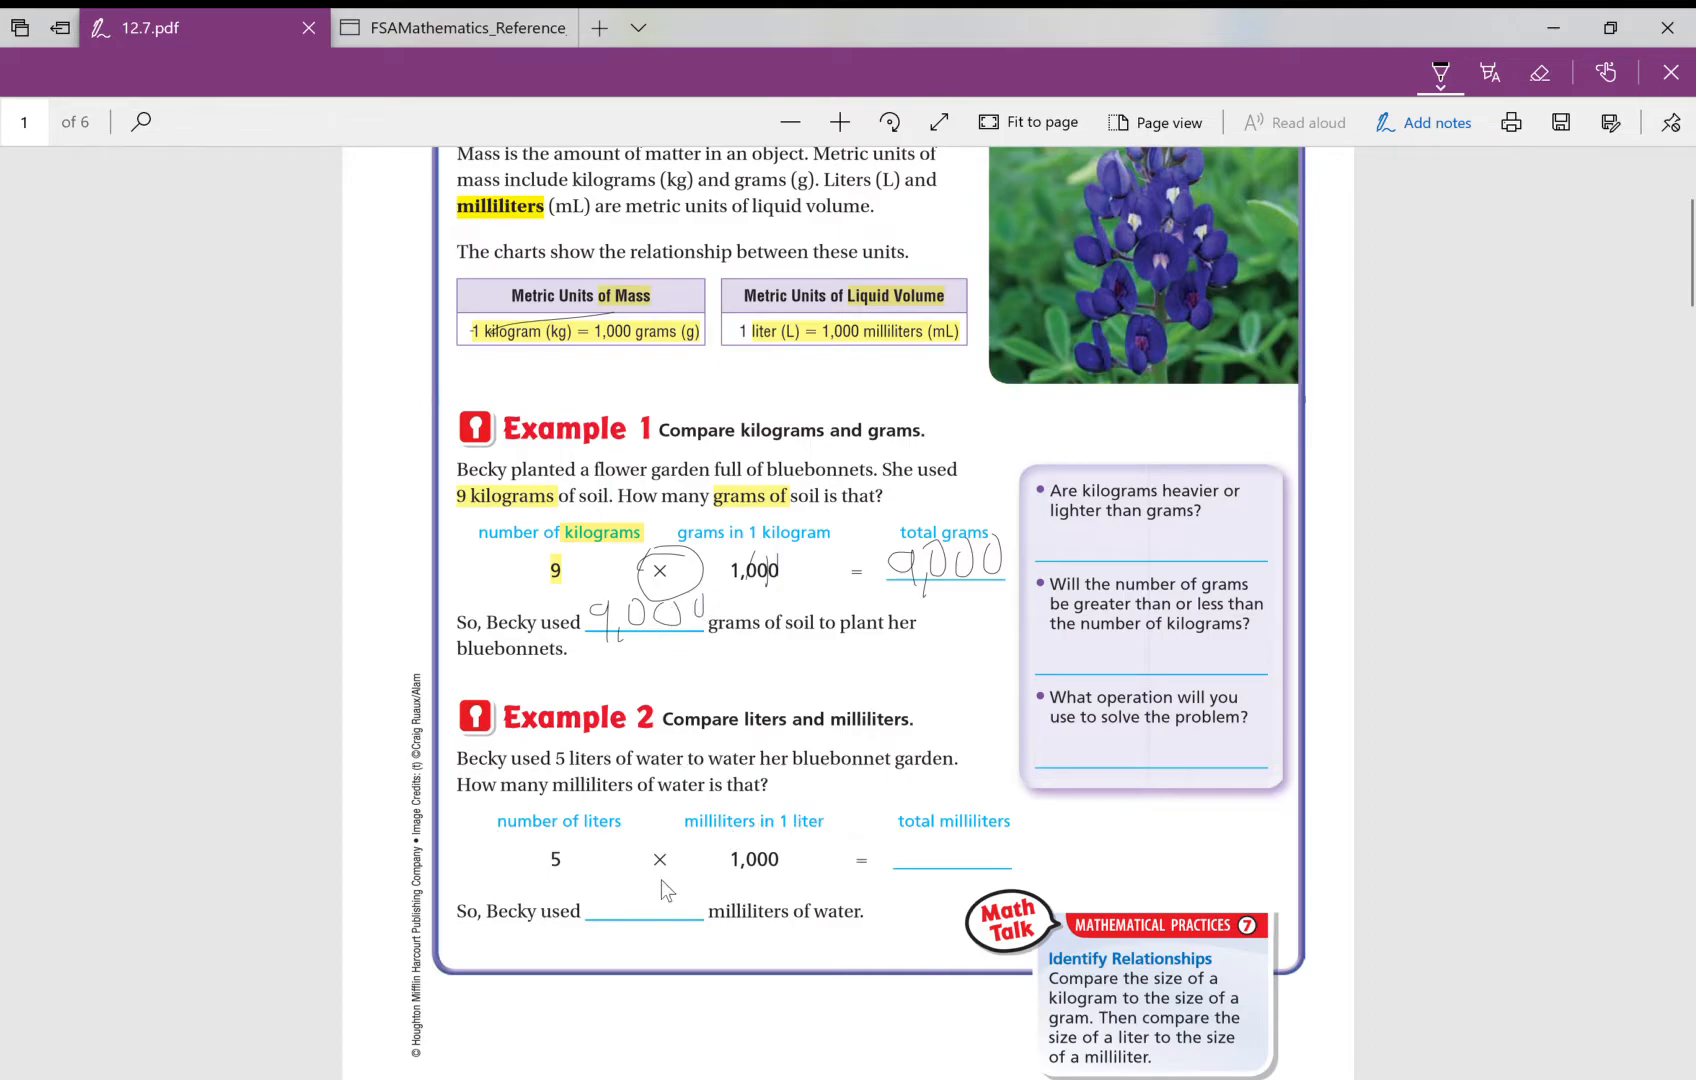
scroll("down", 3)
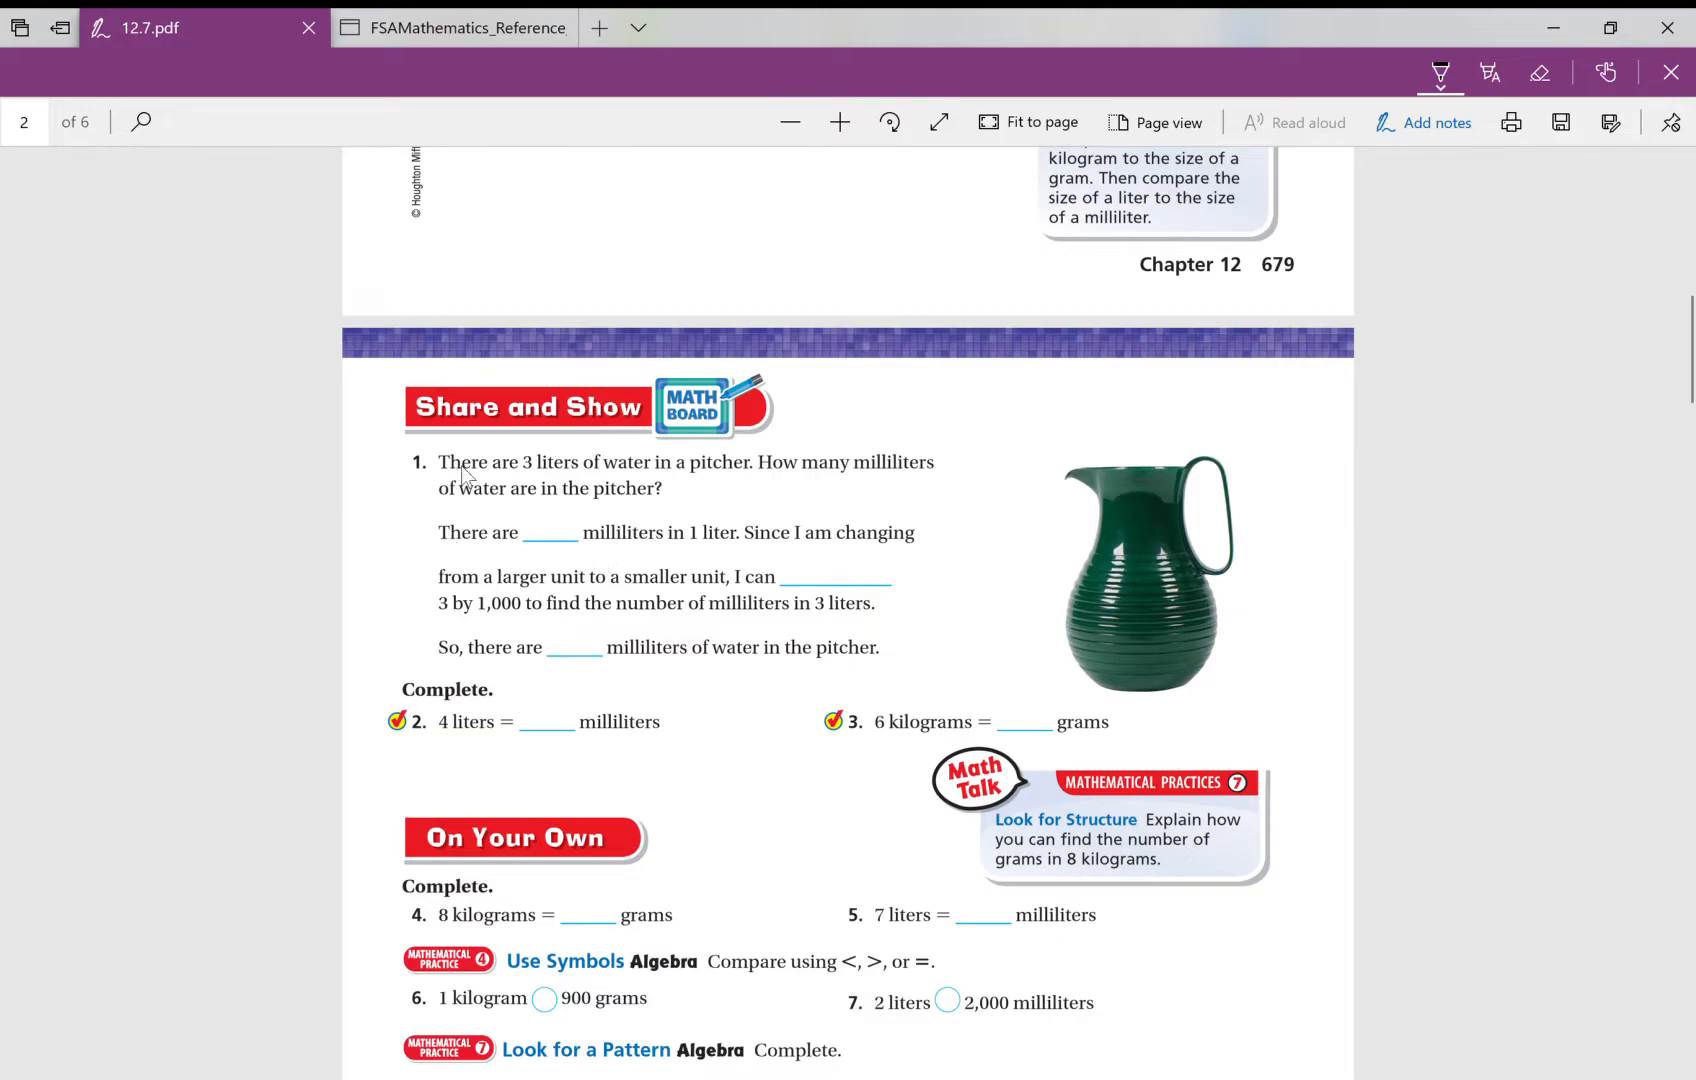
mouse_move(525, 554)
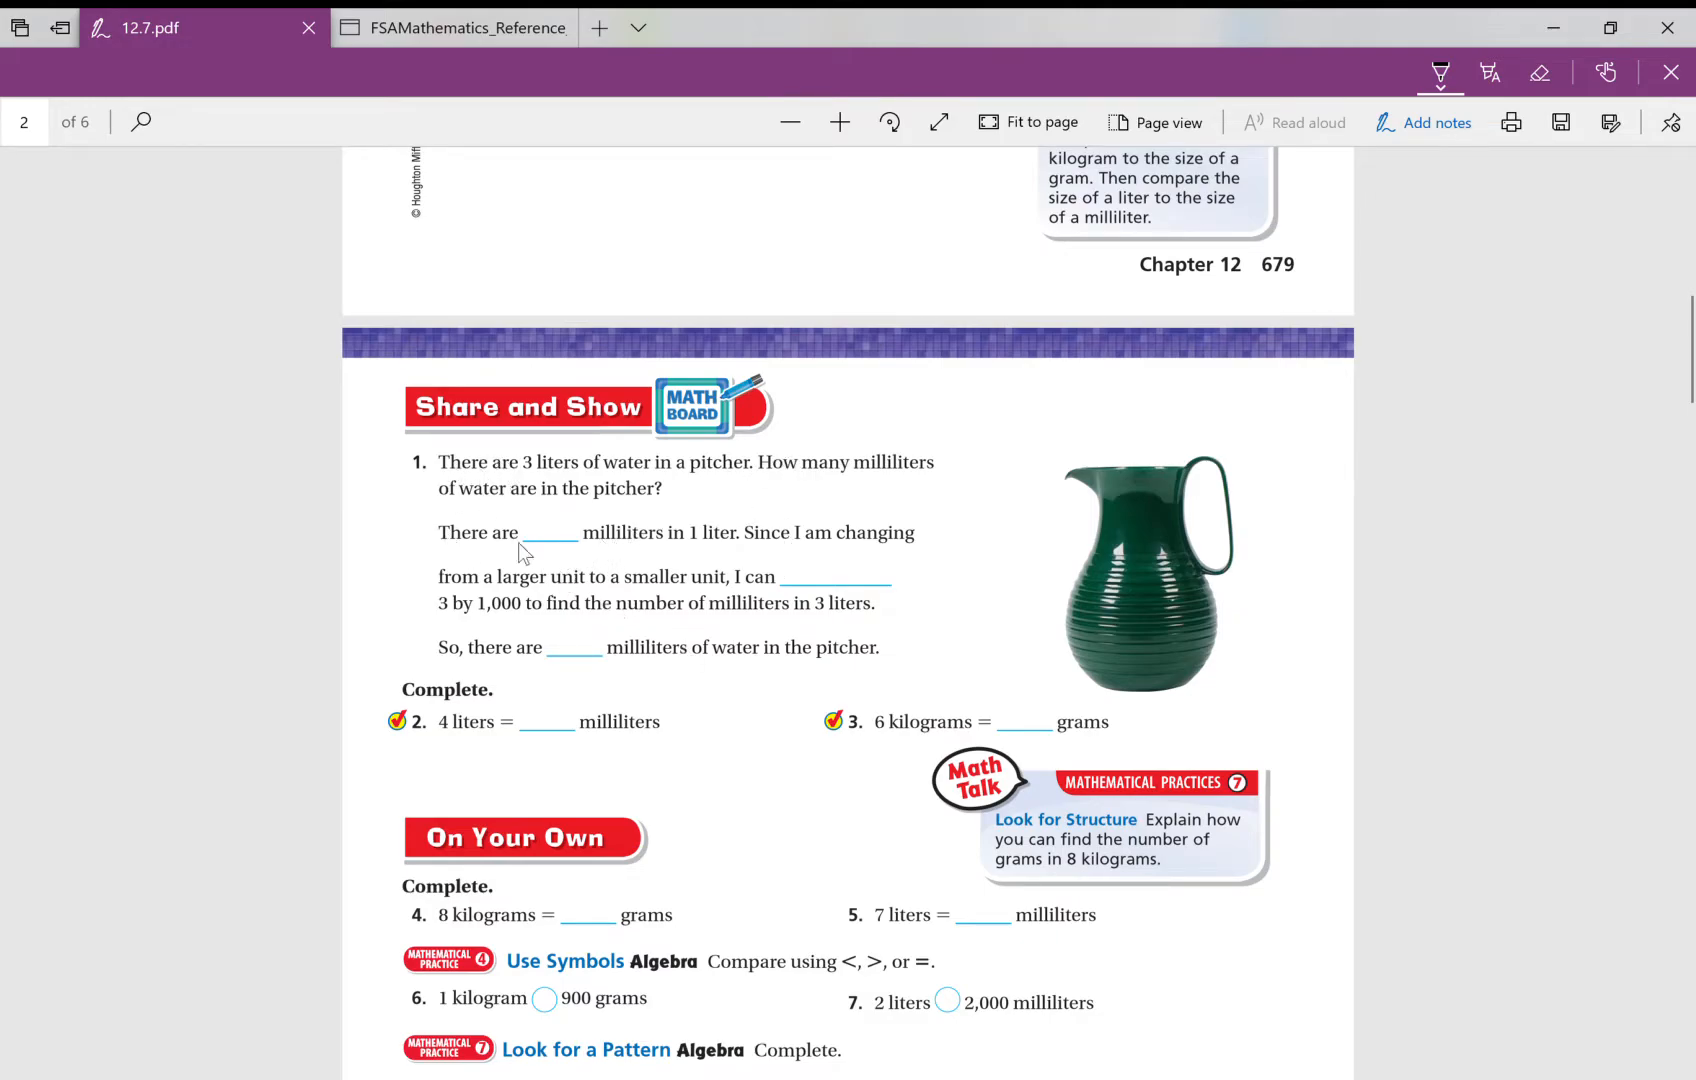
mouse_move(1423, 122)
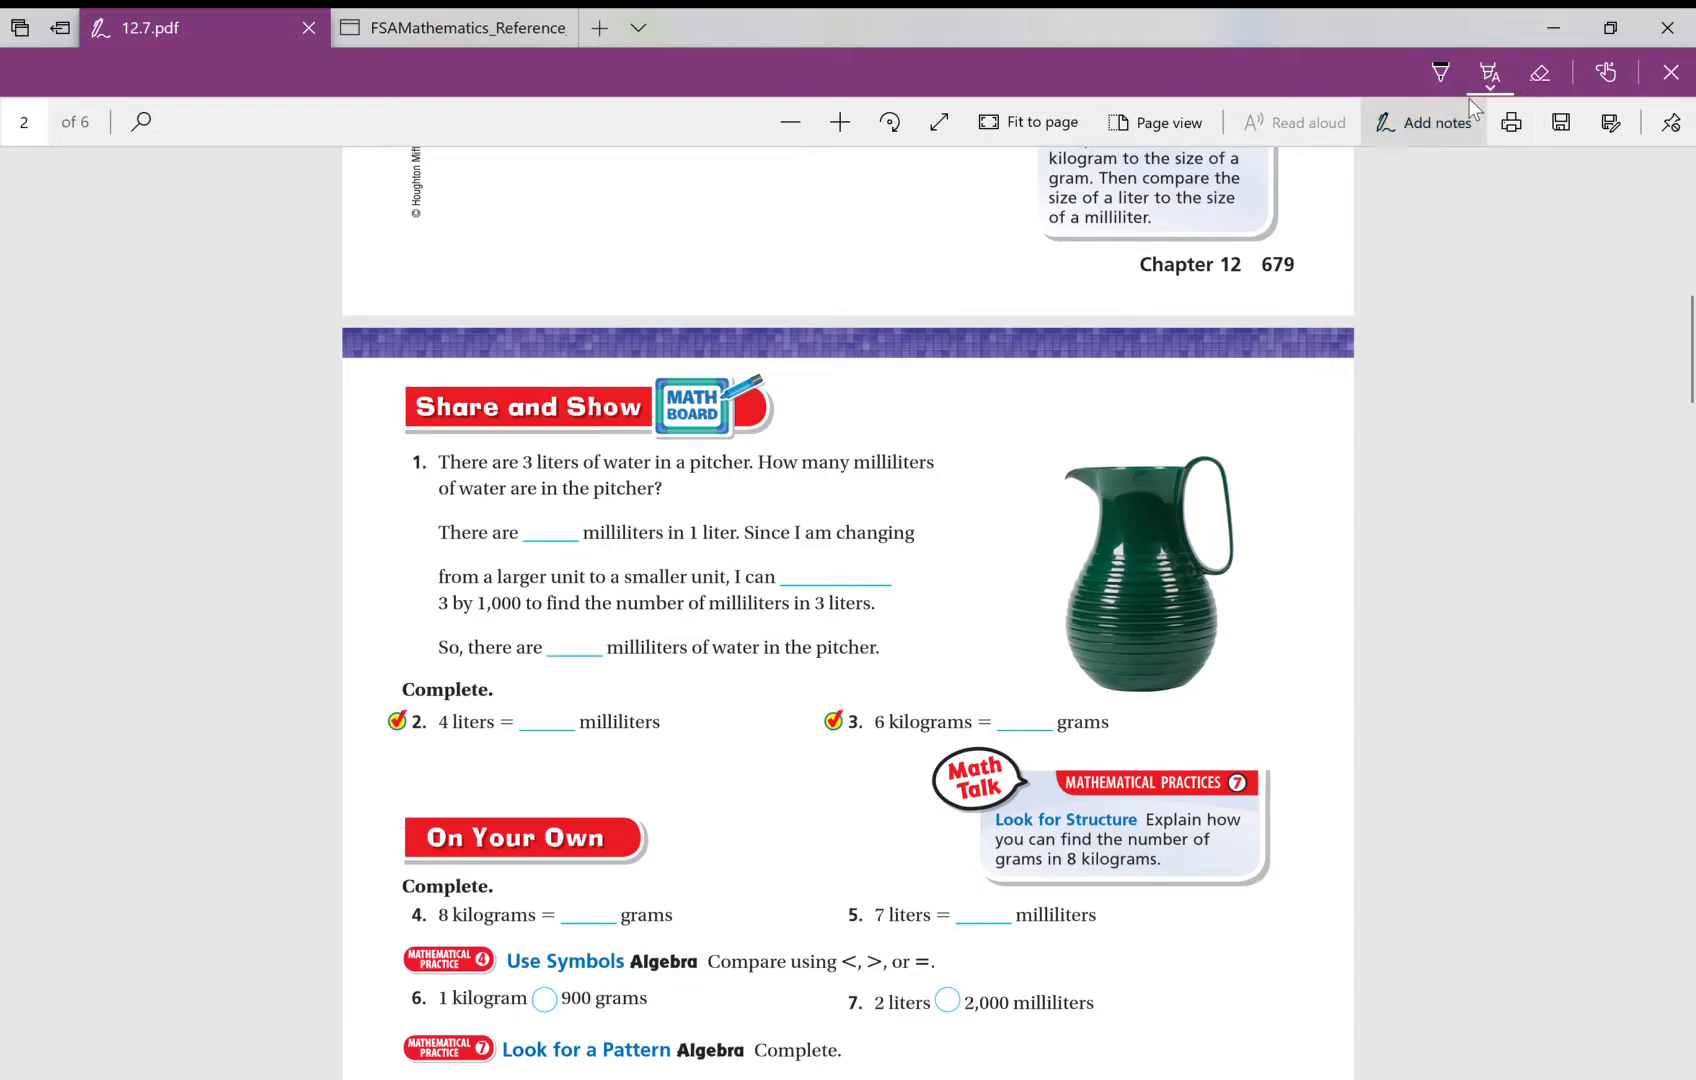
Step: Highlight '3 liters' and 'milliliters' in problem 1 and pen a '3 liters ___ mL' note
left_click_drag(521, 462, 580, 462)
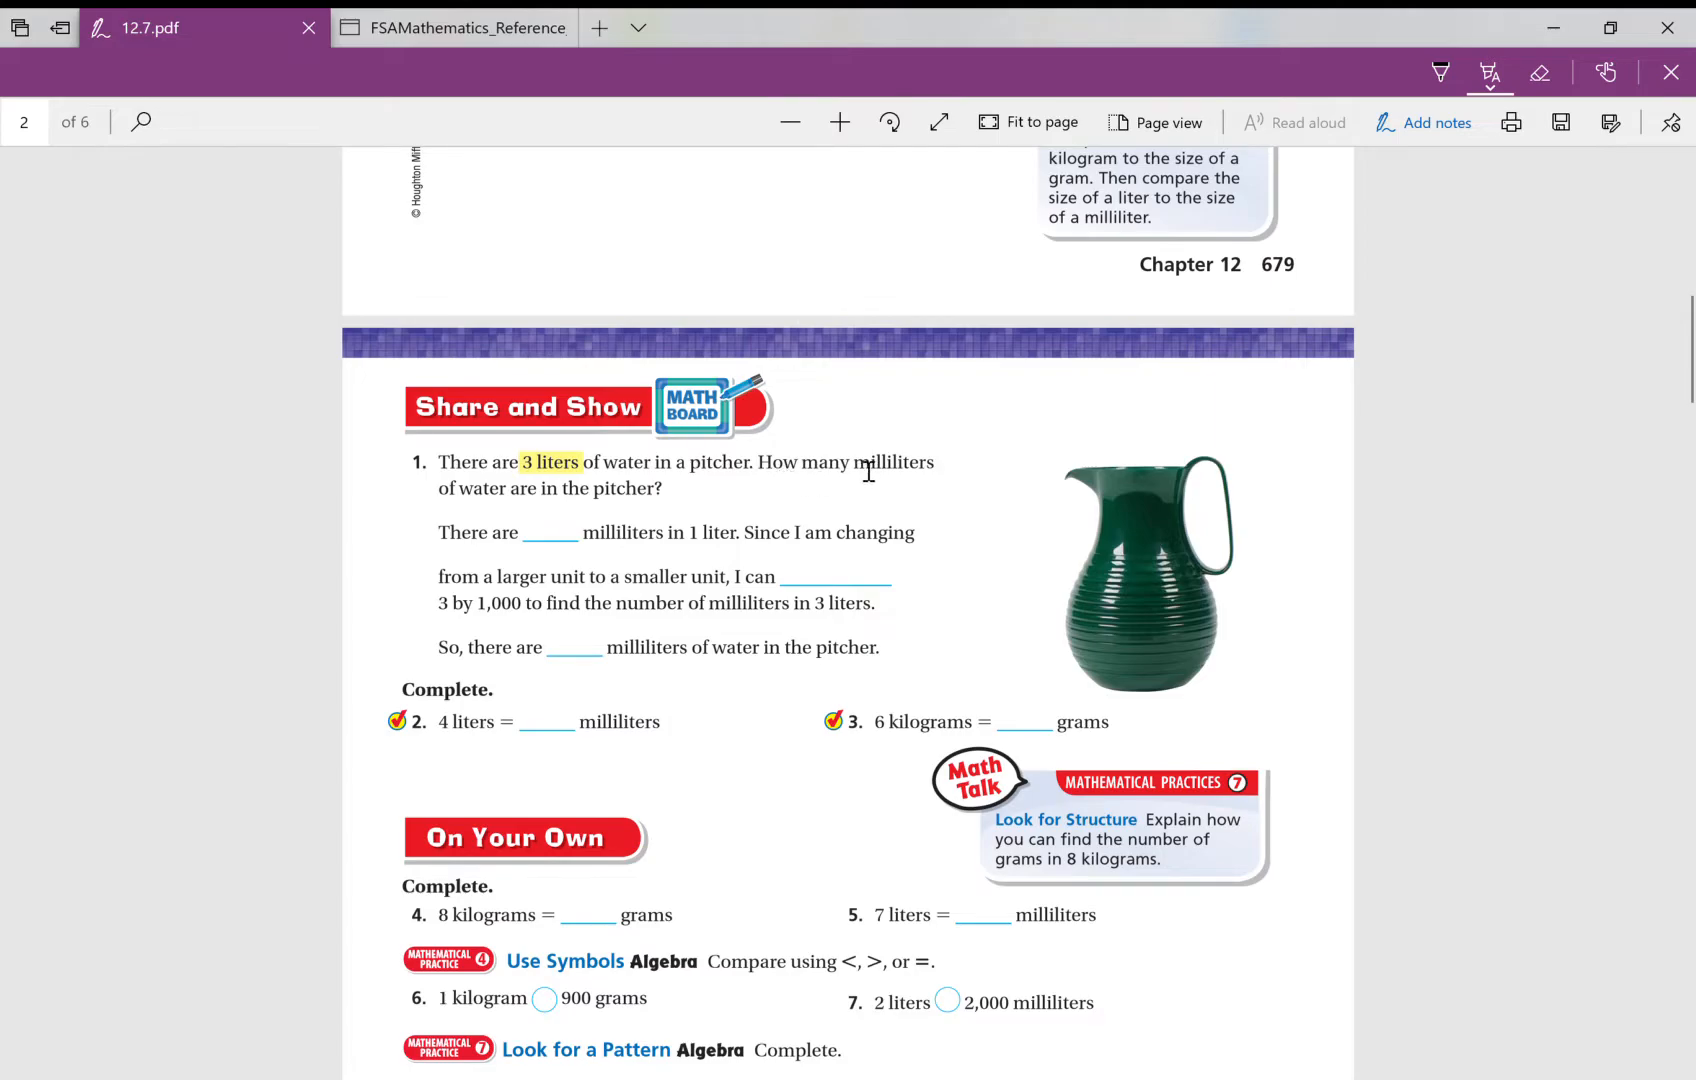
double_click(891, 462)
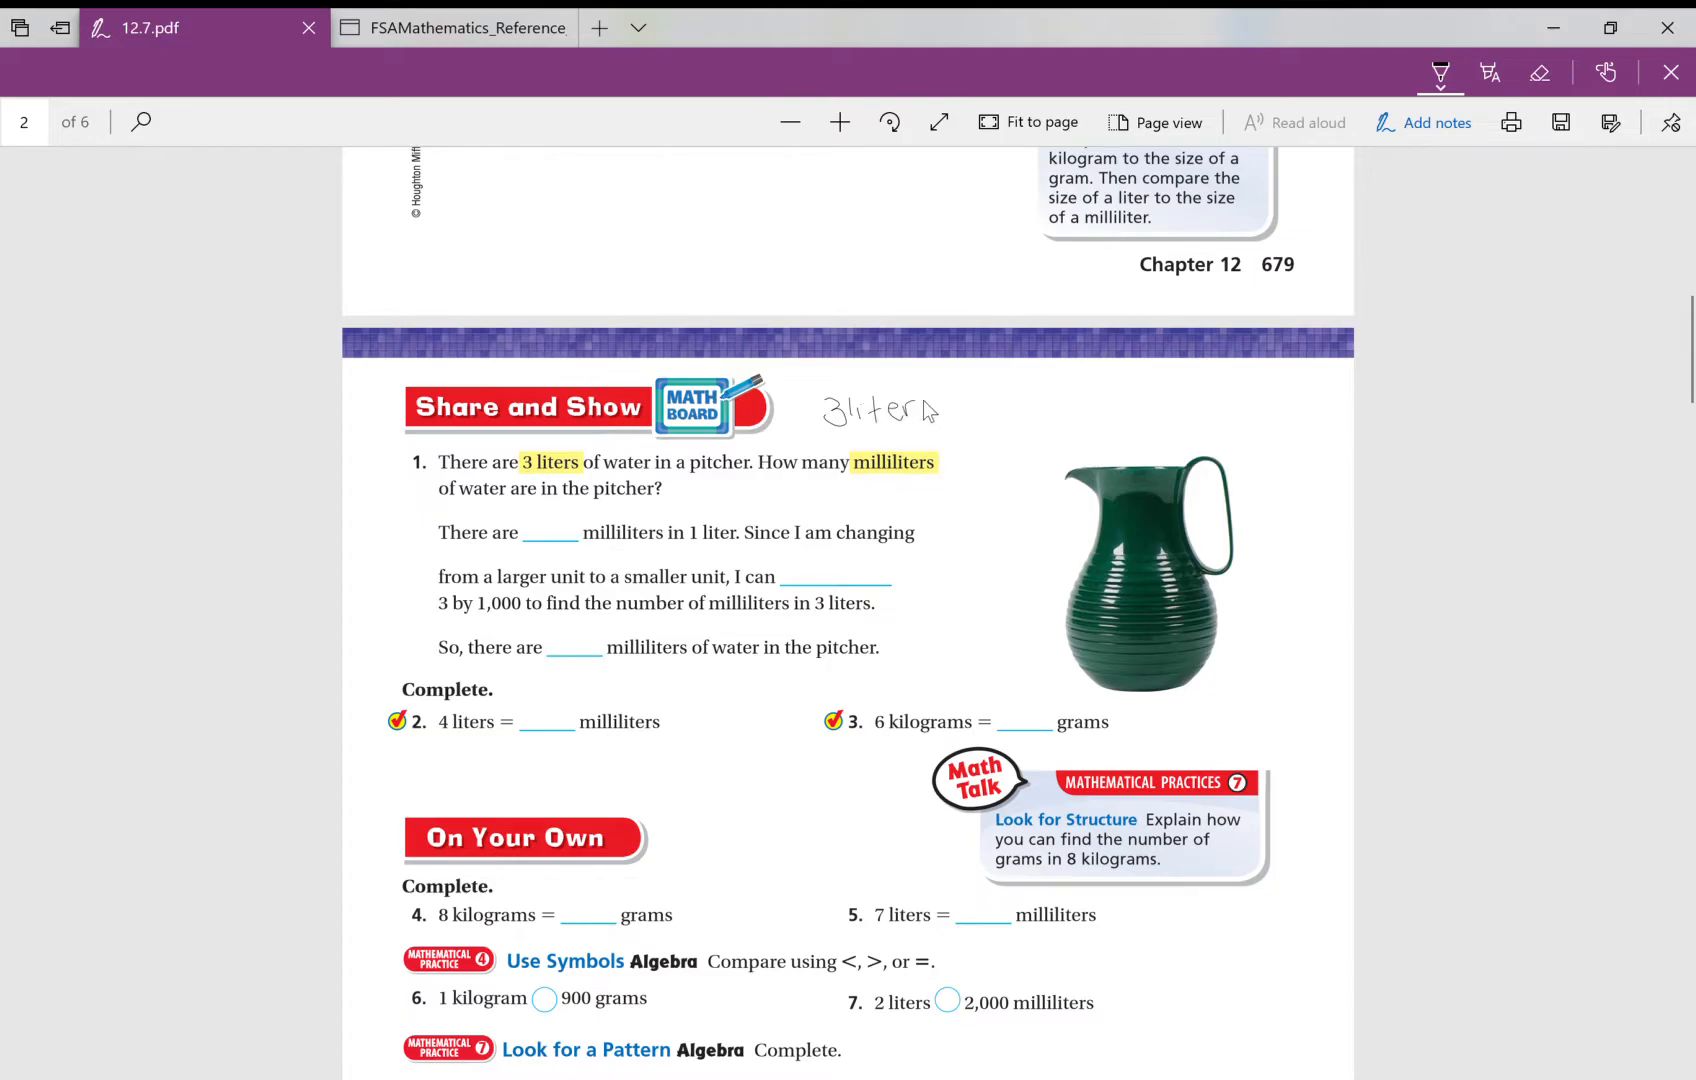
left_click_drag(930, 411, 1055, 411)
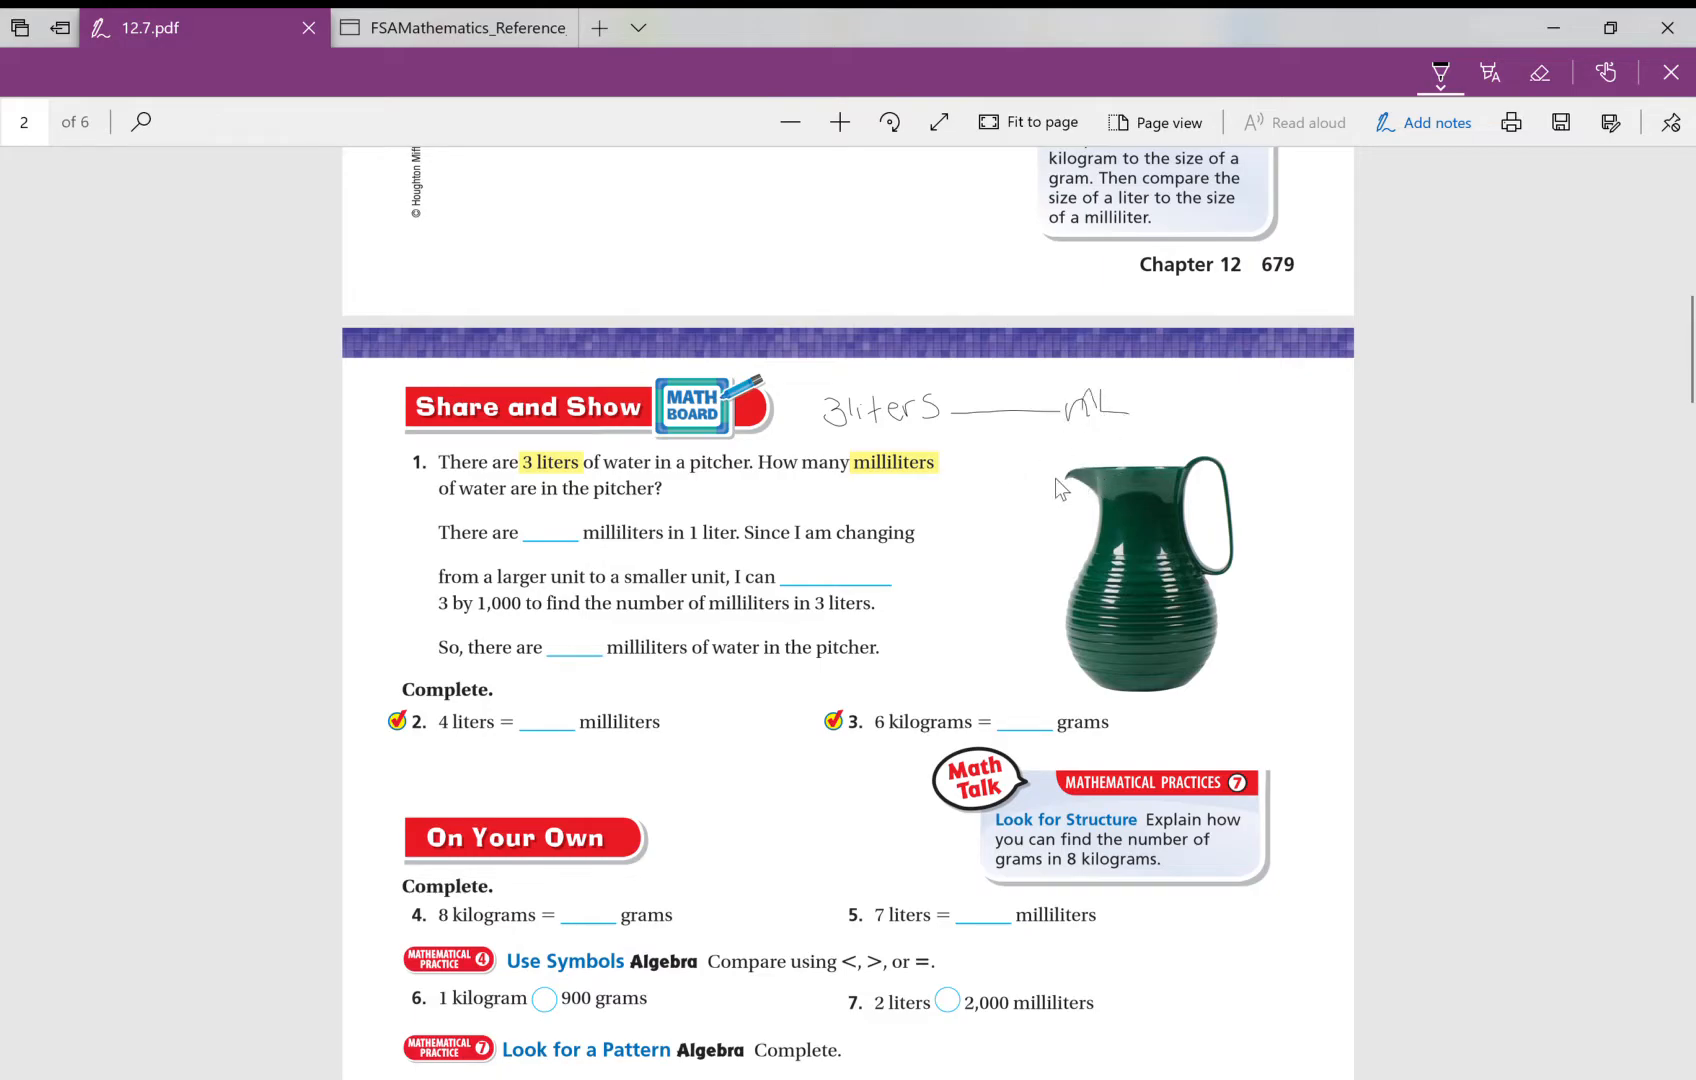
left_click(452, 27)
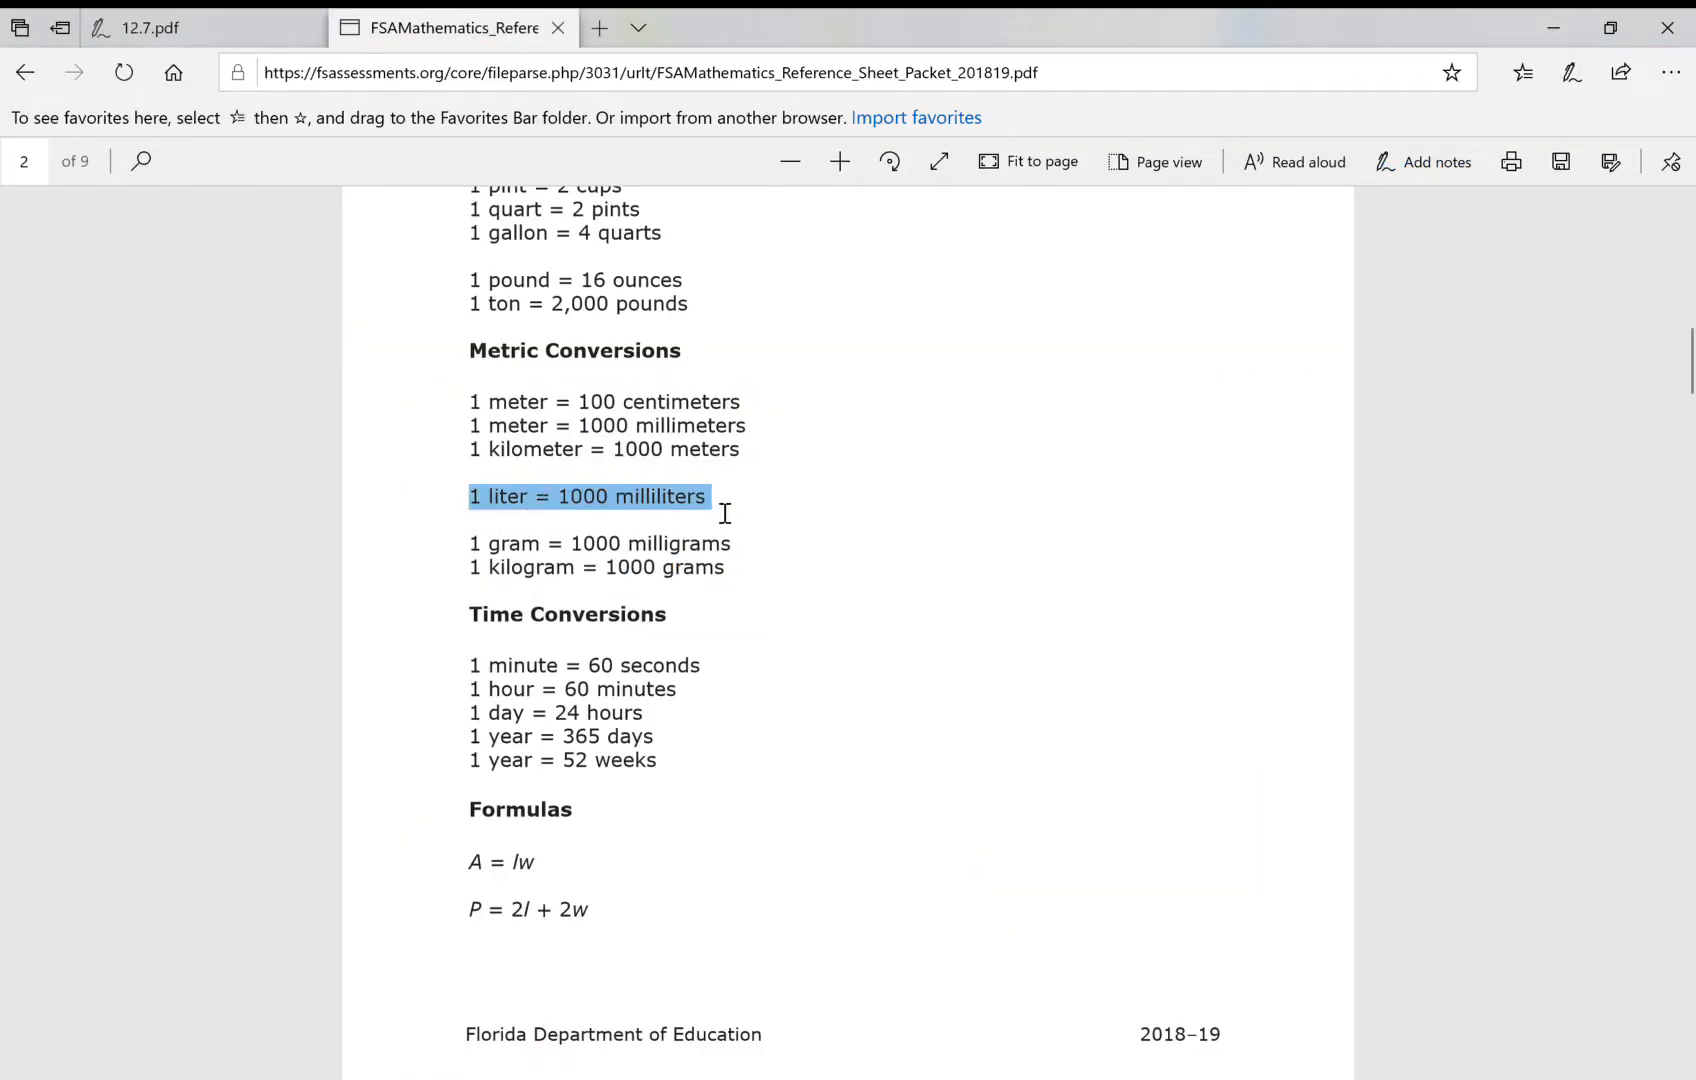
Step: Select '1 liter = 1000 milliliters' on the reference sheet, then return to 12.7.pdf
left_click(589, 496)
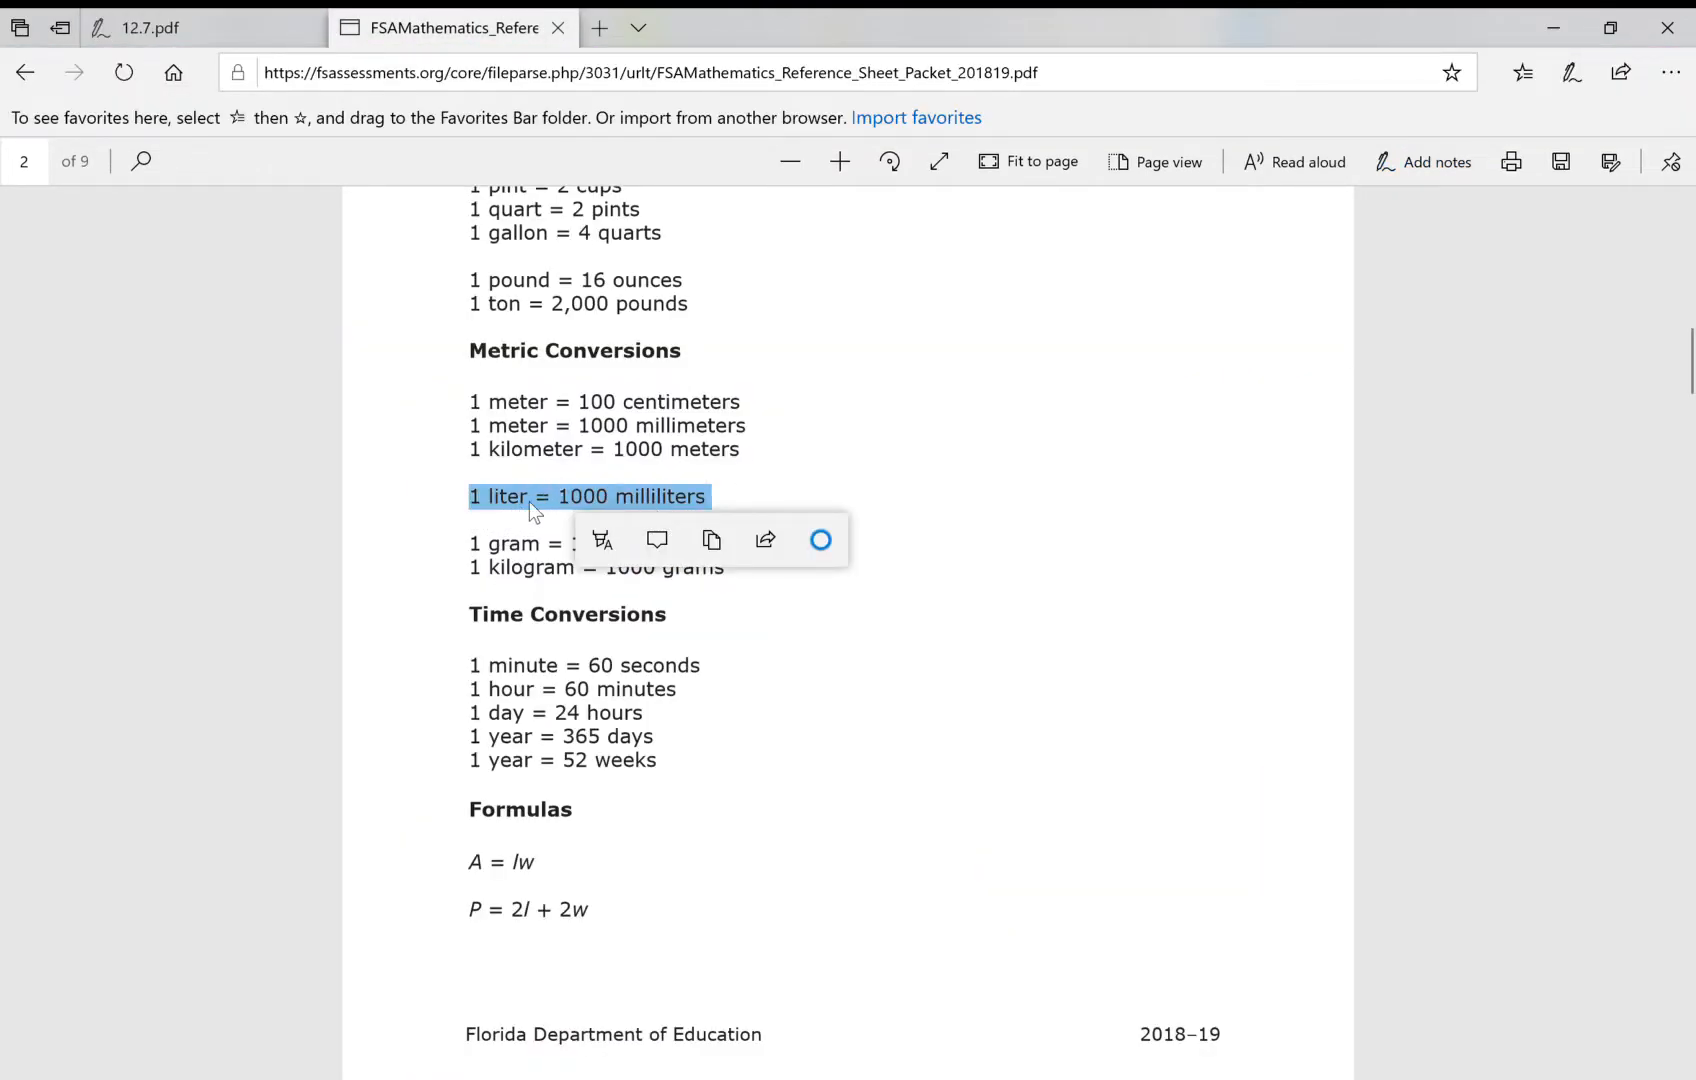
left_click(195, 27)
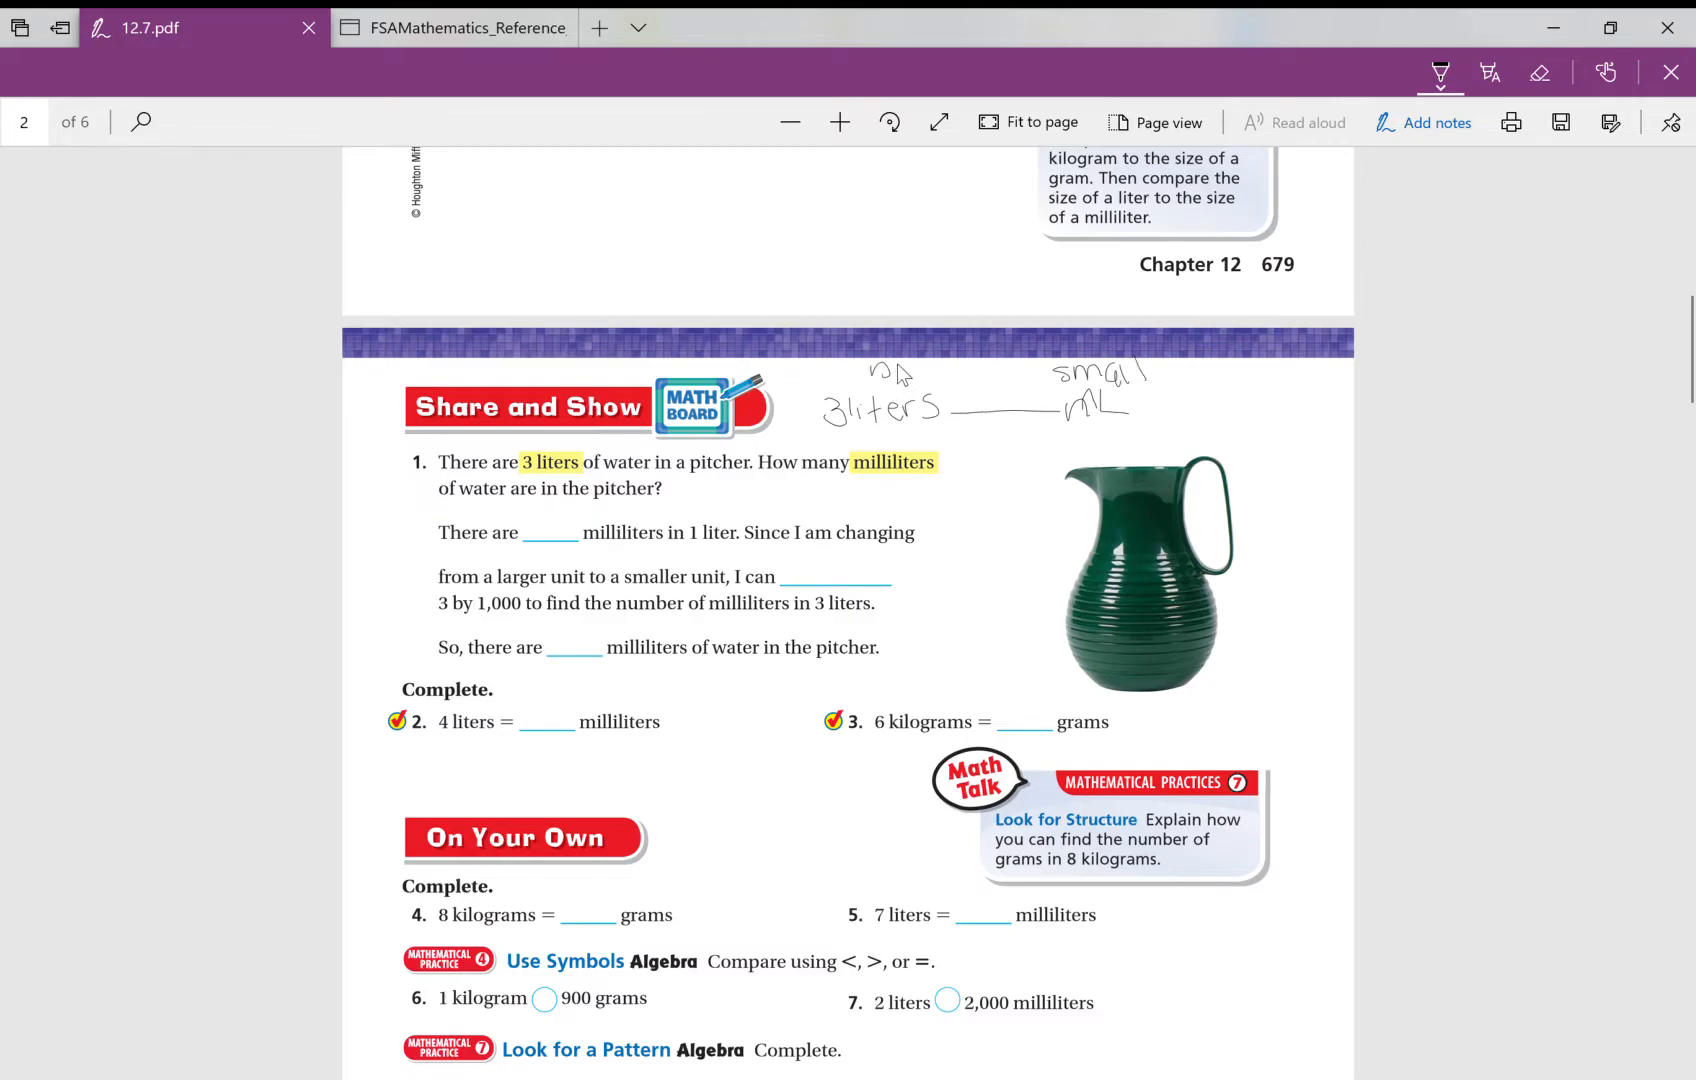
Step: Write a 'big → small ×1000' note above the conversion and 1,000 in the first blank
left_click_drag(919, 373, 973, 384)
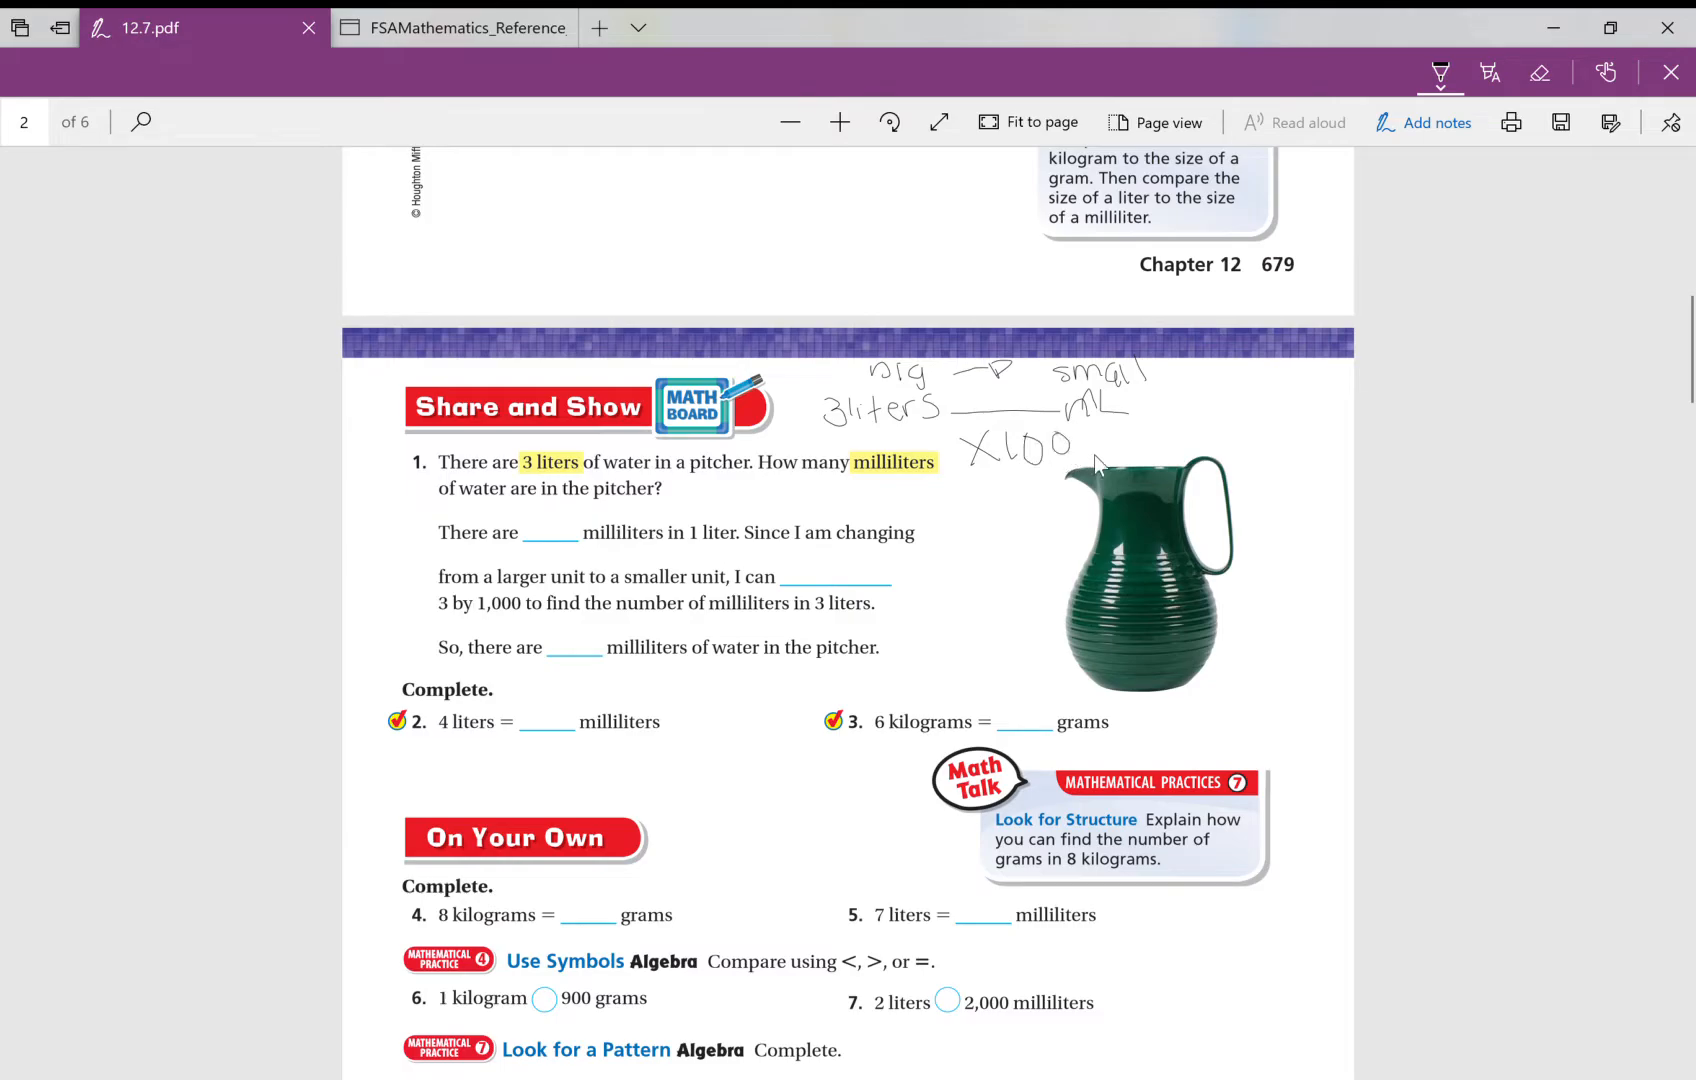
left_click(454, 27)
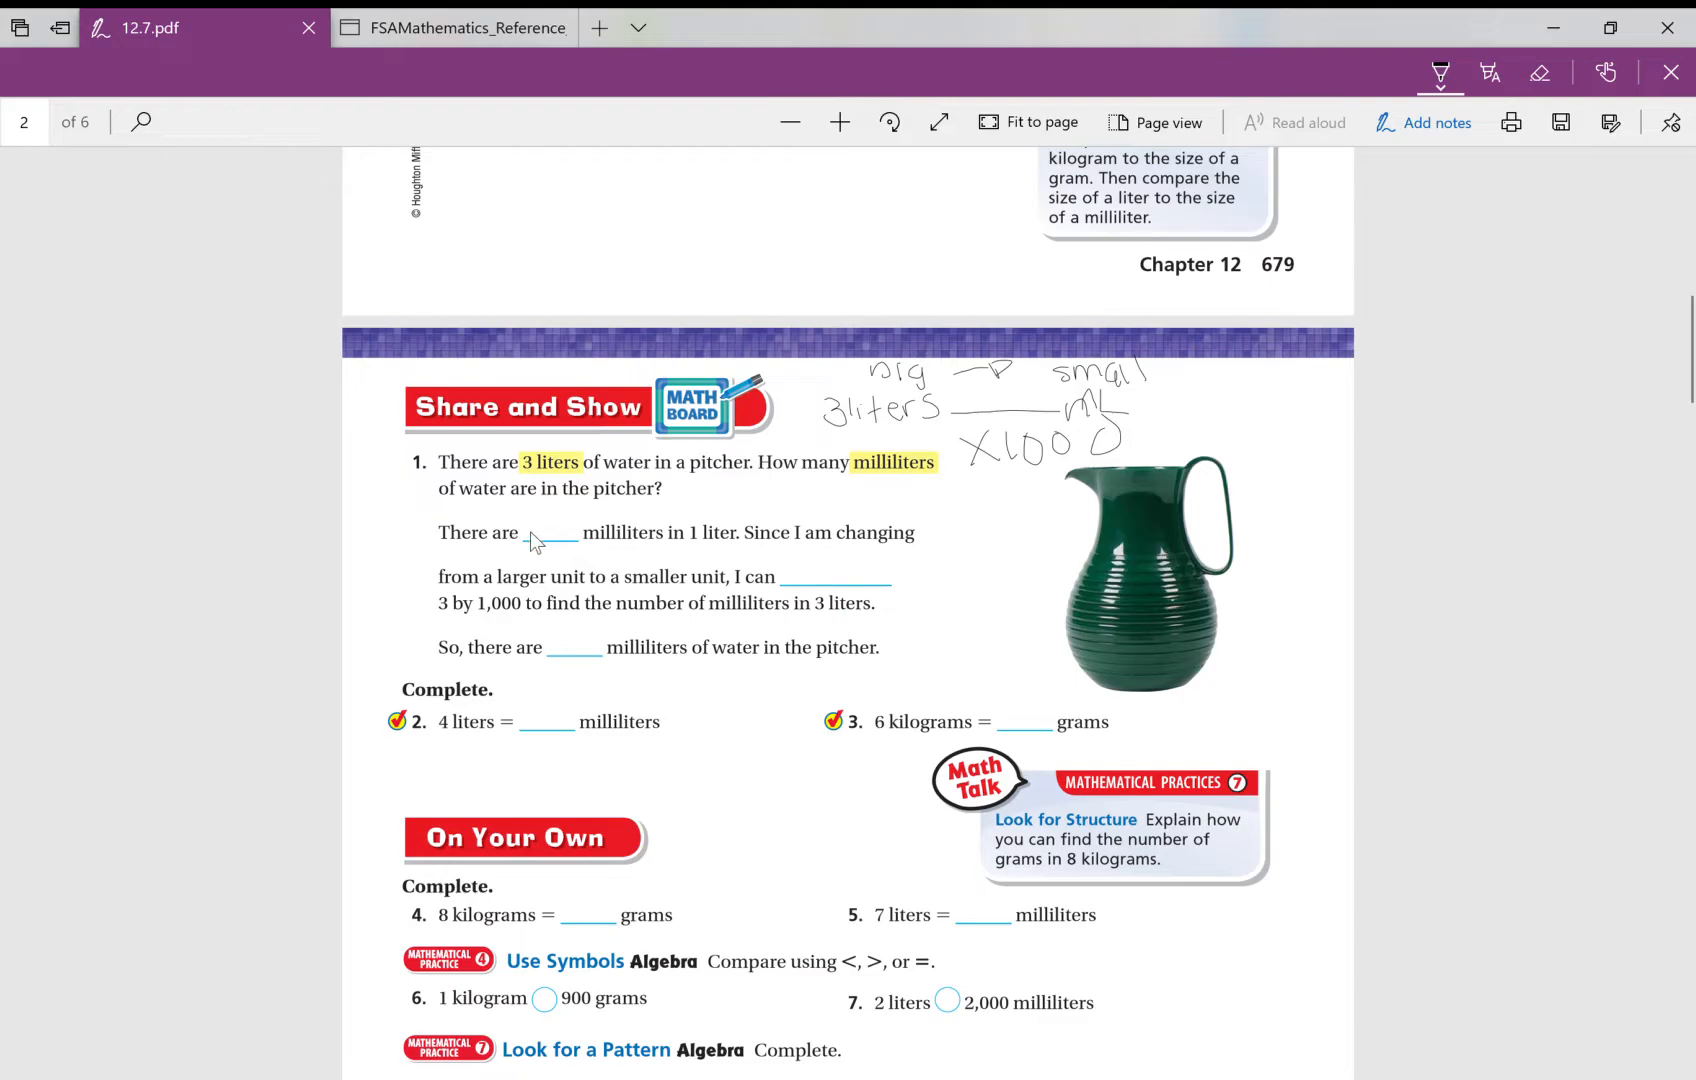
type("1,000")
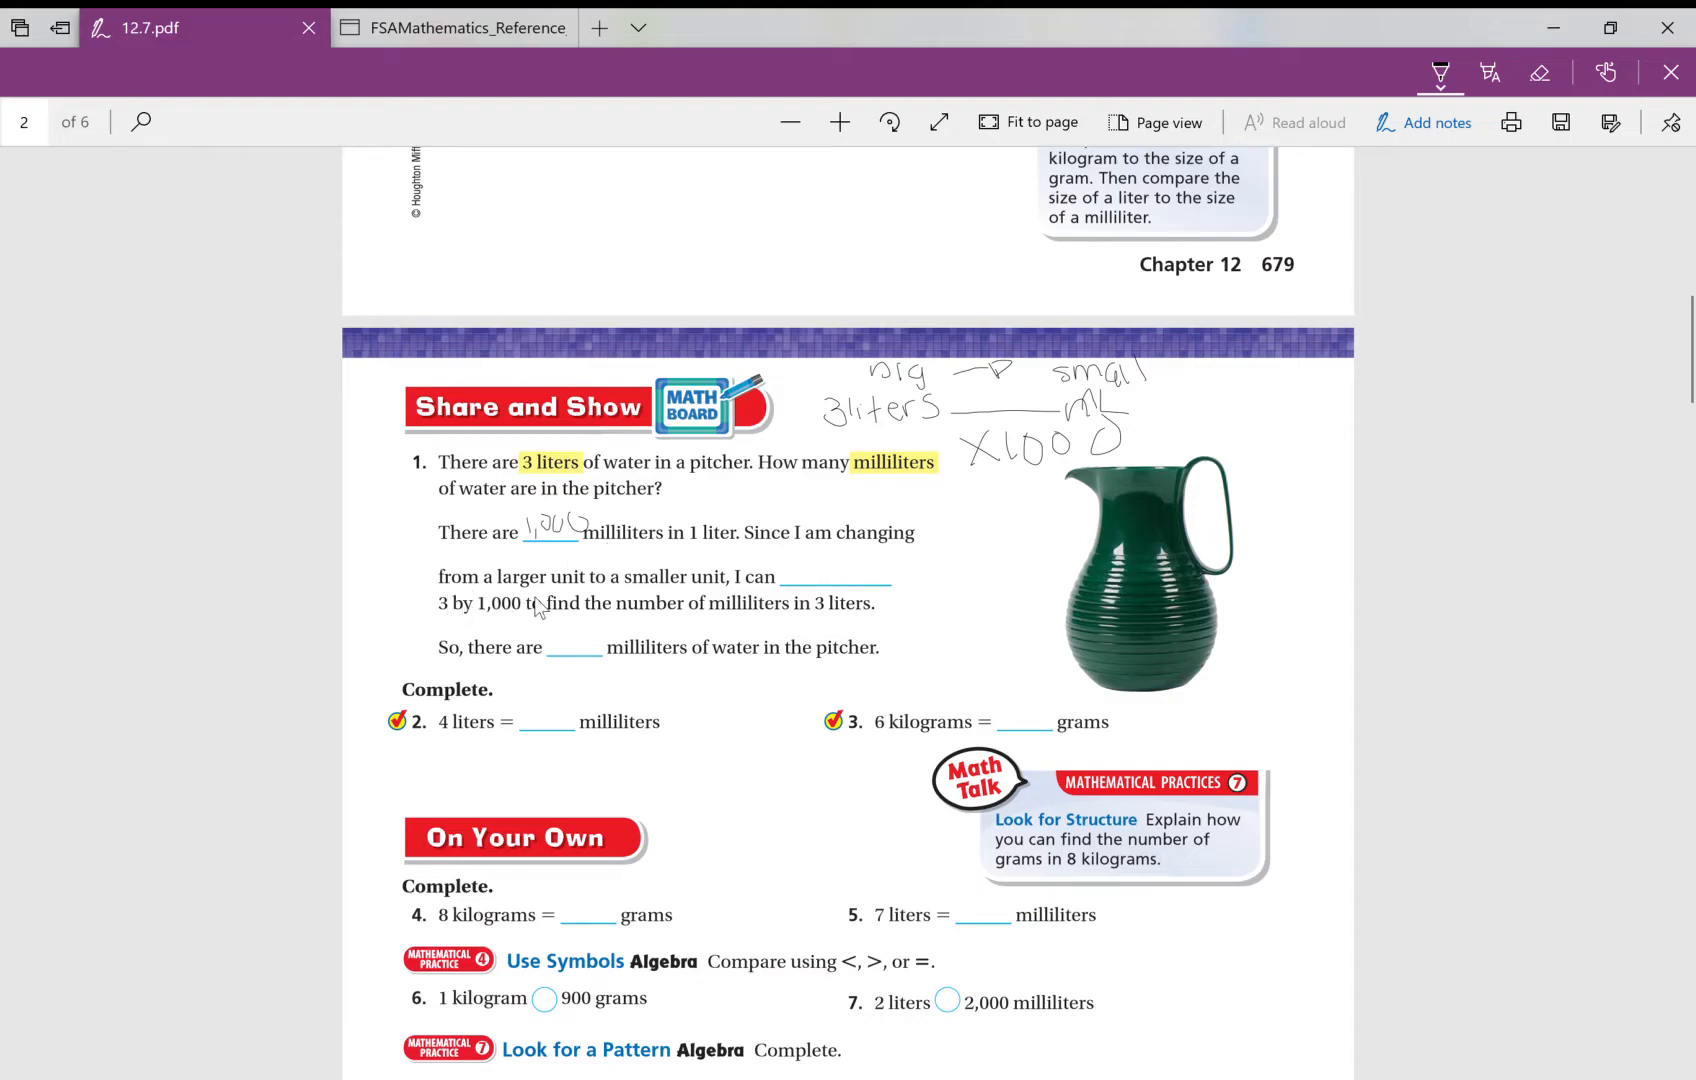
mouse_move(827, 552)
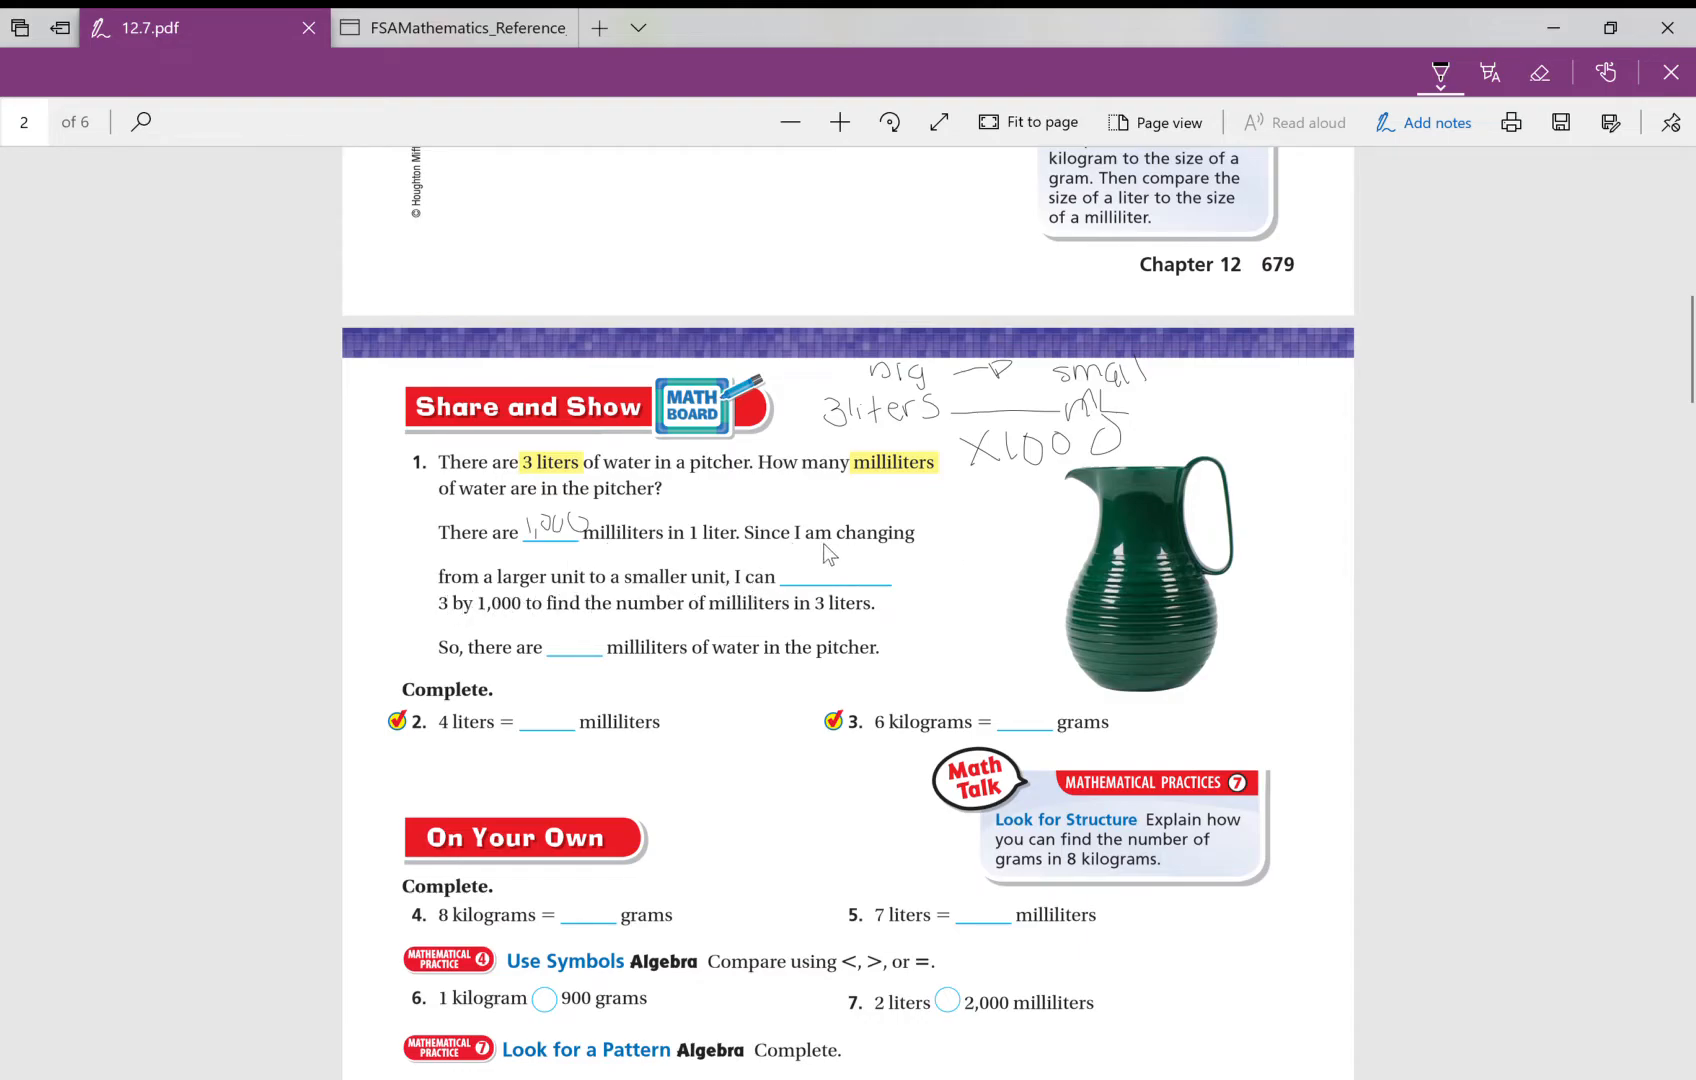
Step: Highlight 'larger unit to a smaller' and pen a × in the blank
left_click(1489, 73)
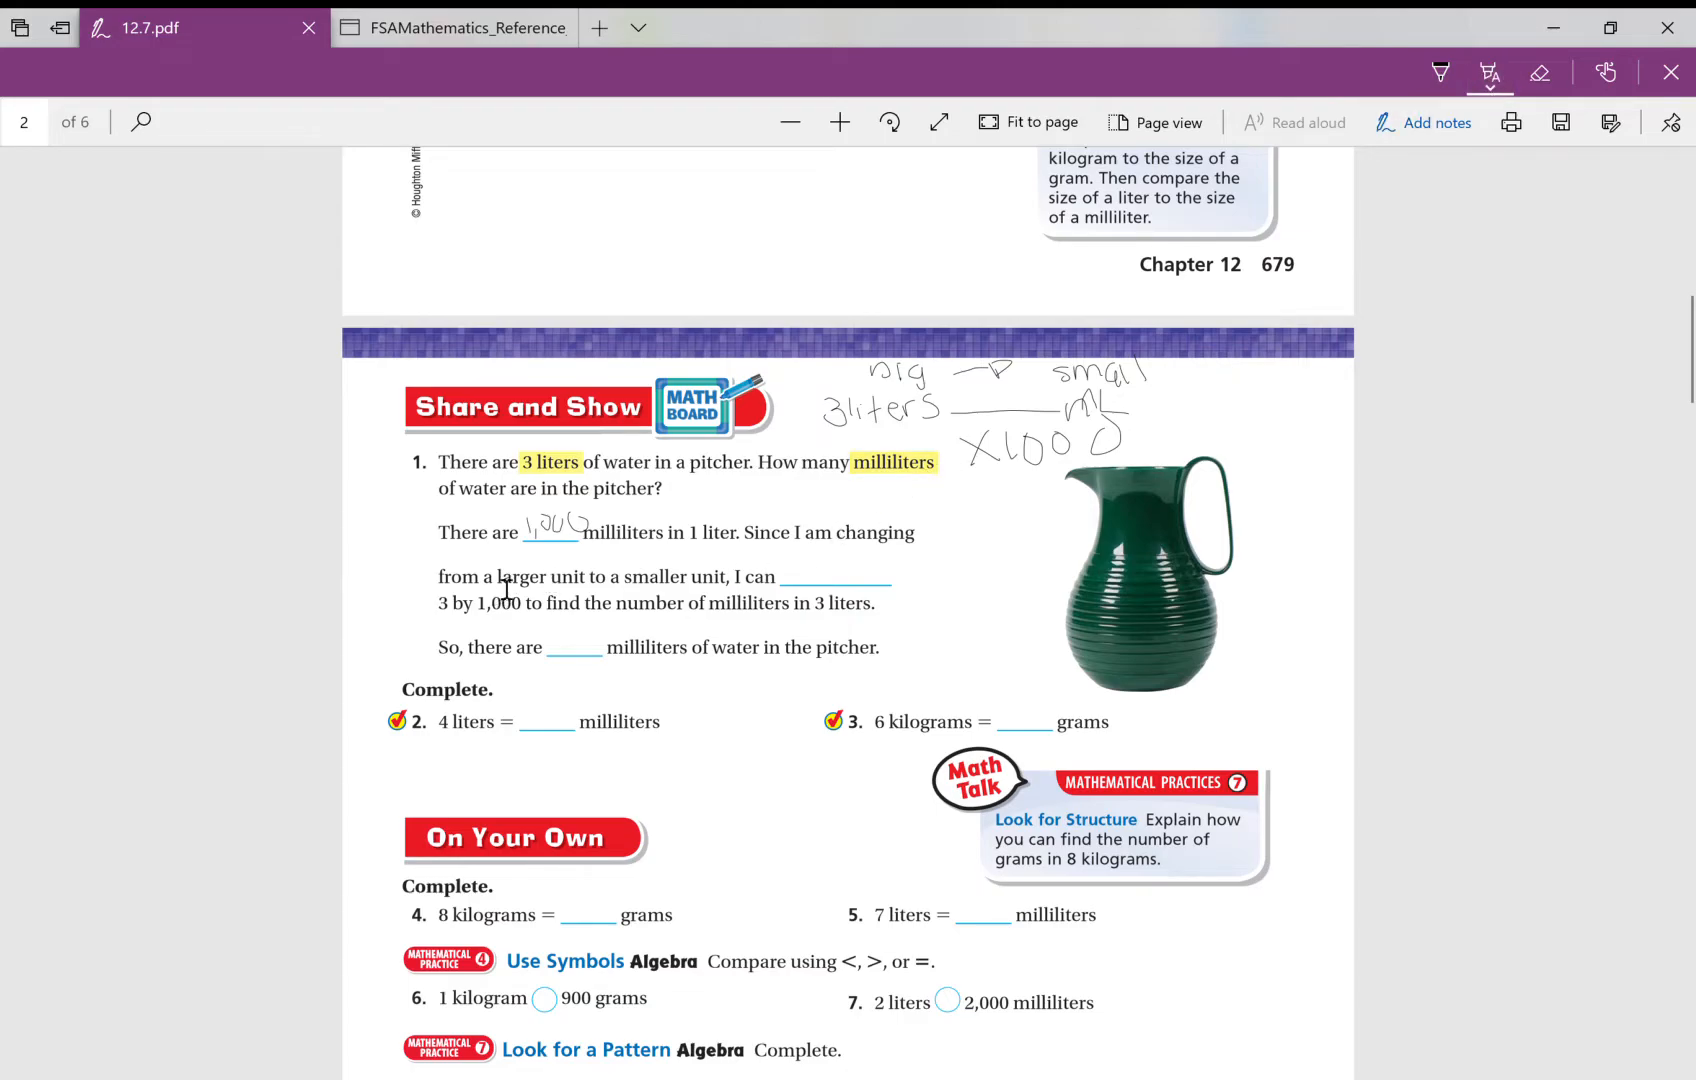
left_click_drag(495, 576, 672, 576)
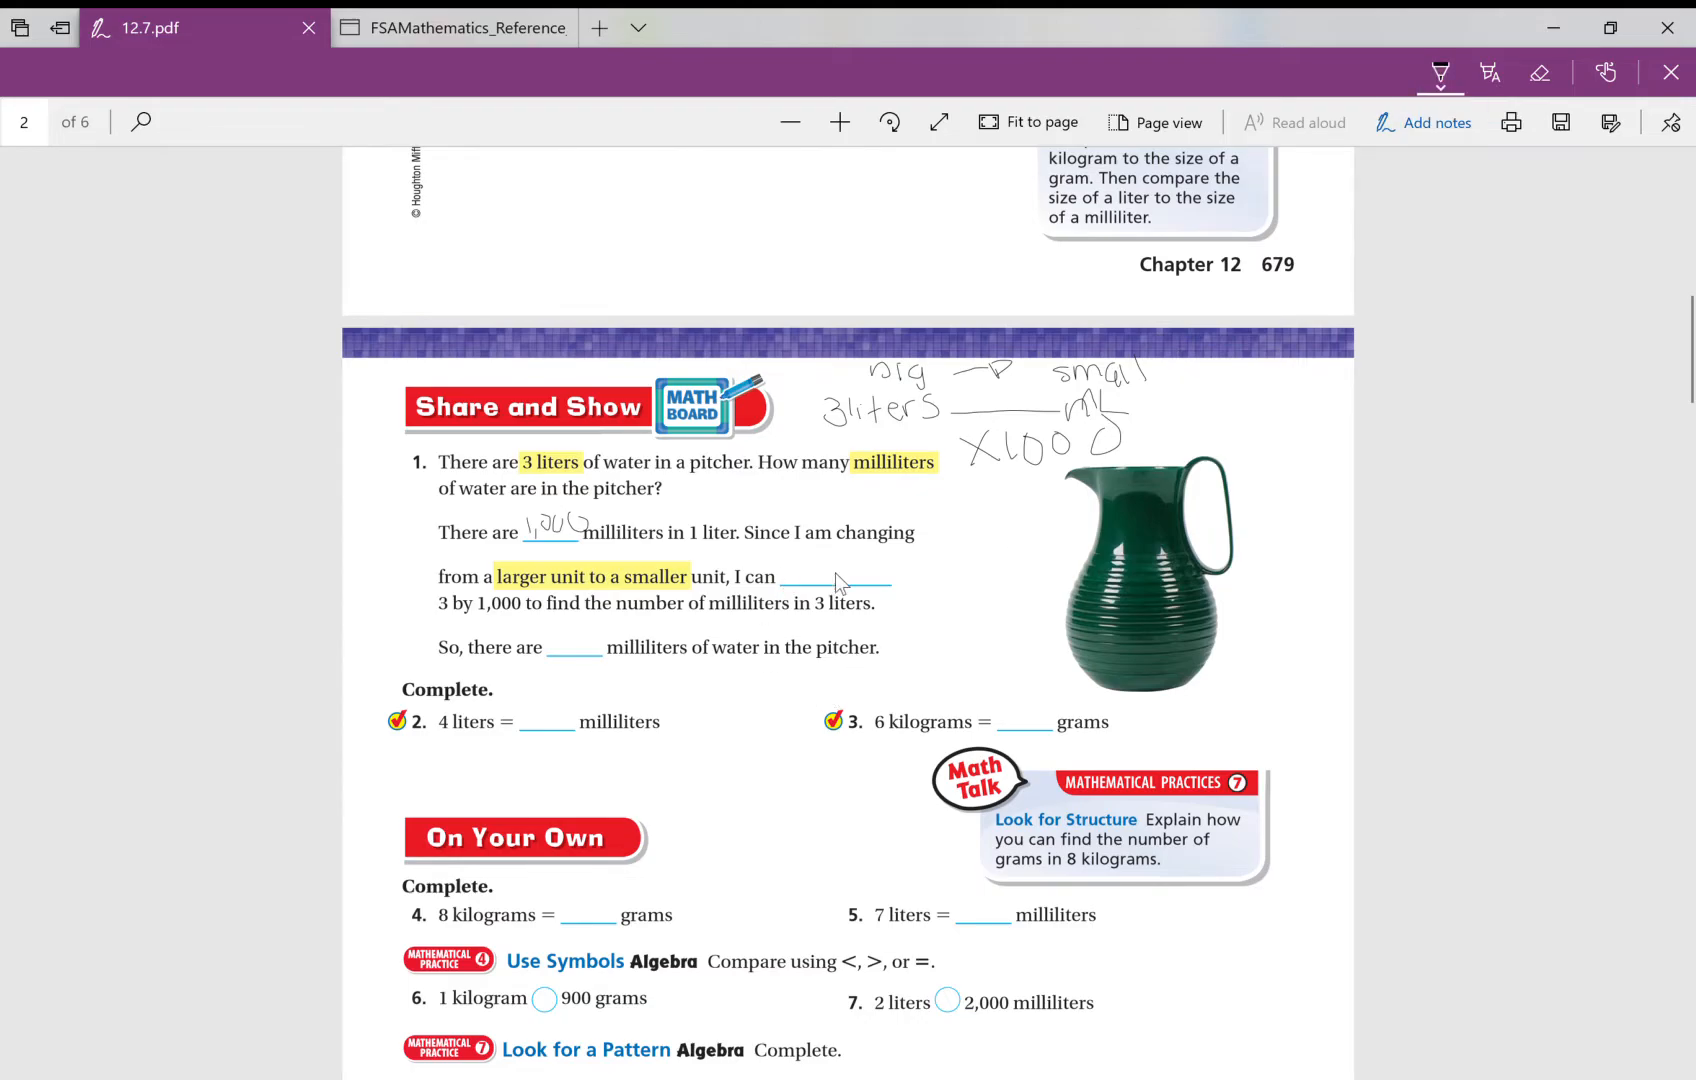
left_click_drag(803, 572, 849, 587)
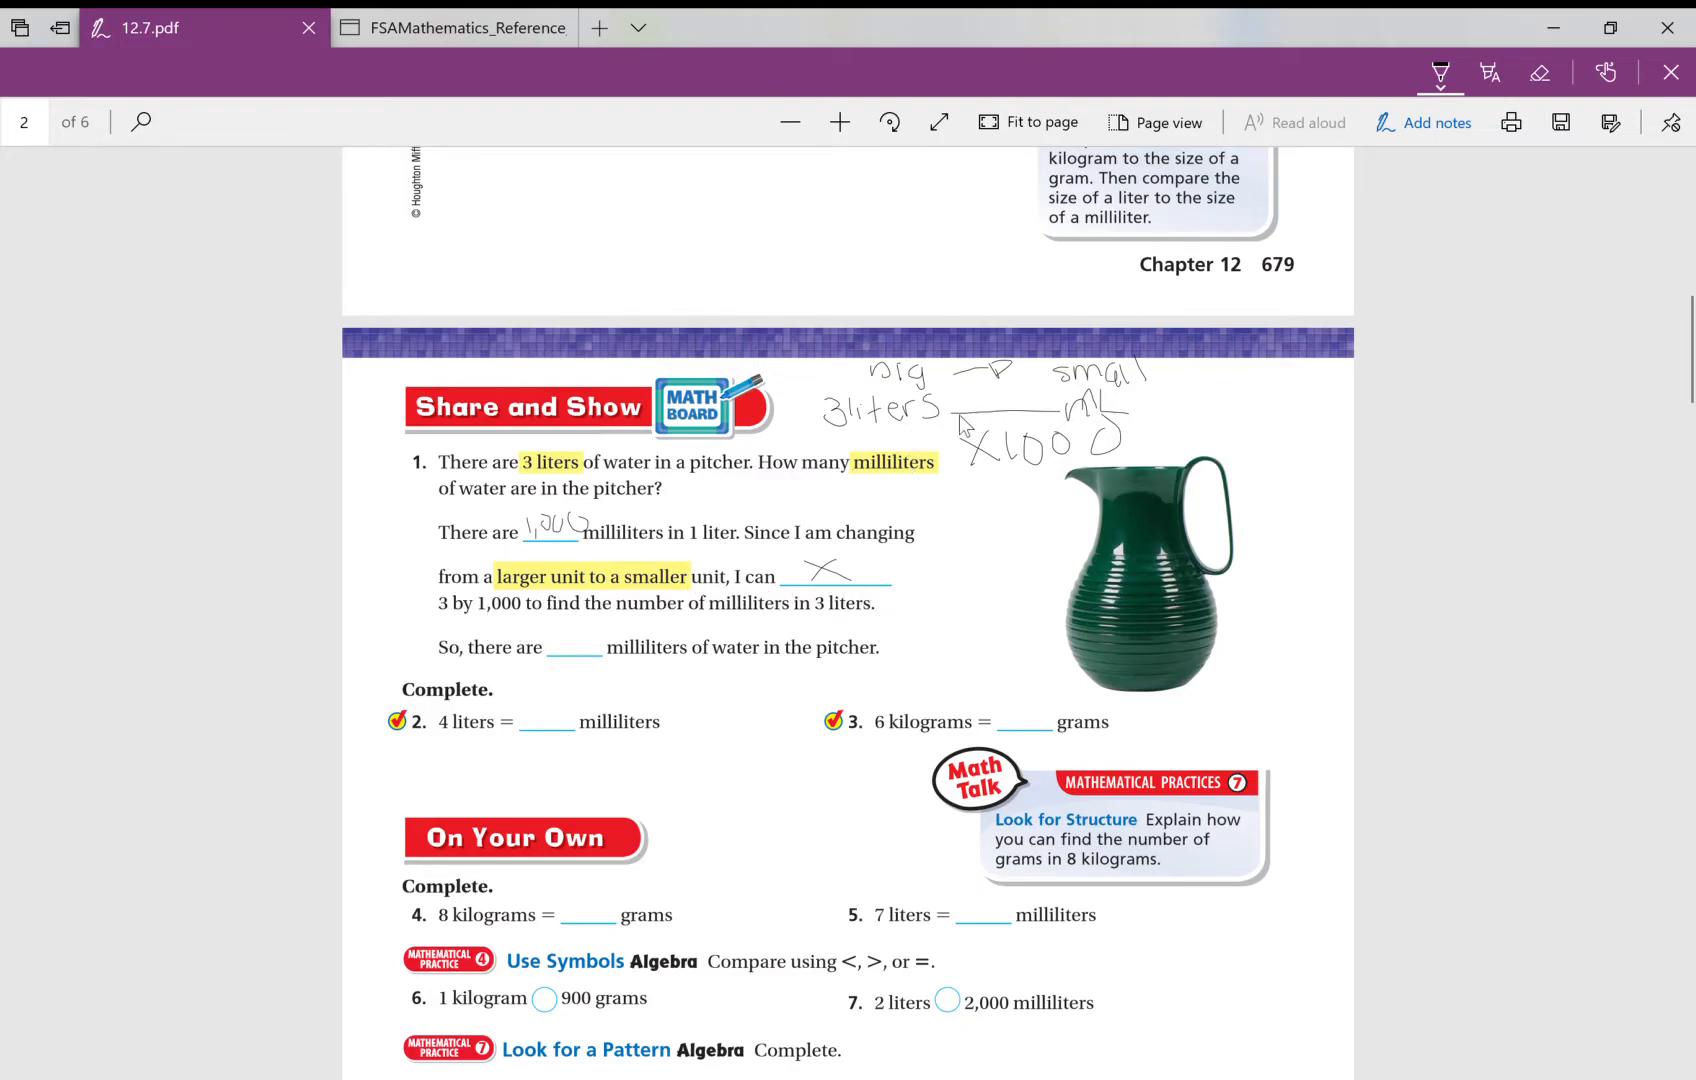
mouse_move(882, 438)
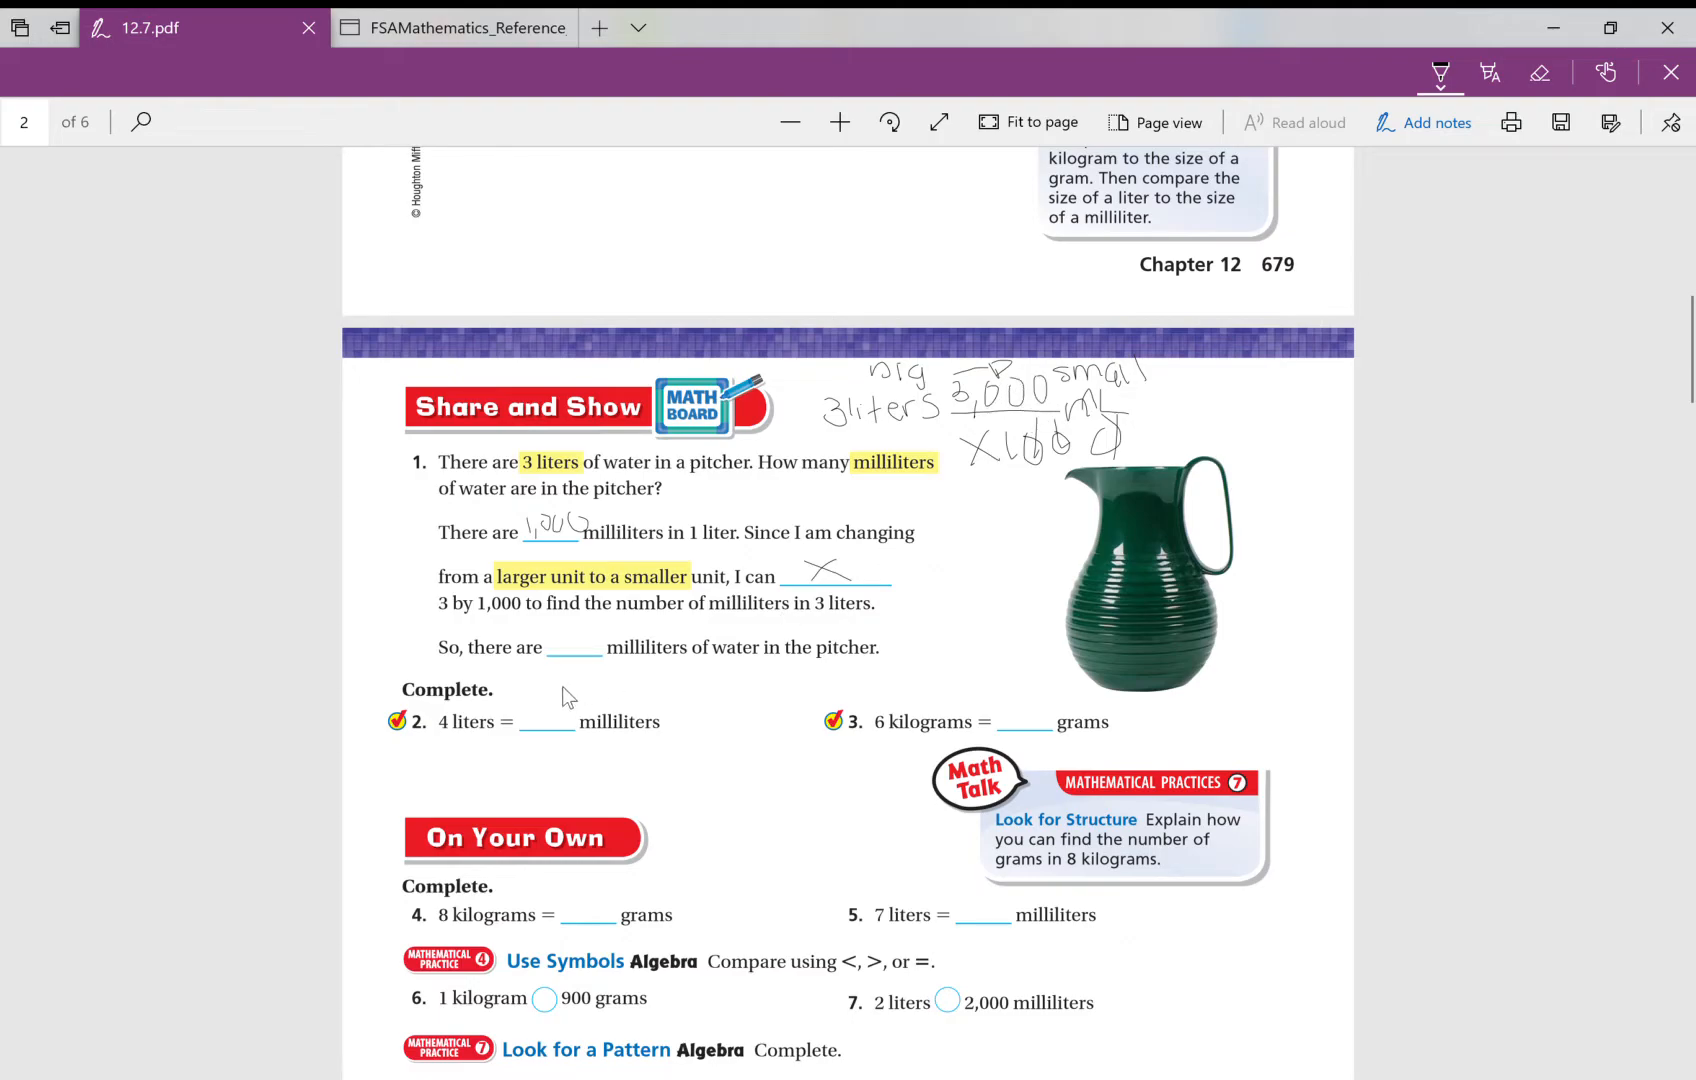
mouse_move(565, 645)
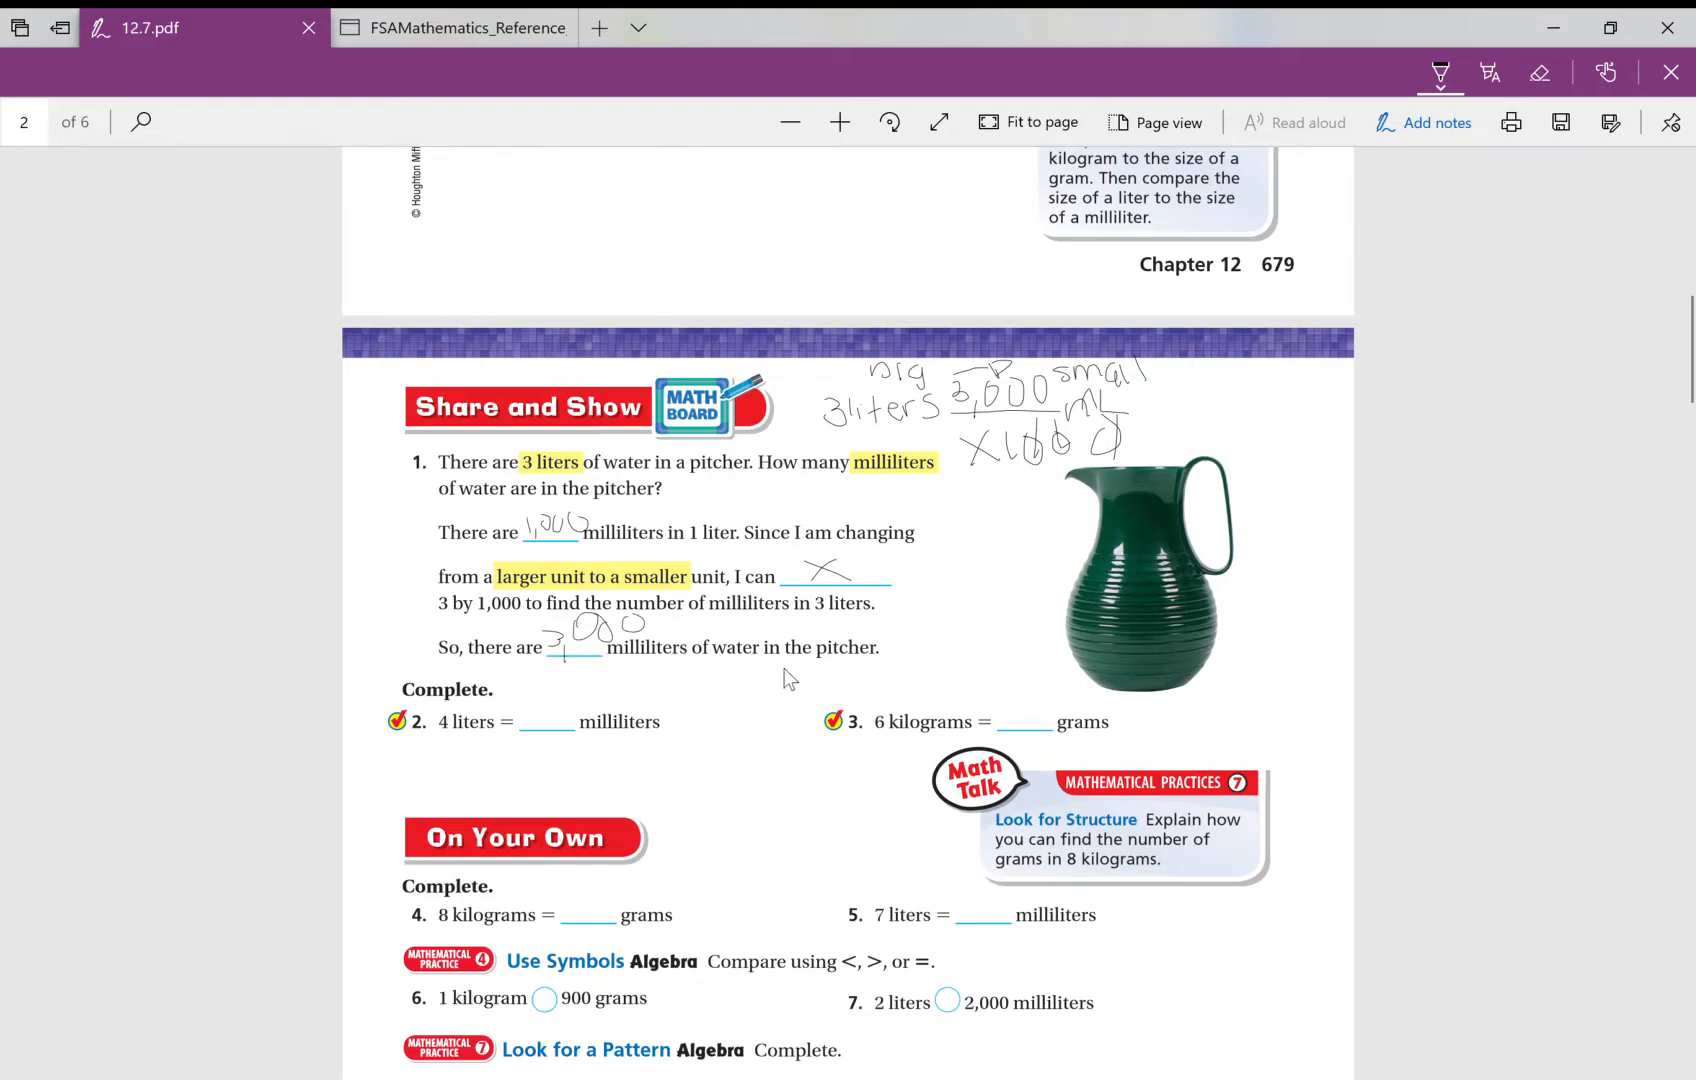
mouse_move(532, 712)
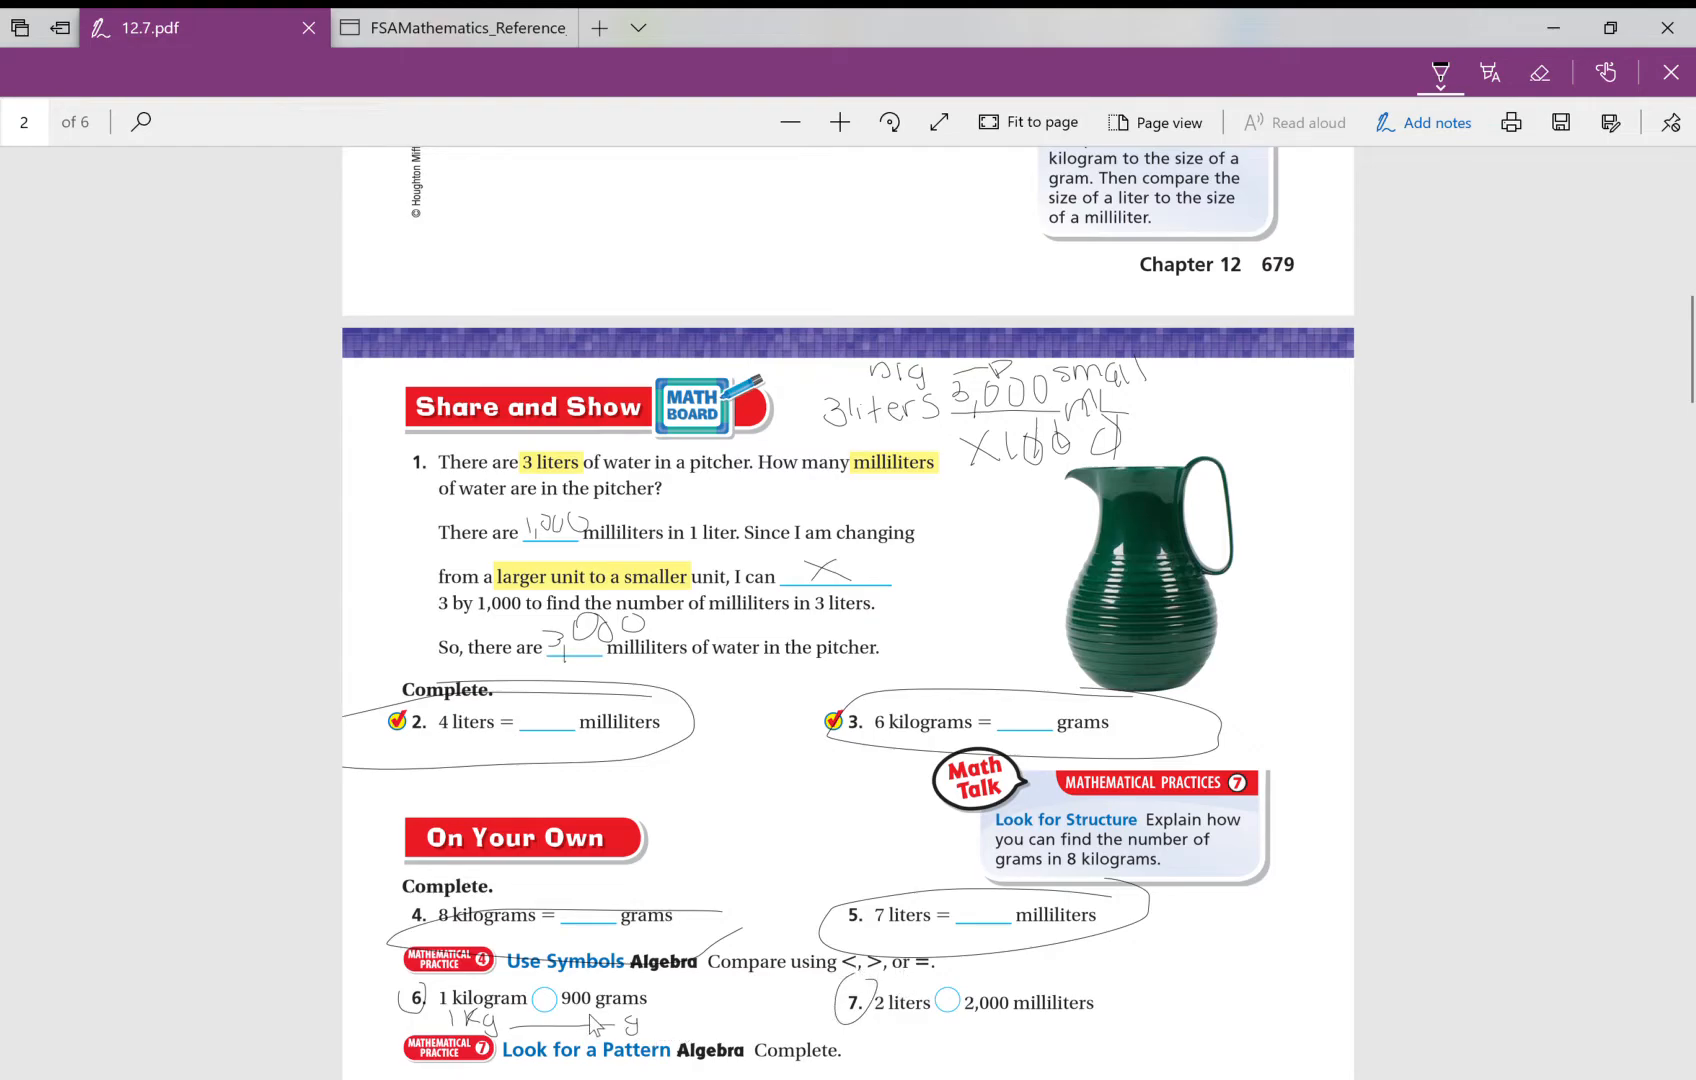
mouse_move(595, 990)
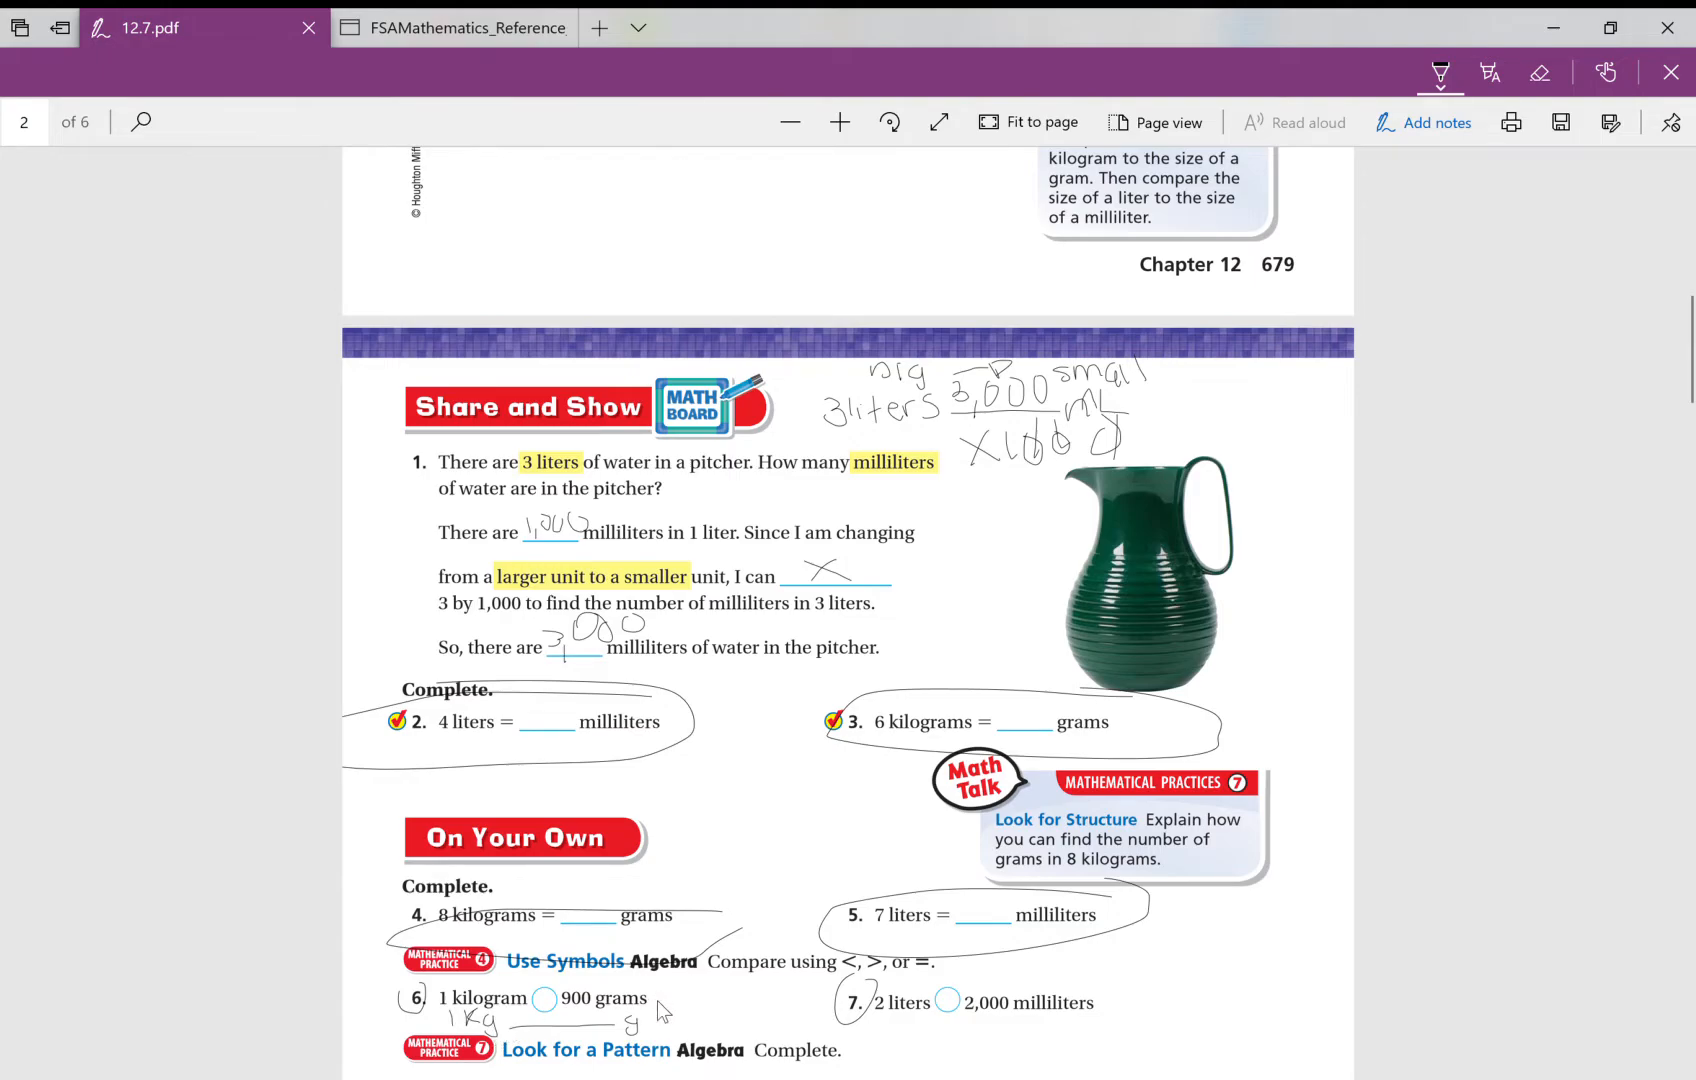
mouse_move(887, 1033)
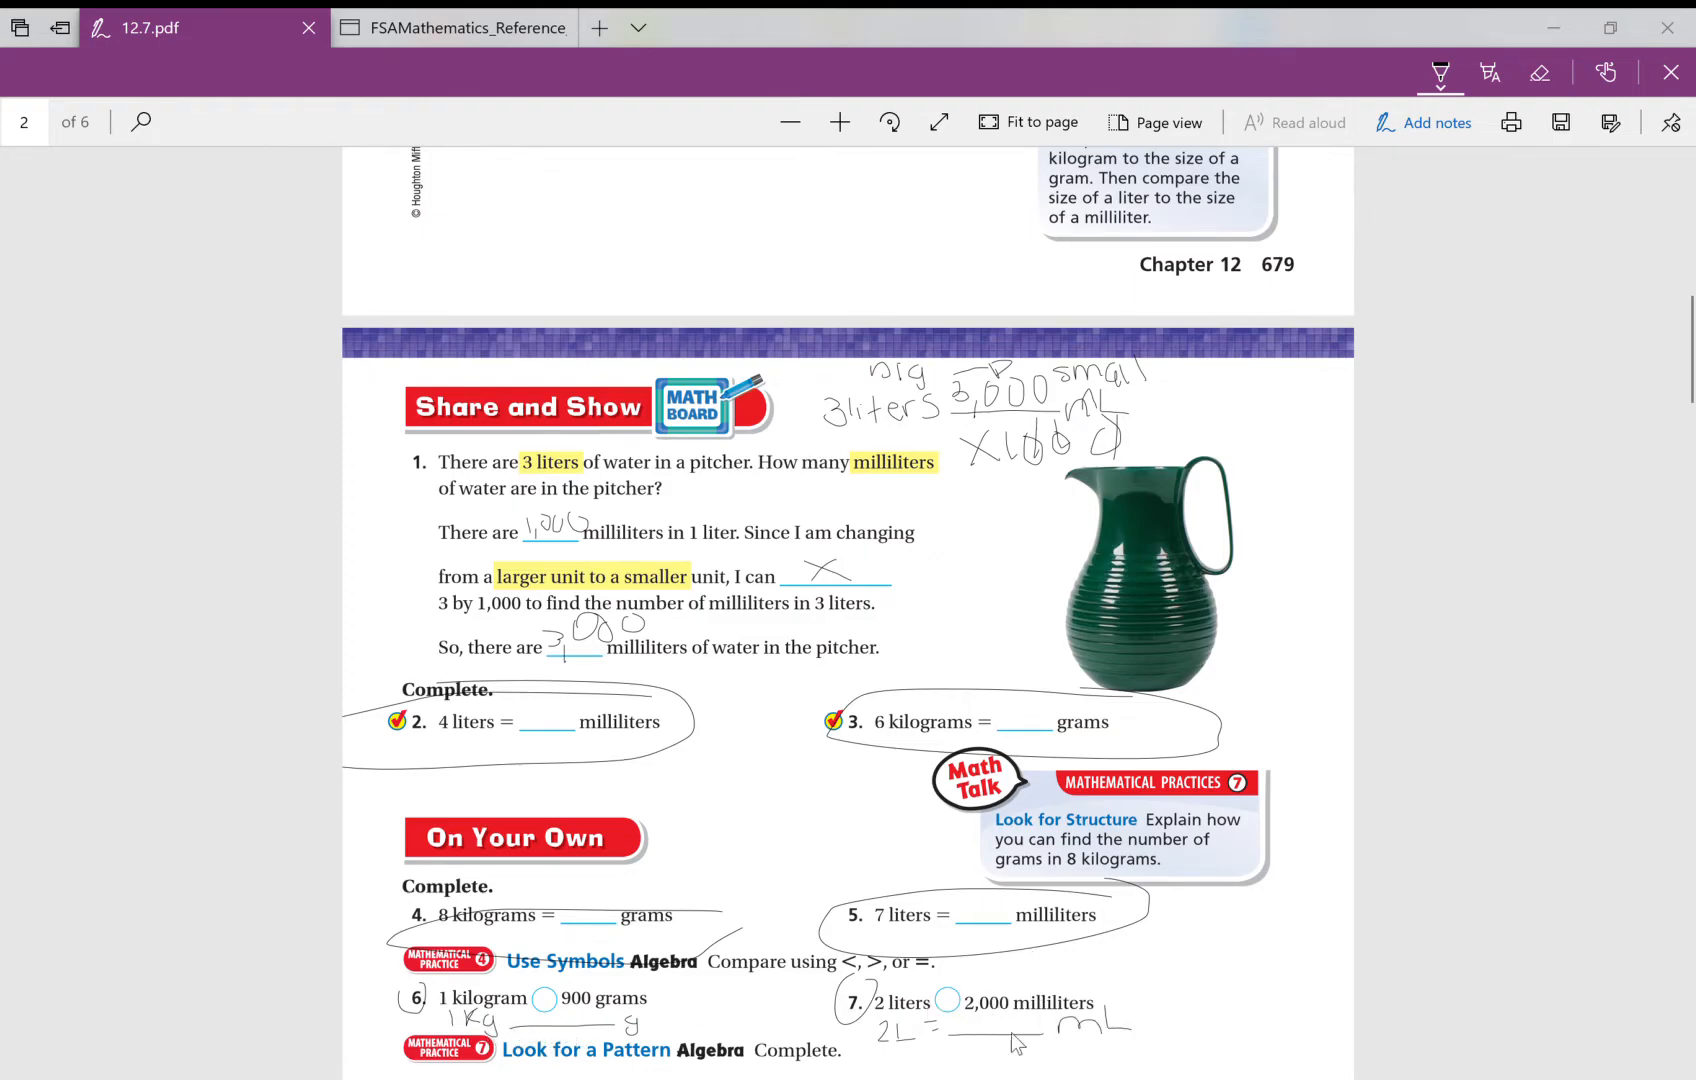
Step: Scroll down to the liters and kilograms tables of problems 8 and 9
scroll("down", 3)
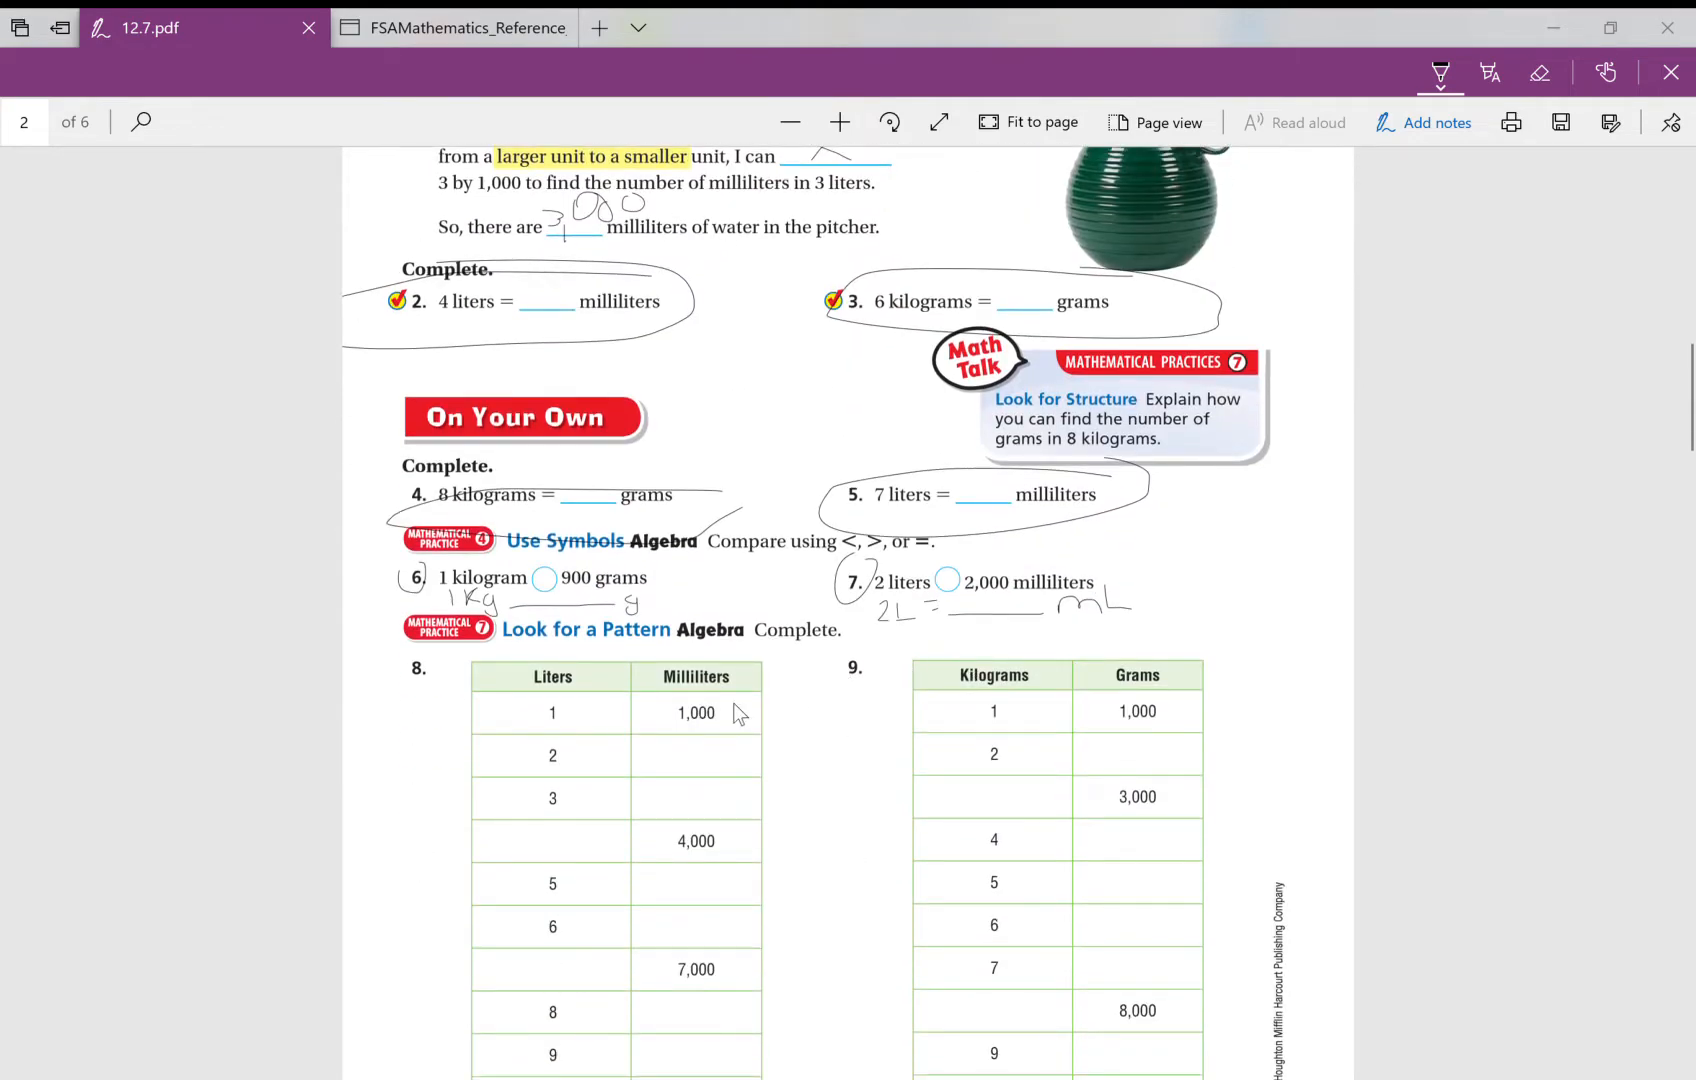
mouse_move(570, 680)
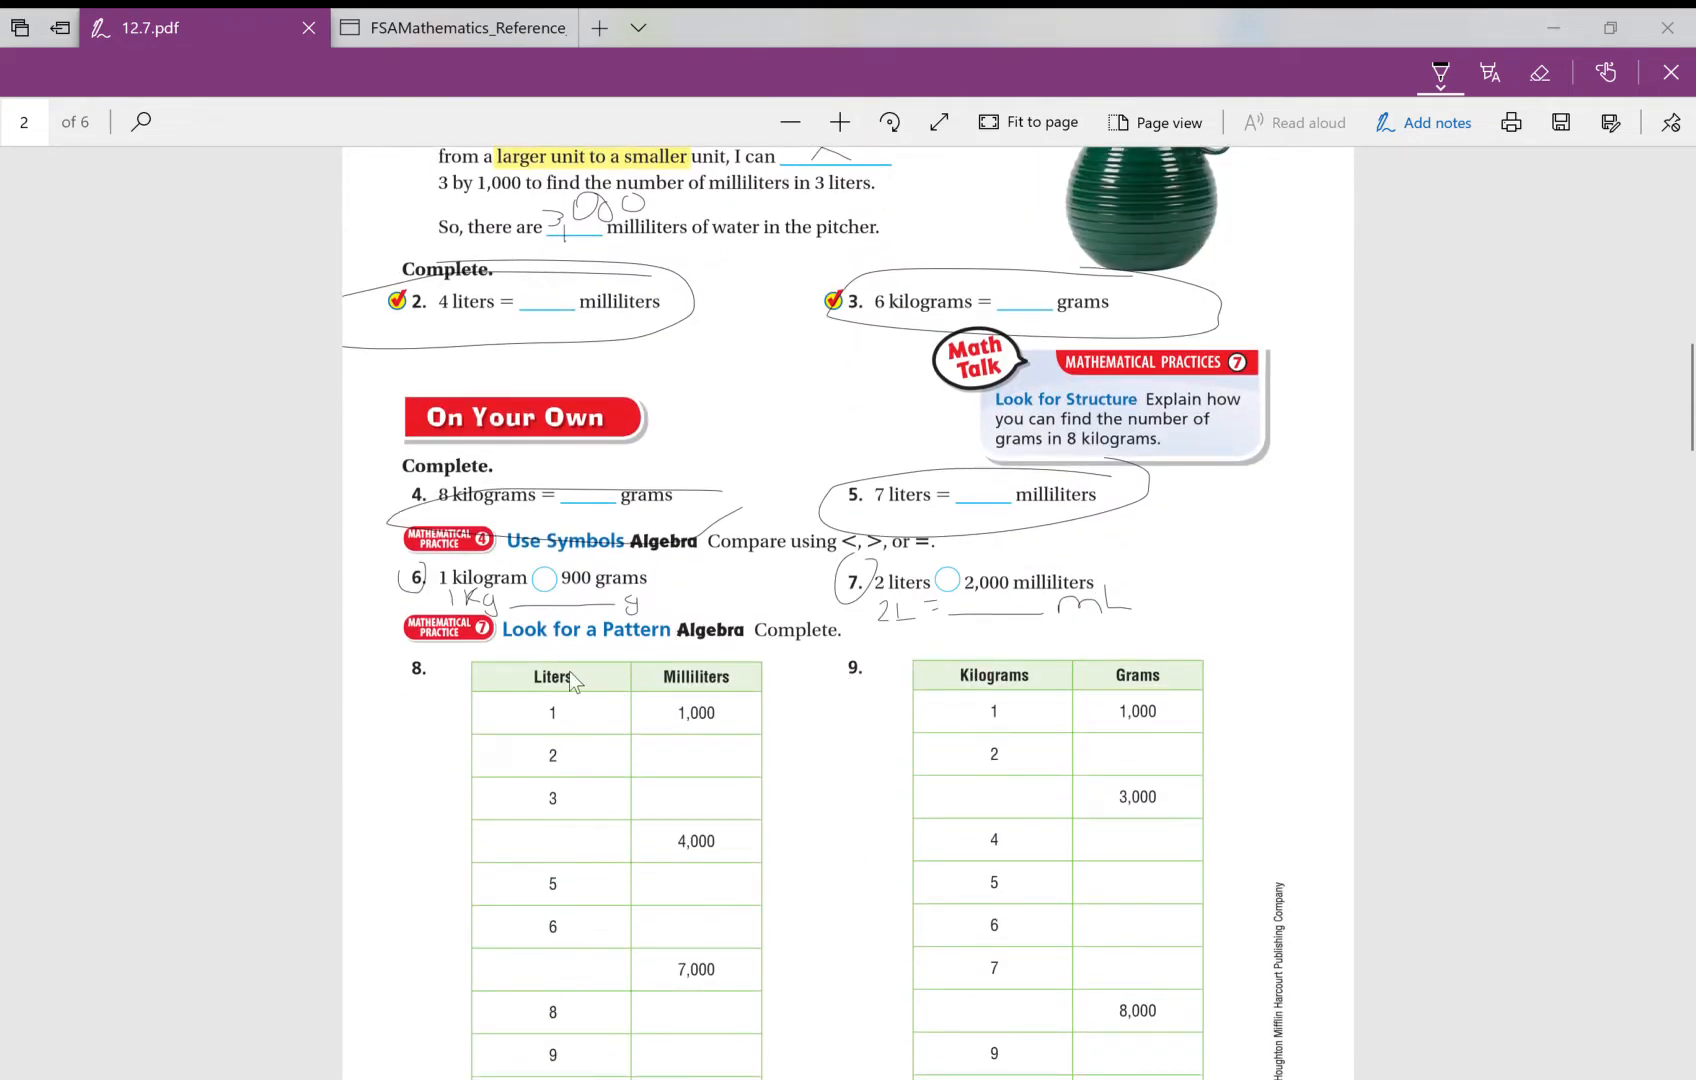
mouse_move(608, 716)
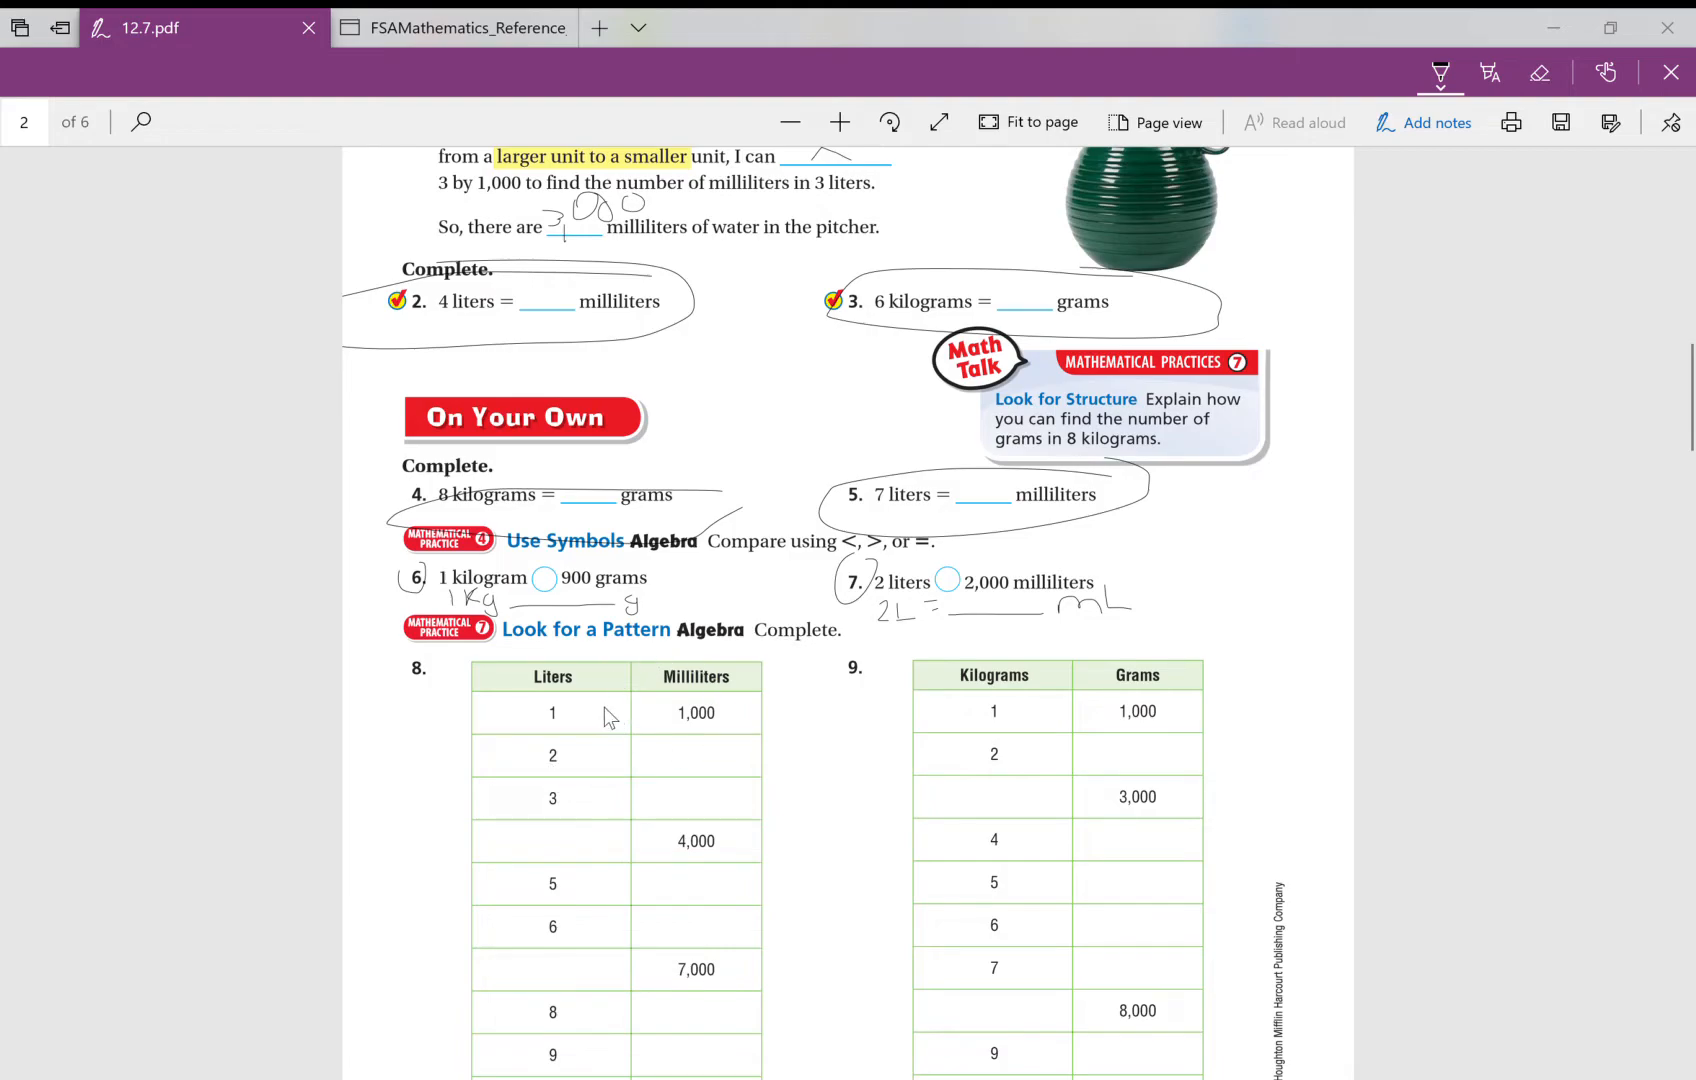
mouse_move(703, 712)
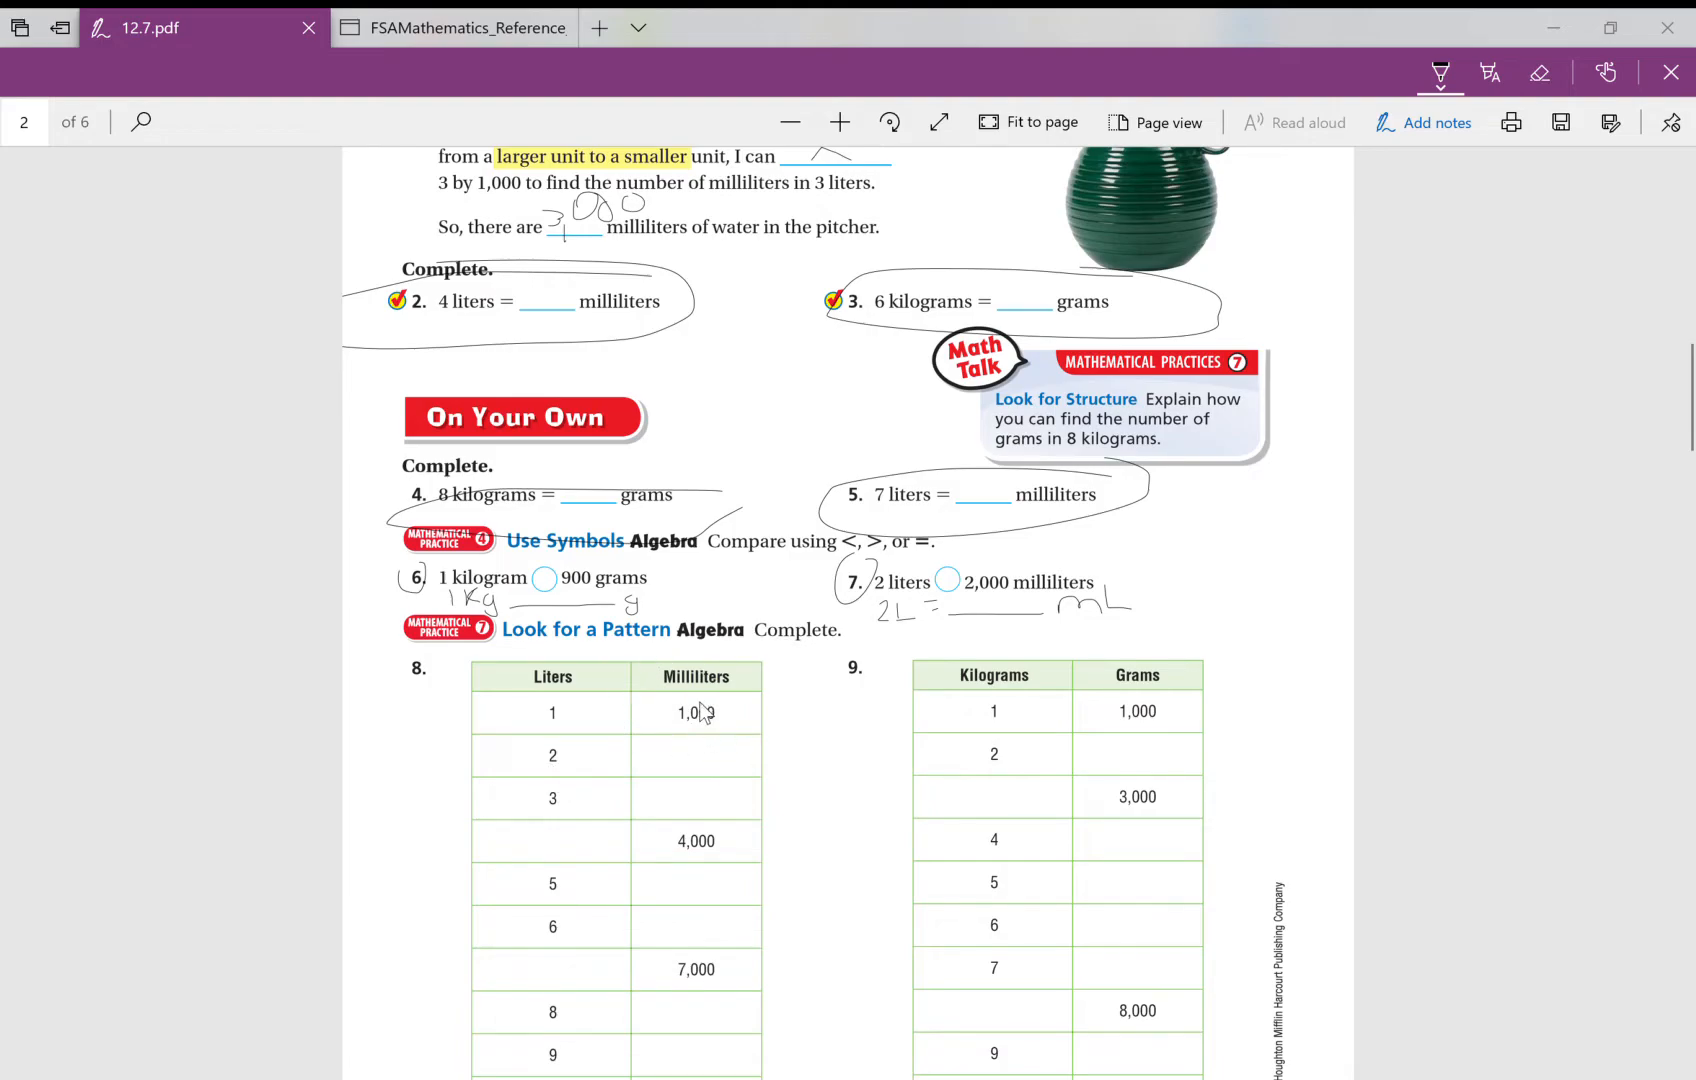
mouse_move(555, 719)
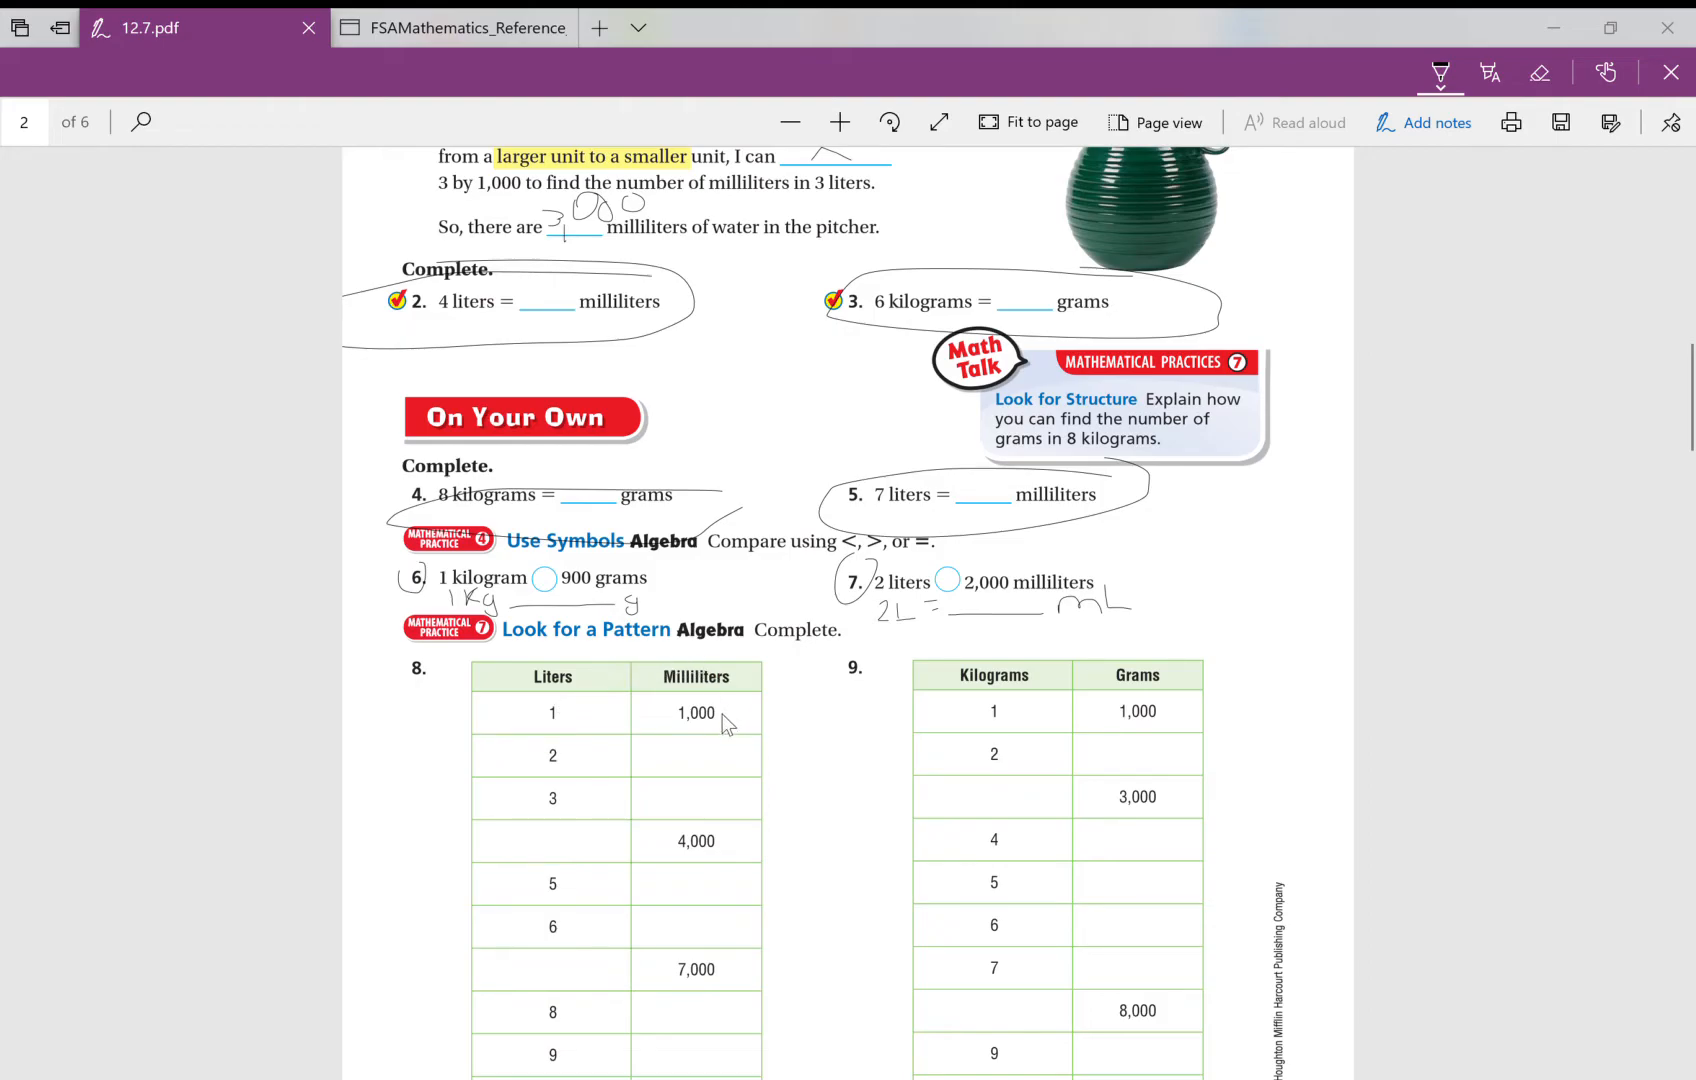
mouse_move(582, 755)
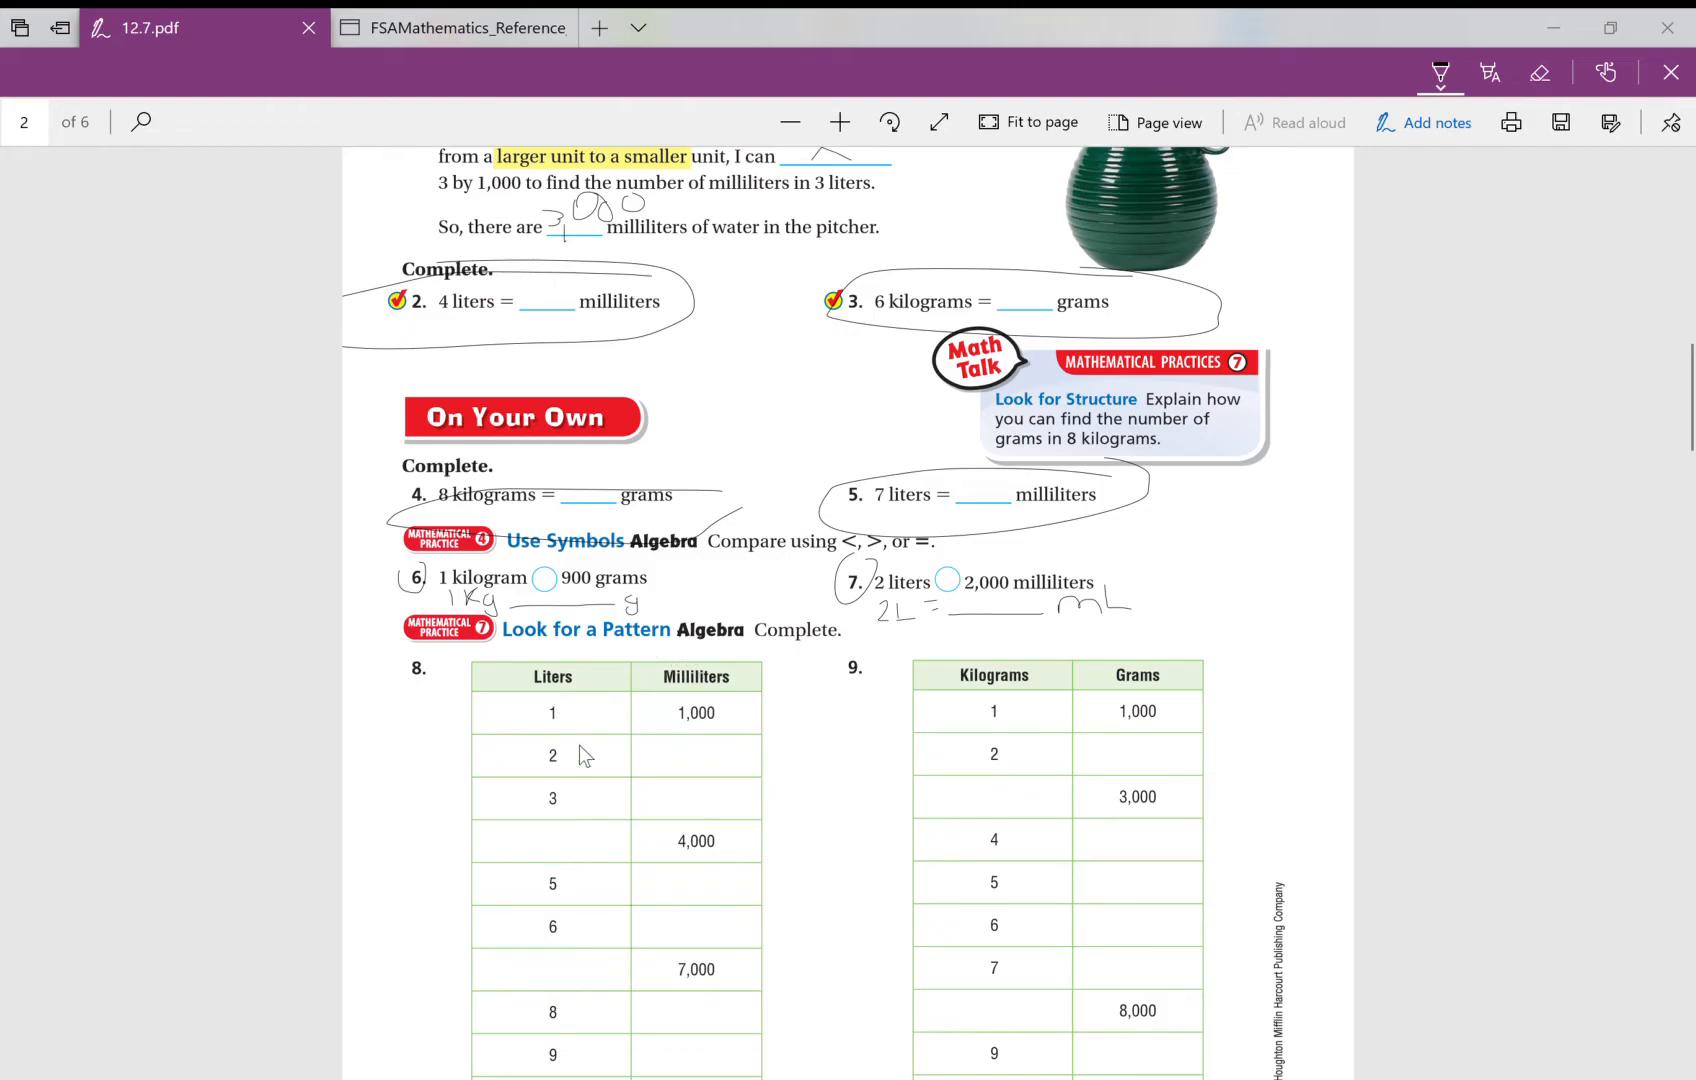
mouse_move(595, 777)
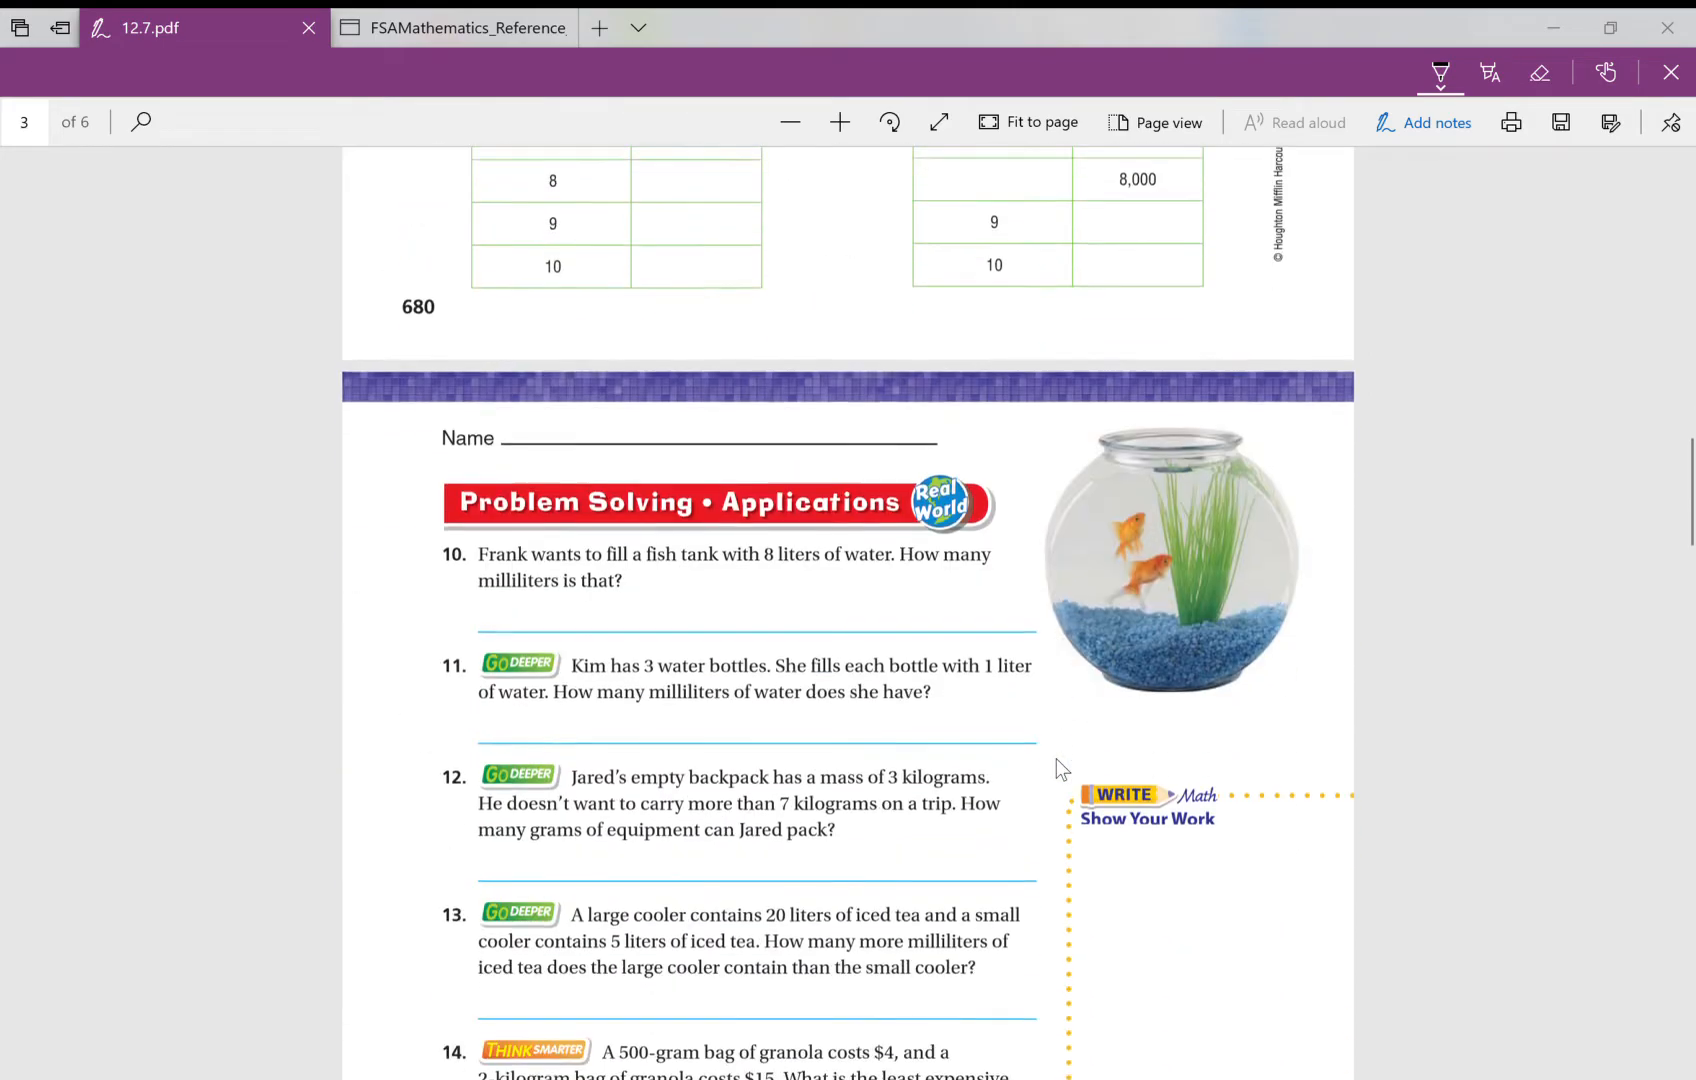
Step: Highlight '8 liters of water' in problem 10 and write an '8 L ___ mL' setup beneath
scroll("down", 3)
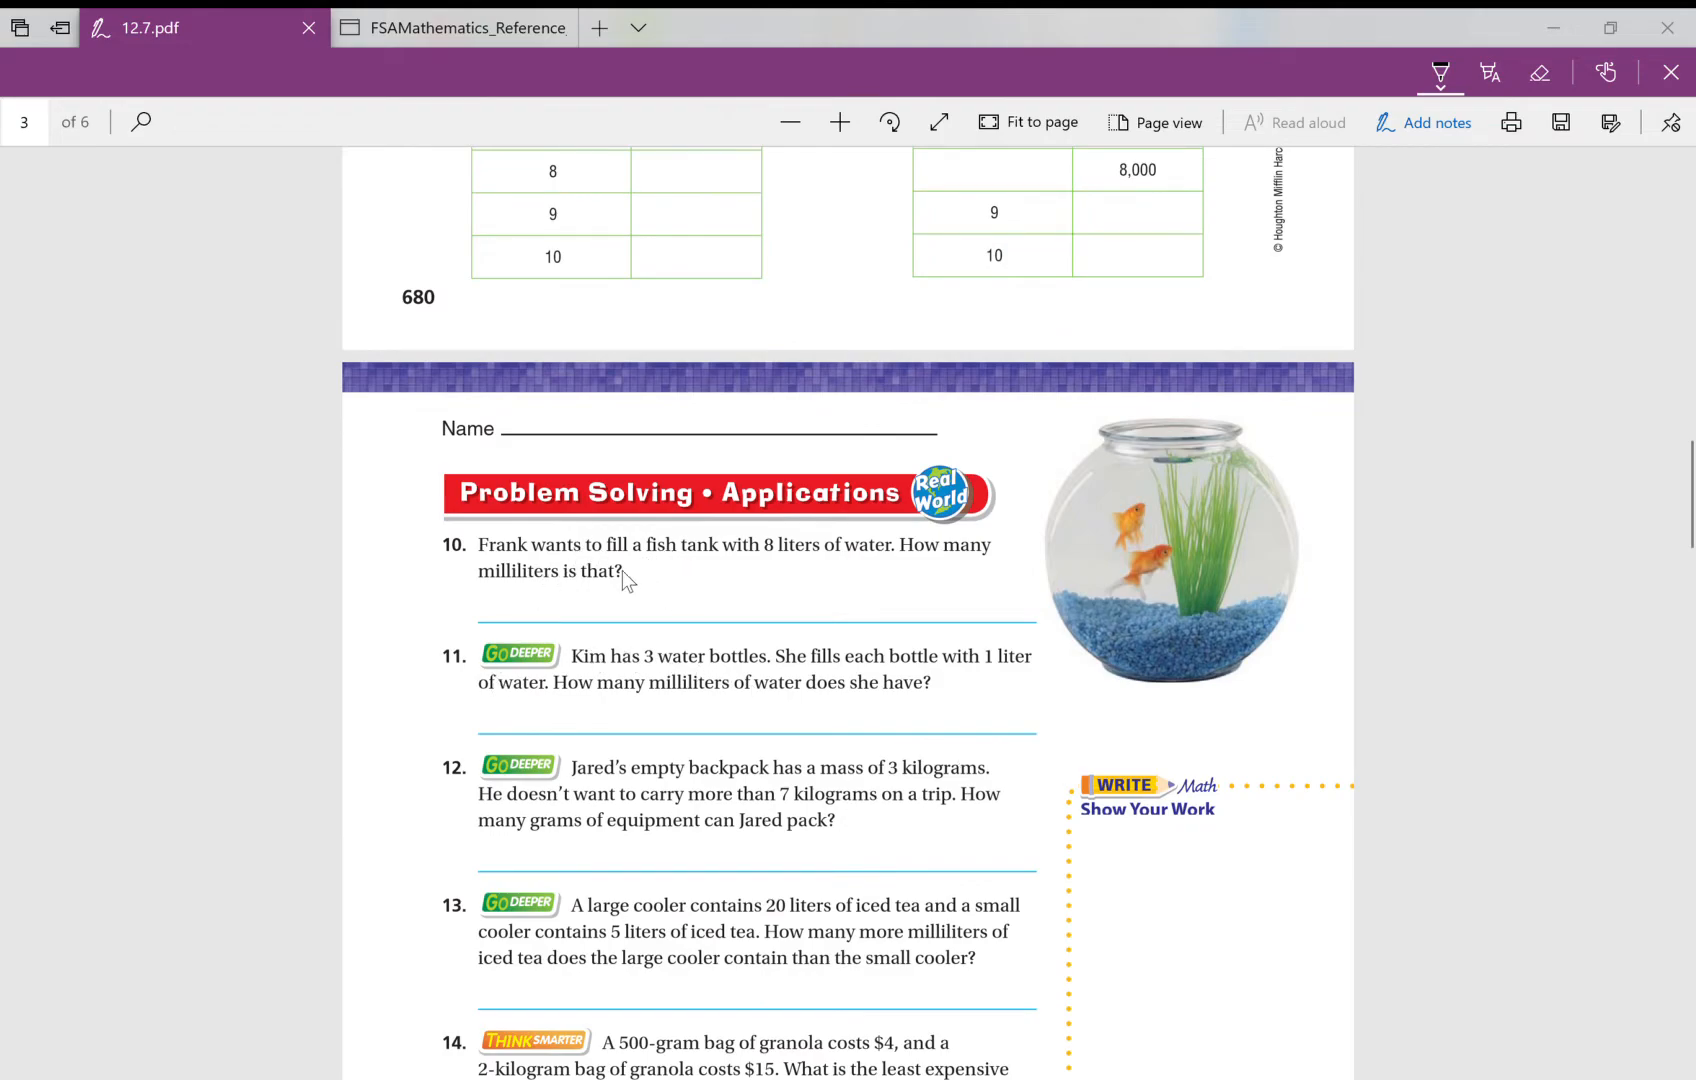
mouse_move(821, 539)
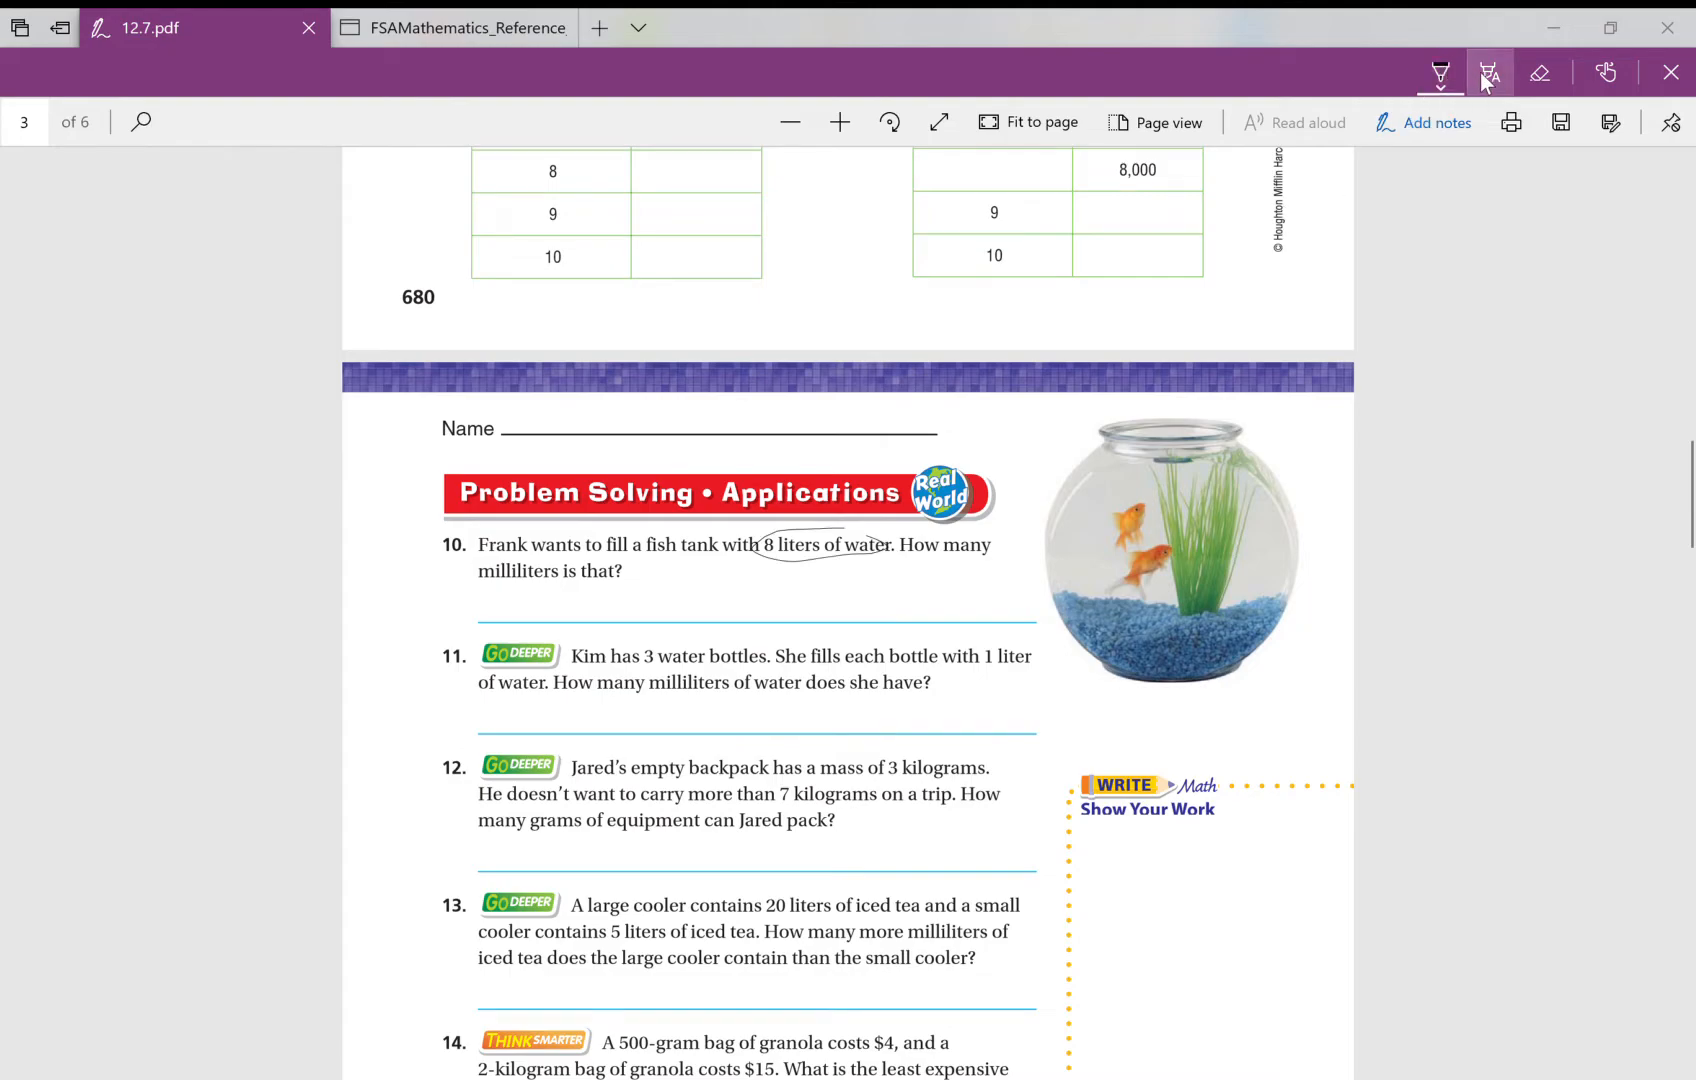
left_click_drag(763, 544, 887, 544)
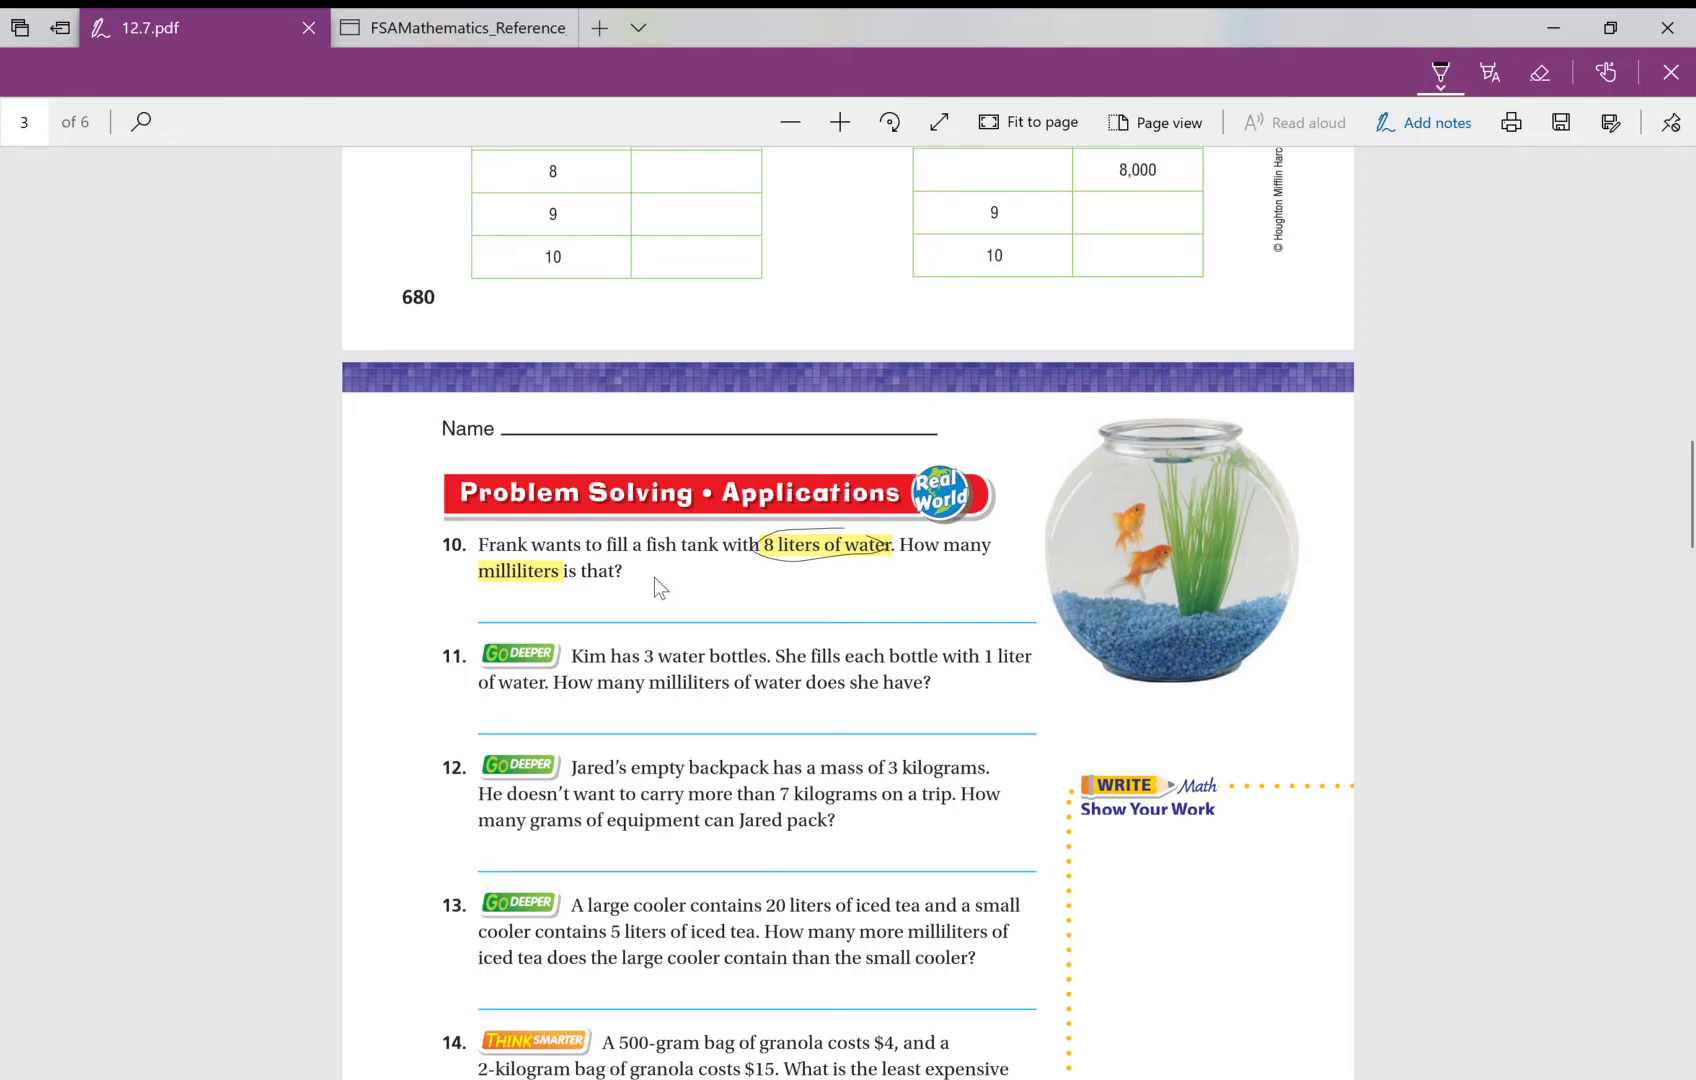
mouse_move(516, 606)
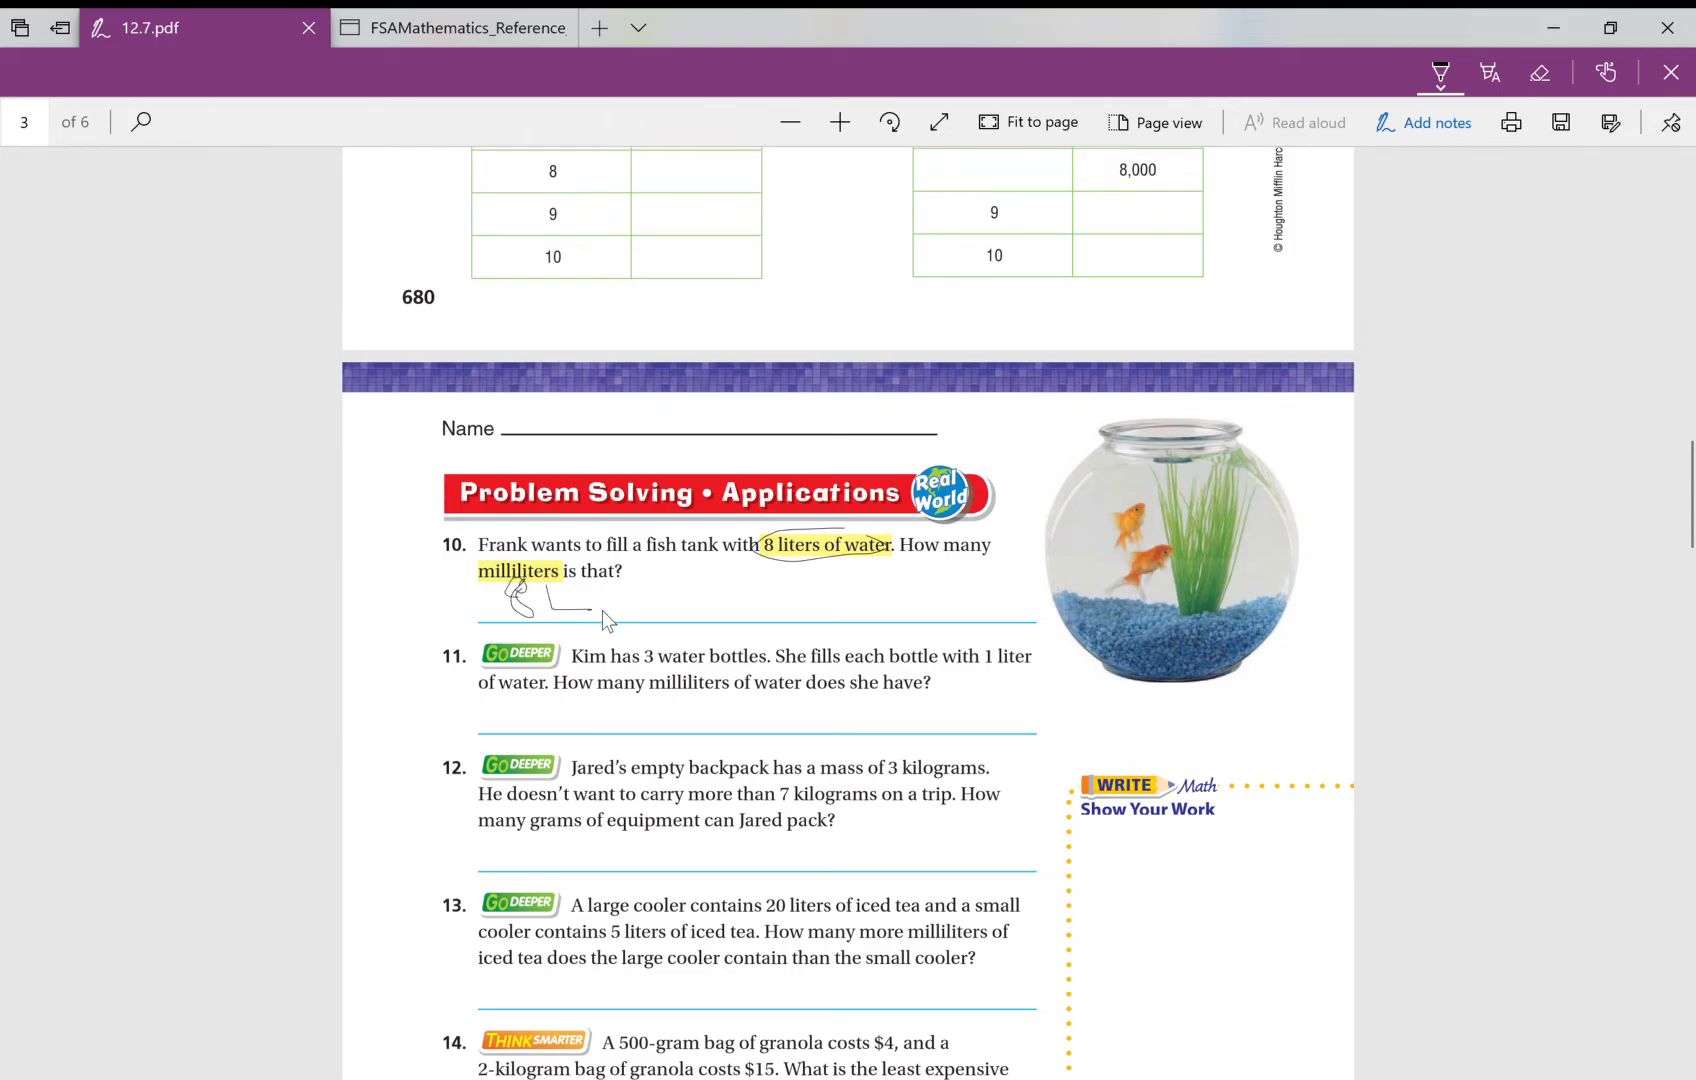
left_click_drag(606, 620, 746, 613)
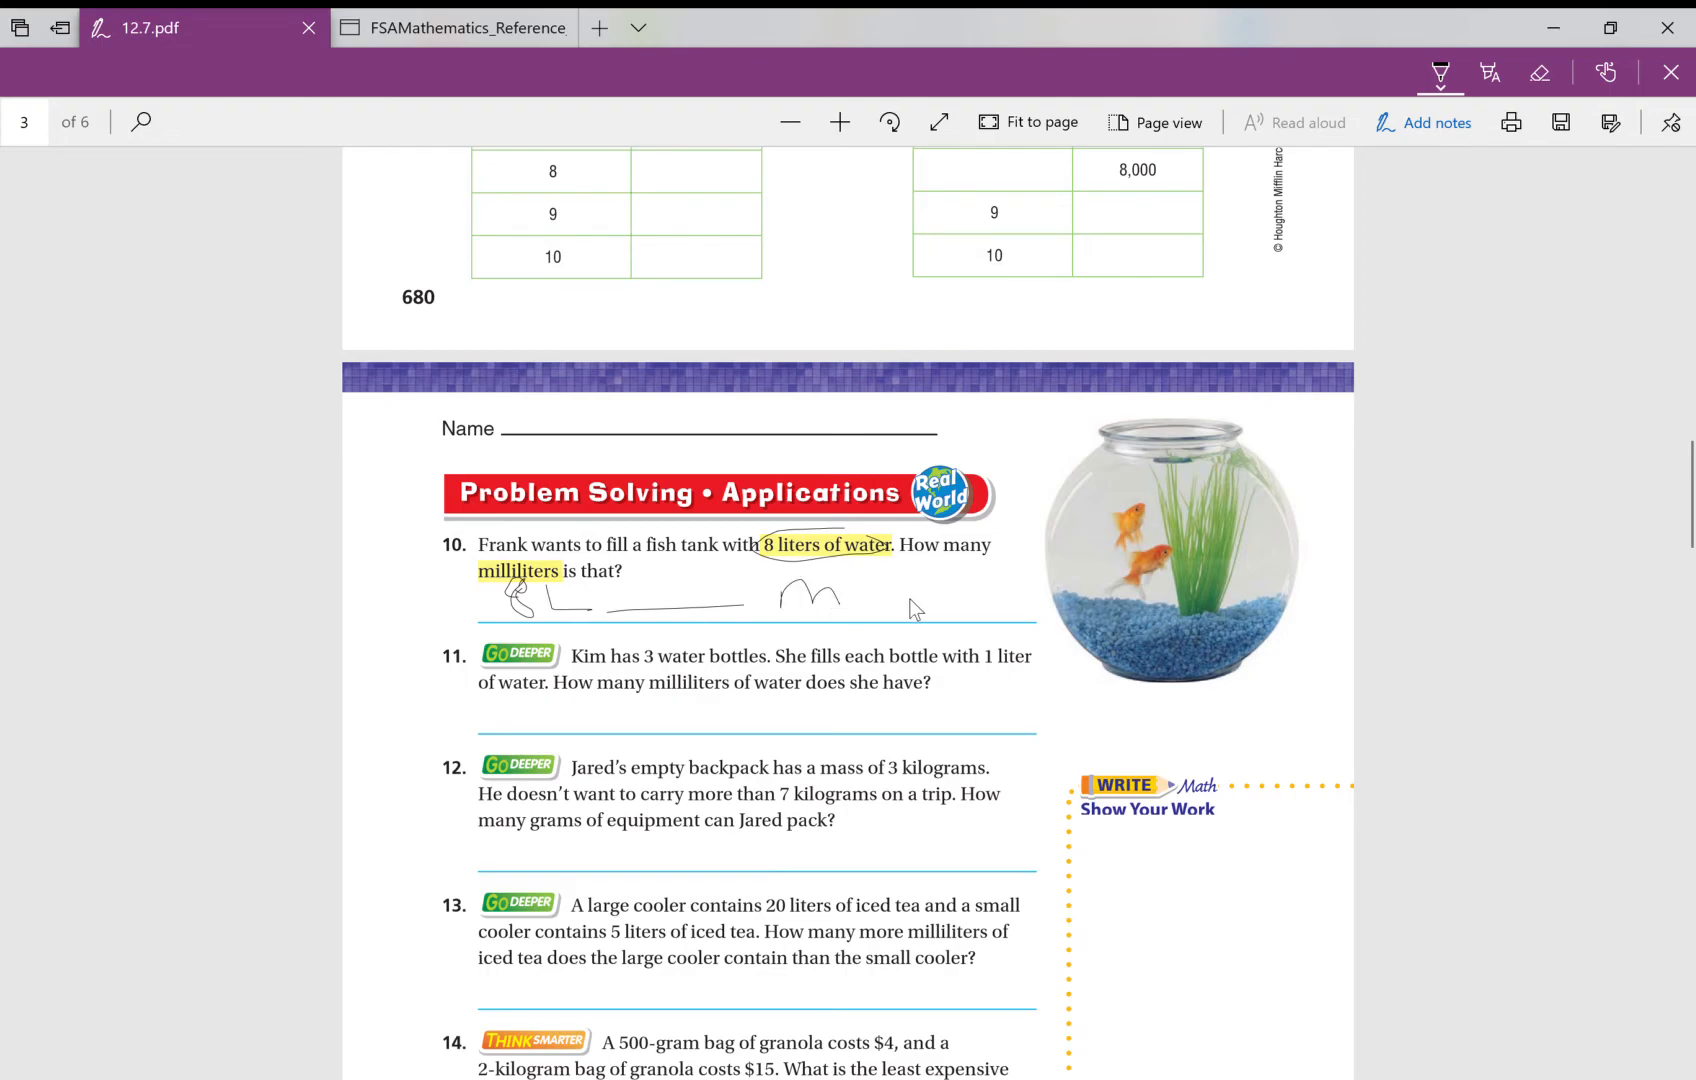
scroll("down", 3)
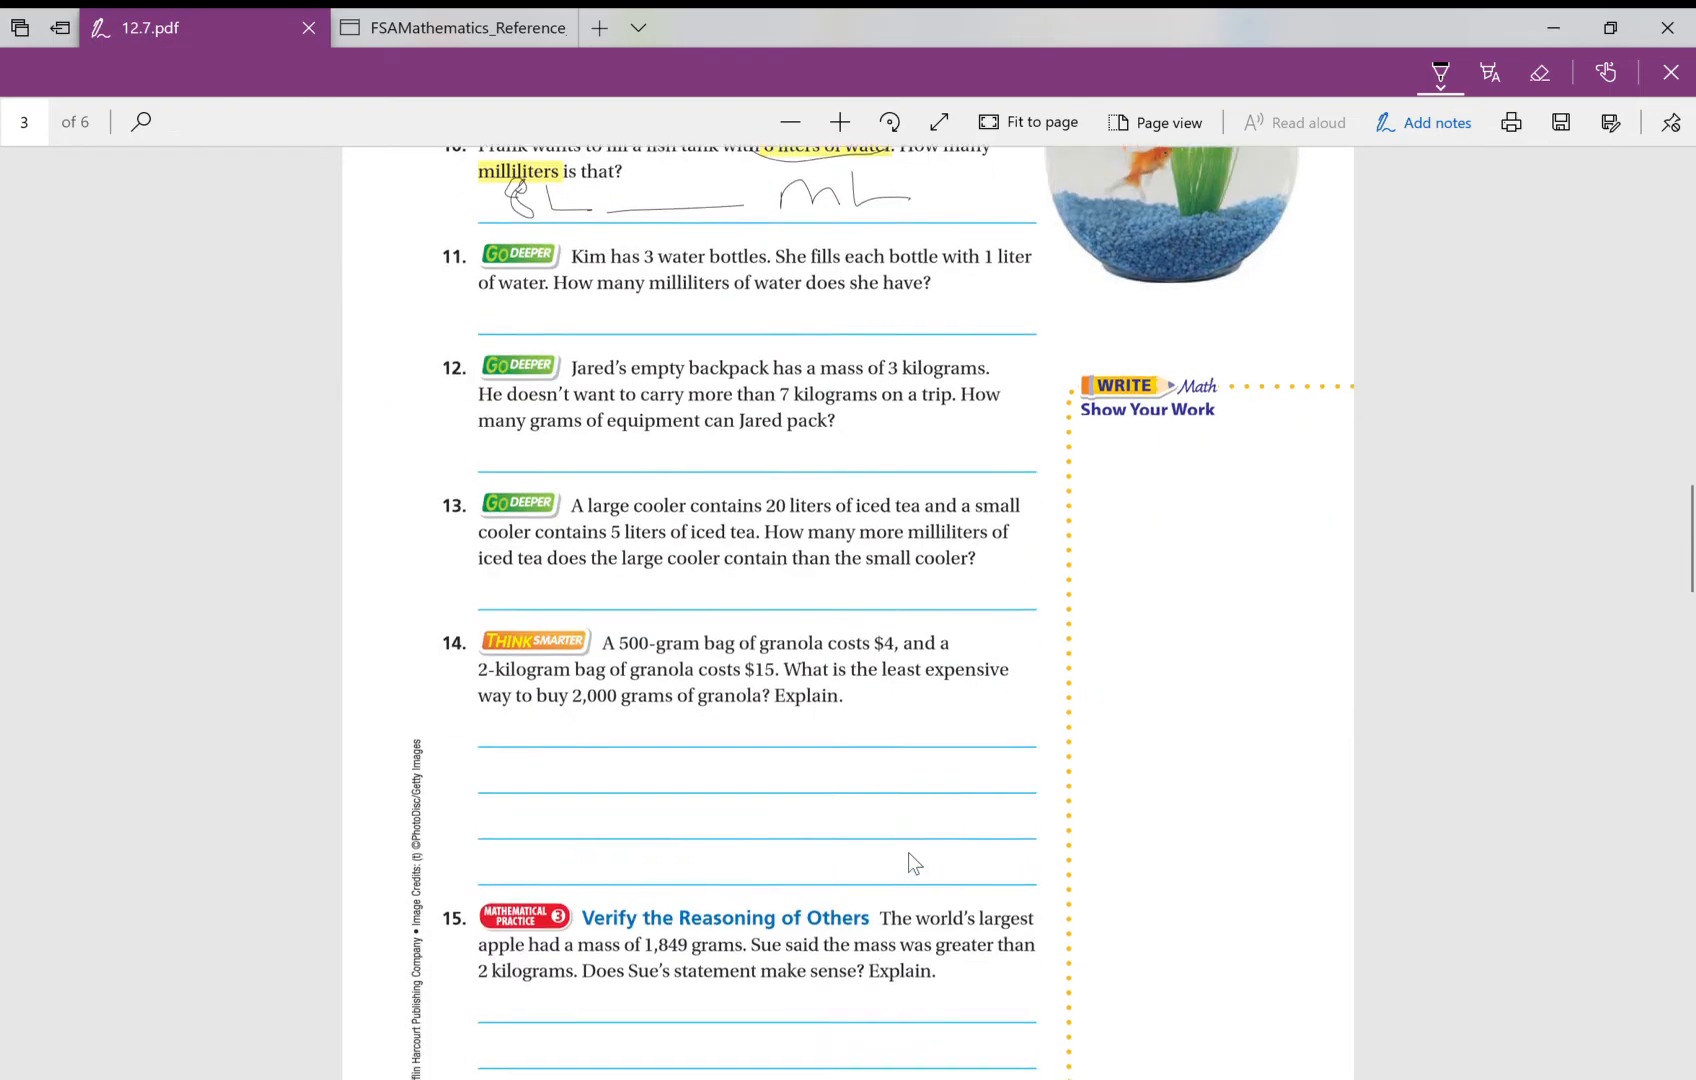
Step: Scroll through pages 3 and 4 to reach the giant apple and pepper problems
scroll("down", 3)
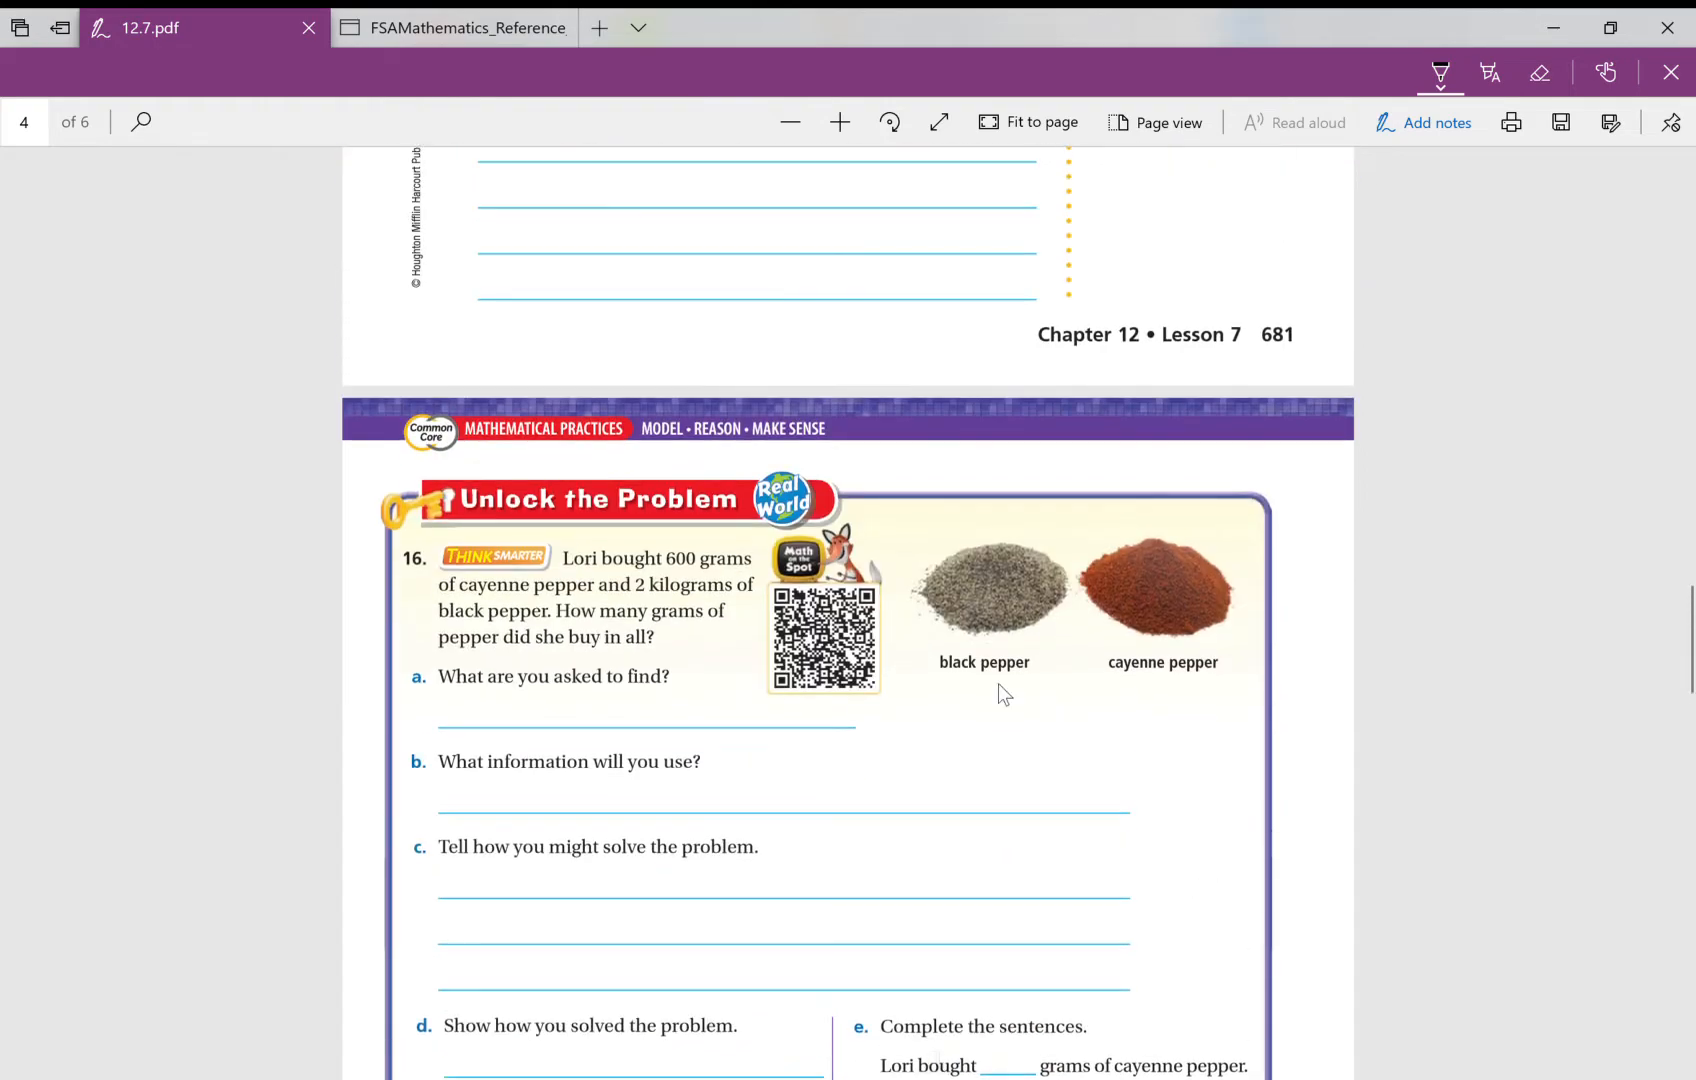
scroll("down", 3)
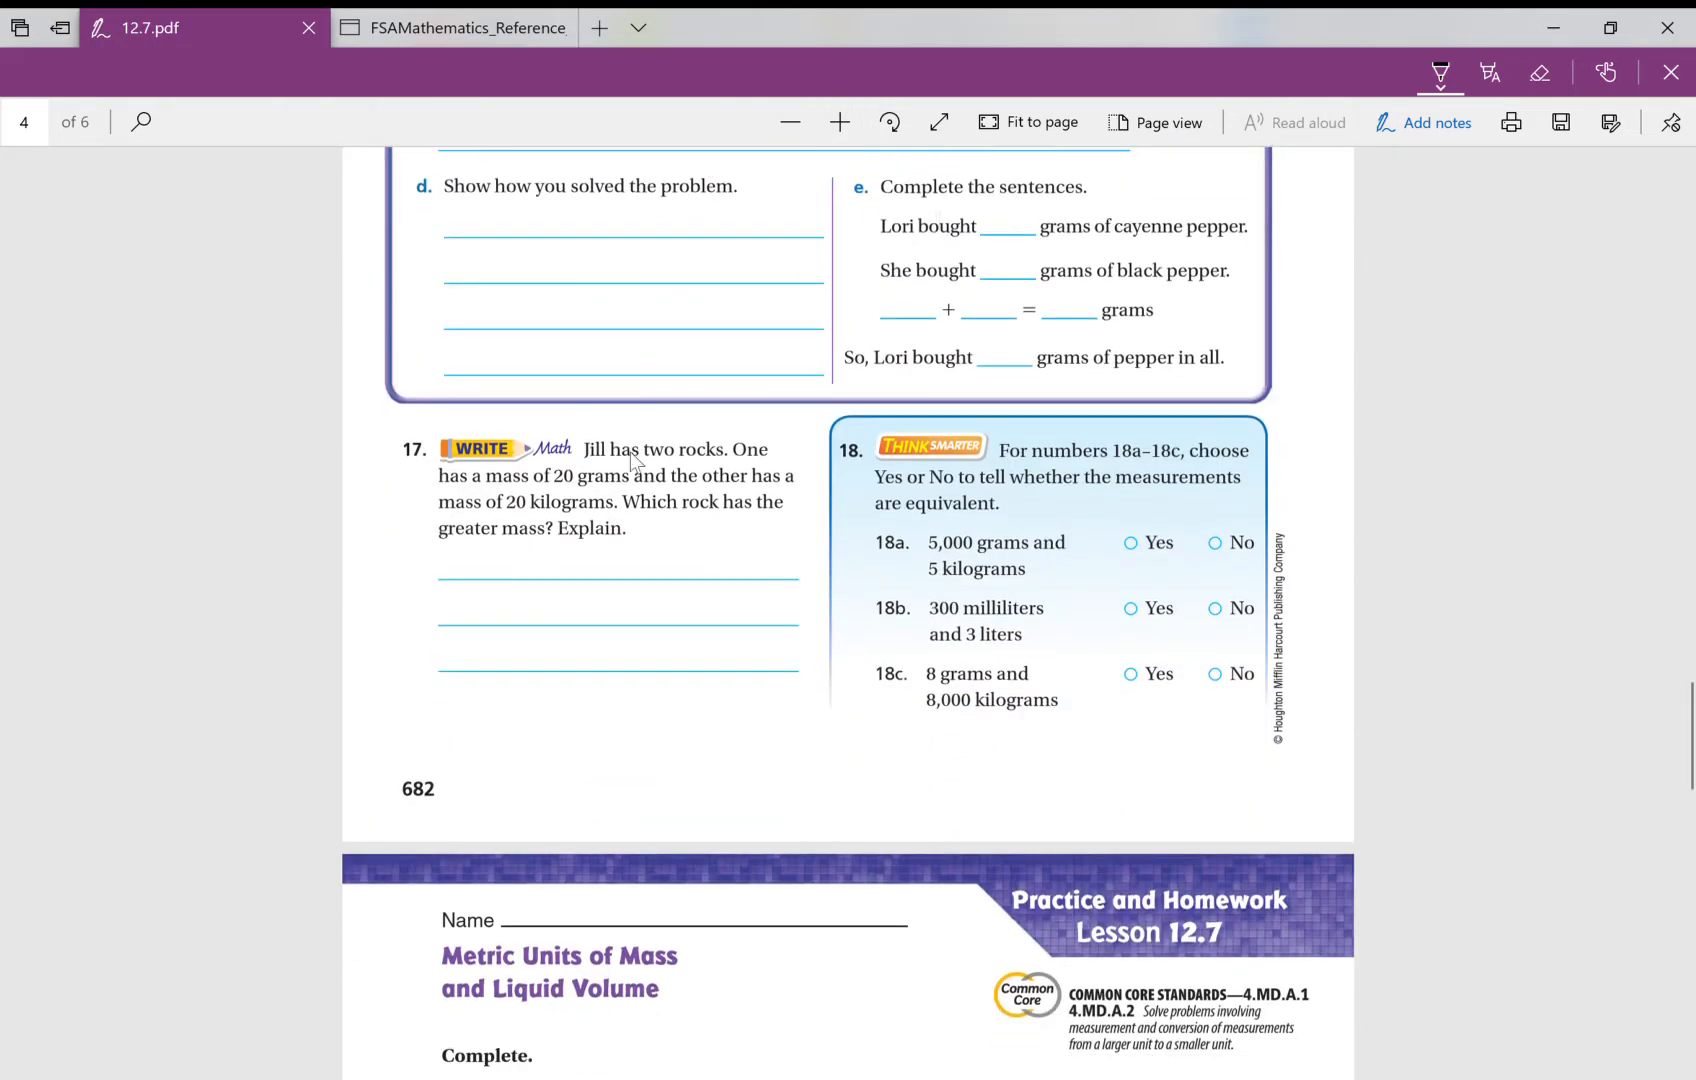
scroll("down", 3)
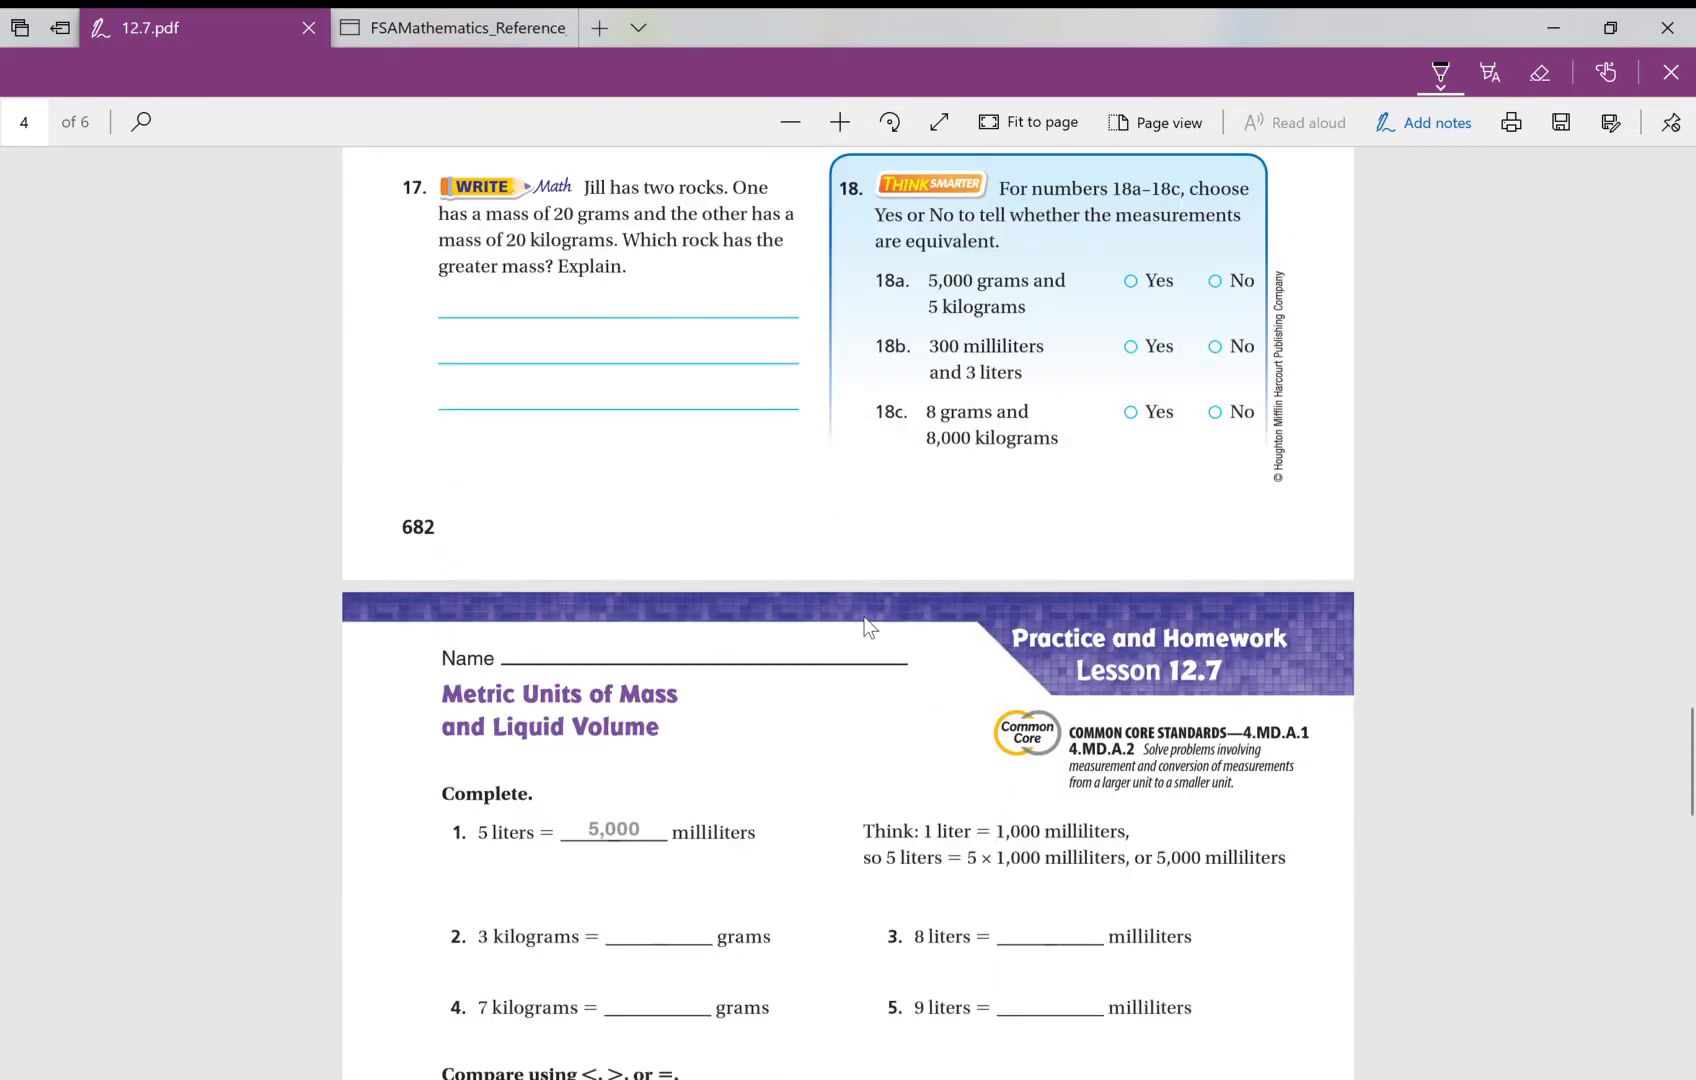
scroll("down", 3)
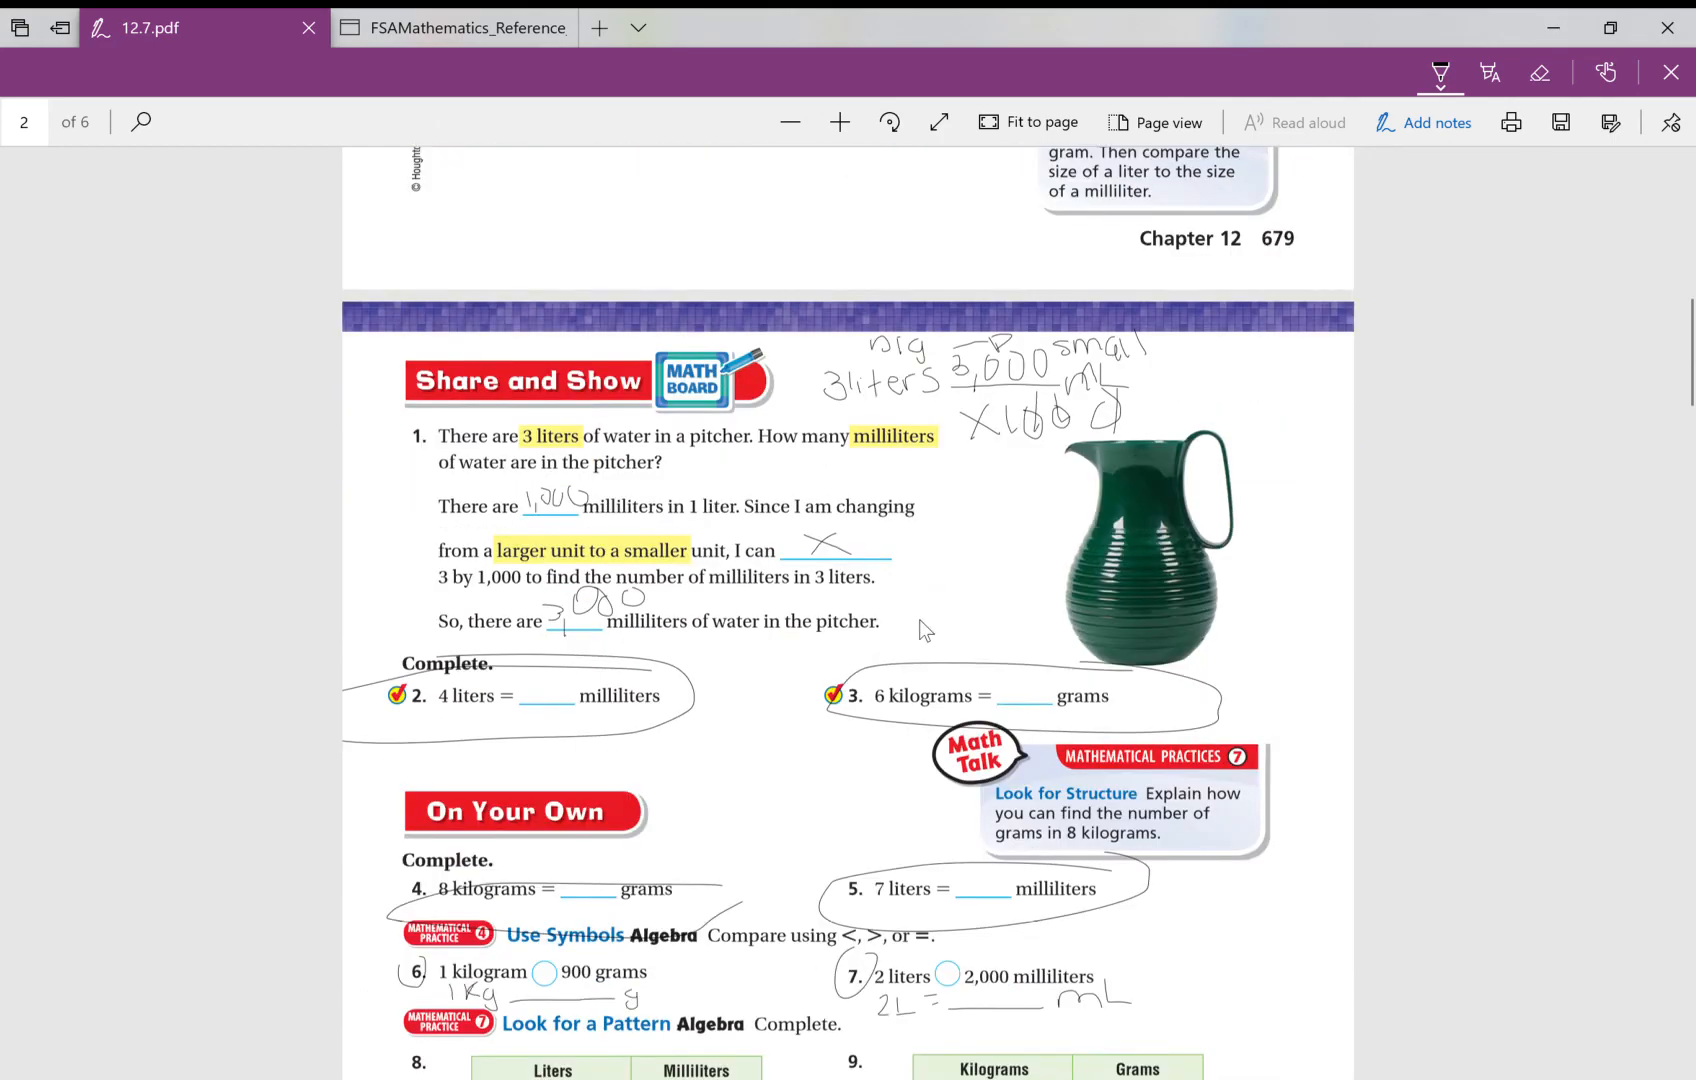
scroll("down", 3)
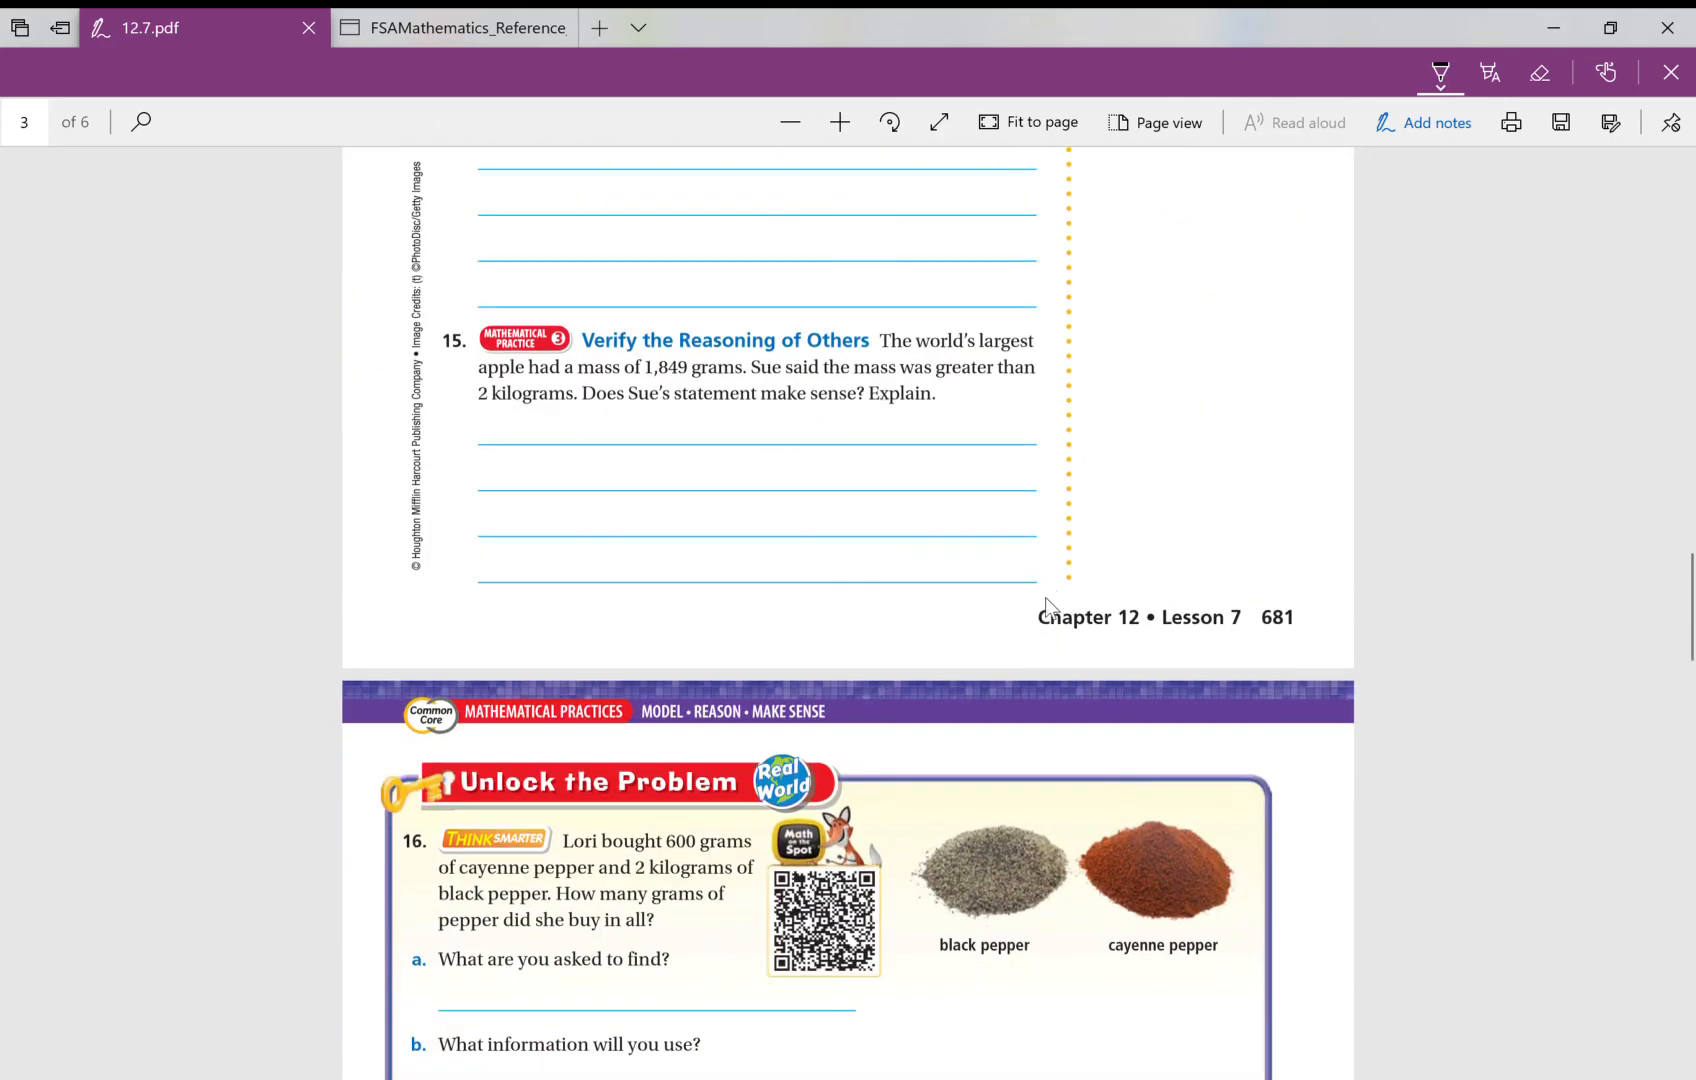